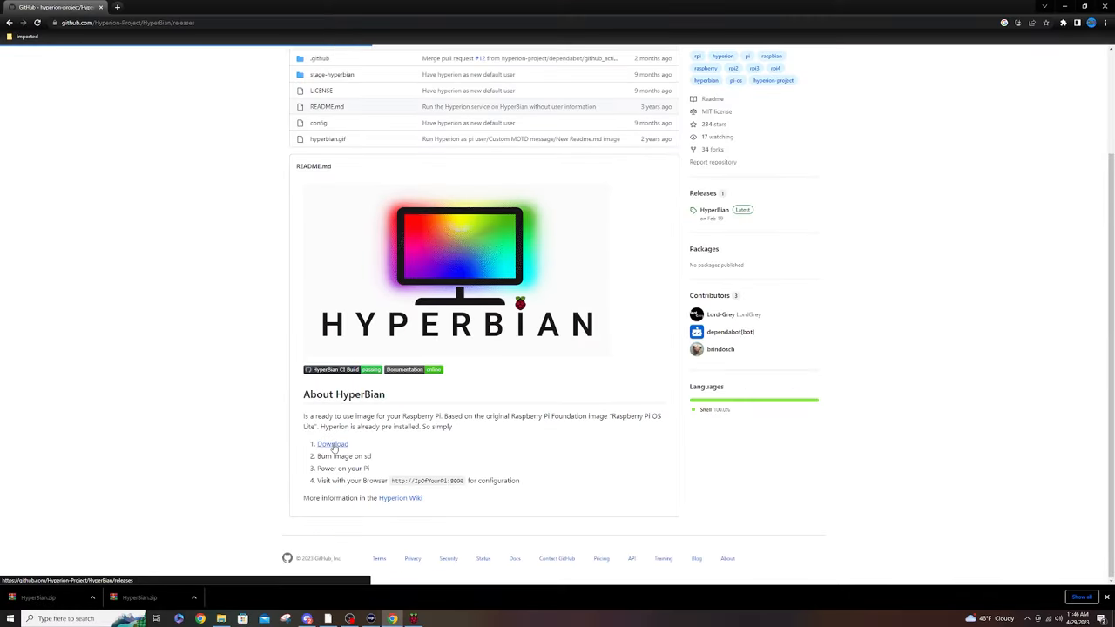
- Download HyperBian.zip from the GitHub releases page and show it in its folder
click(331, 444)
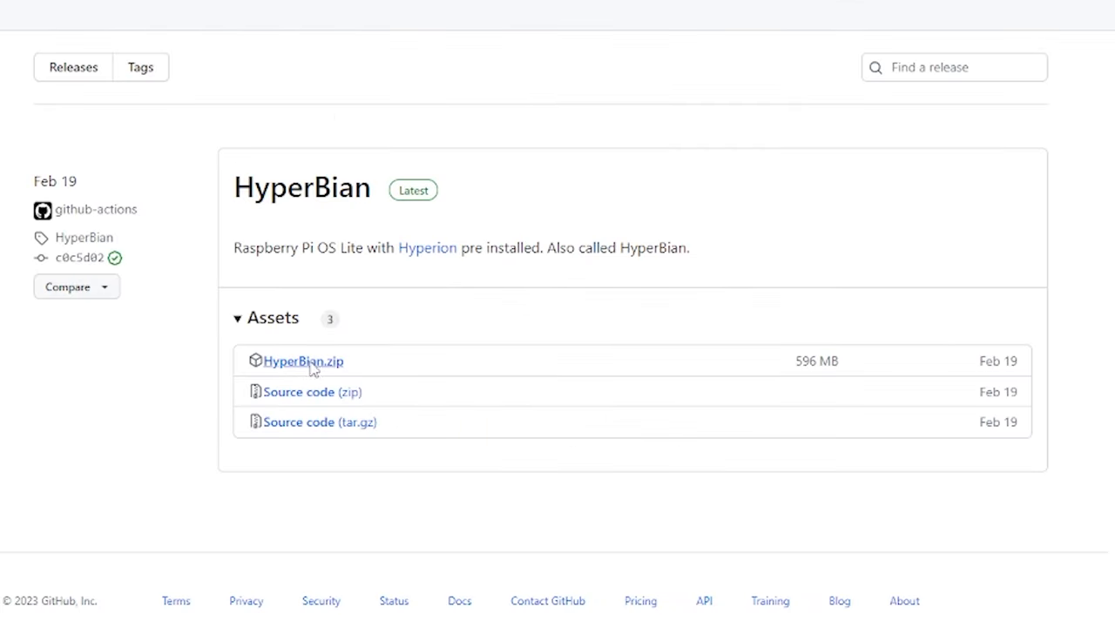
mouse_move(369, 354)
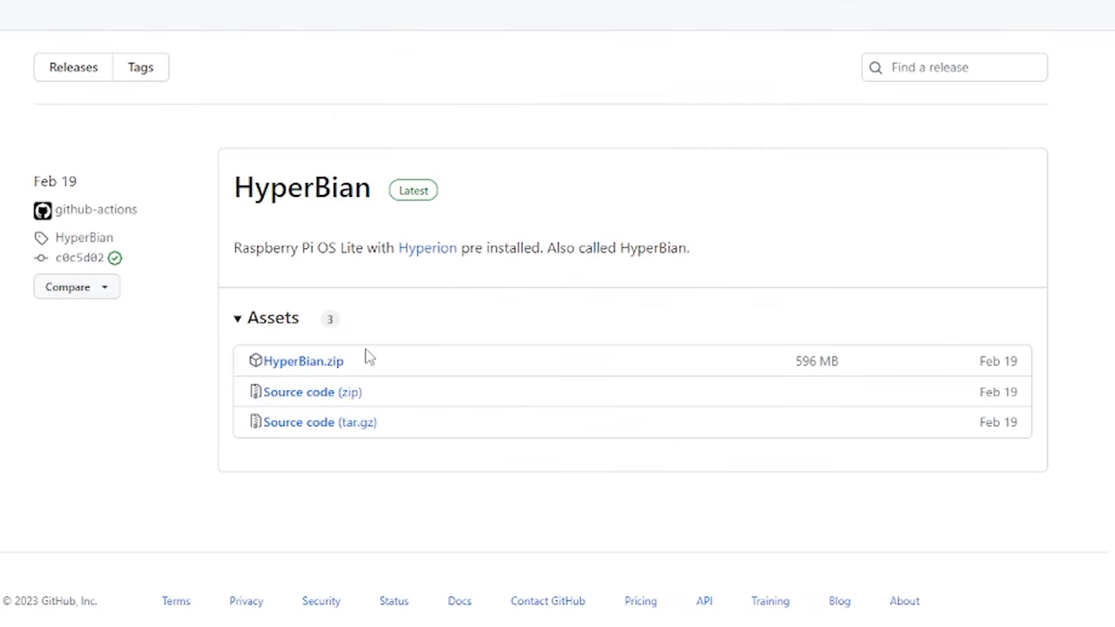
mouse_move(329, 382)
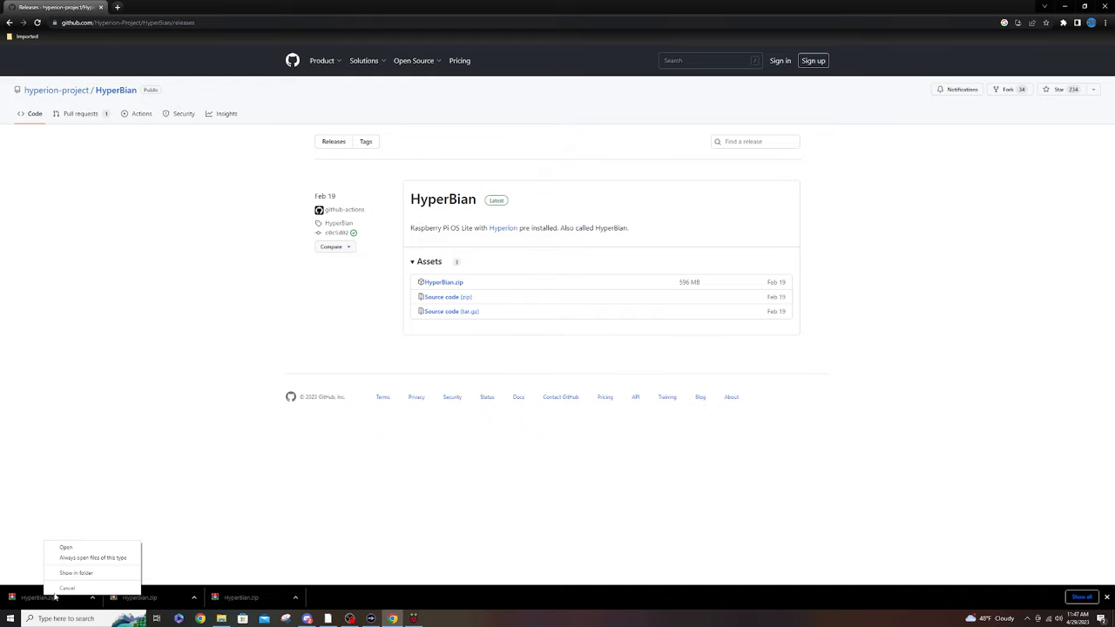
click(76, 574)
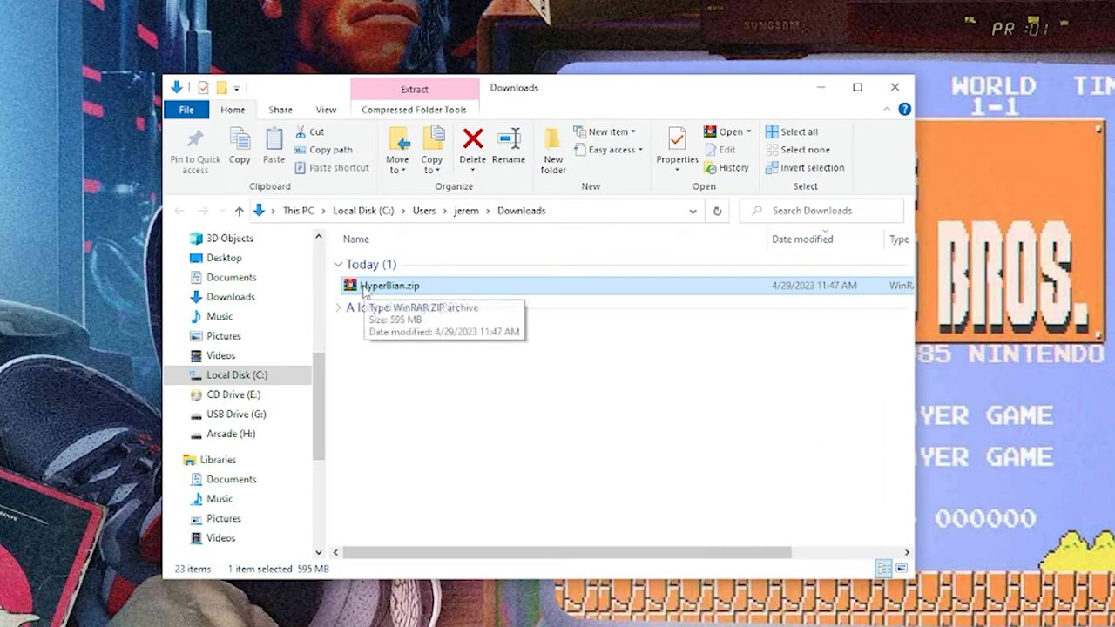
- Extract HyperBian.zip into its own HyperBian folder in Downloads
right_click(384, 284)
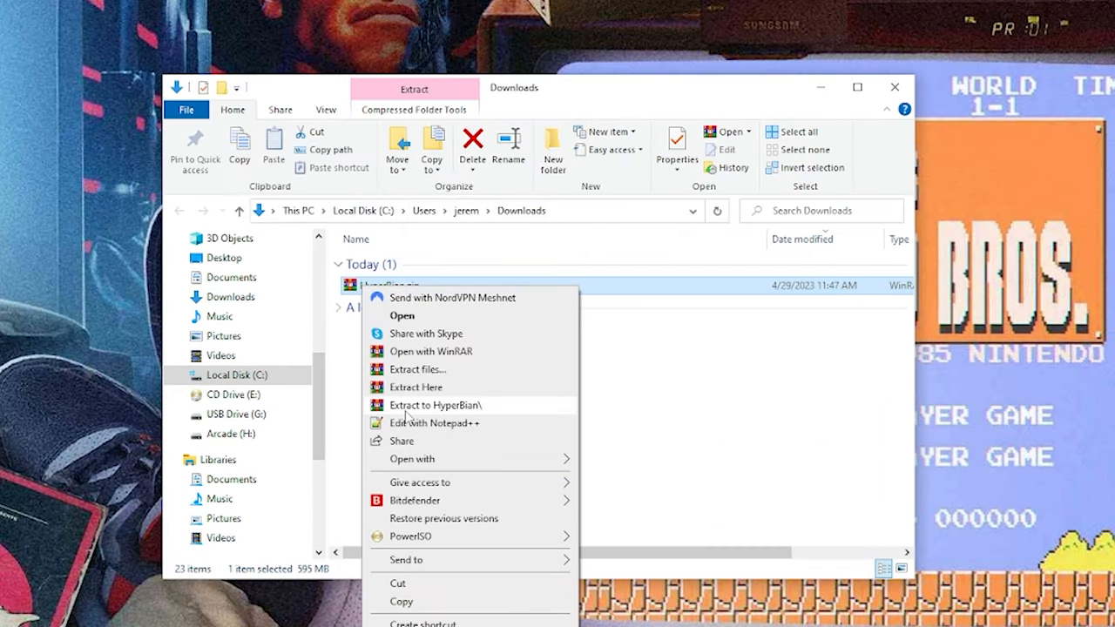
click(415, 387)
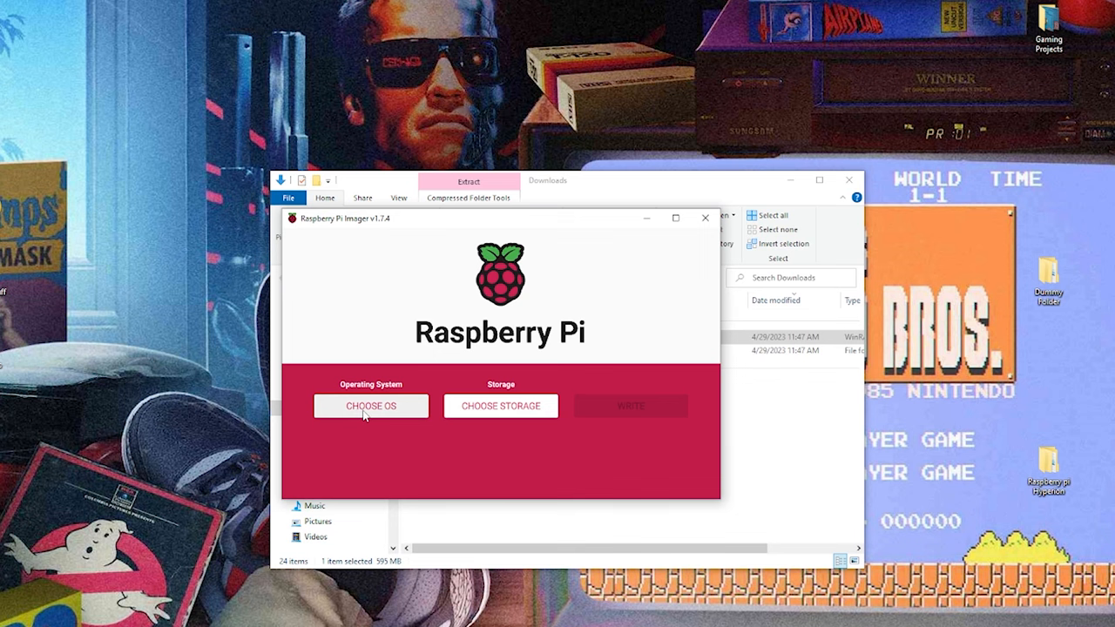
- Choose the custom 2023-02-19-HyperBian-lite.img from the HyperBian folder as the OS
click(371, 406)
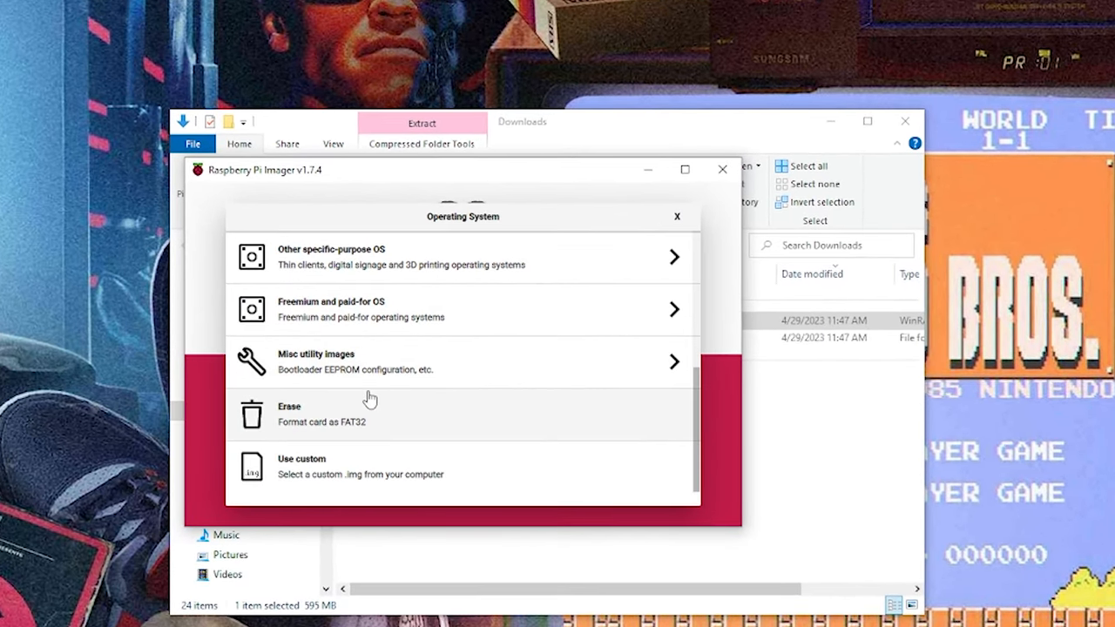
click(301, 466)
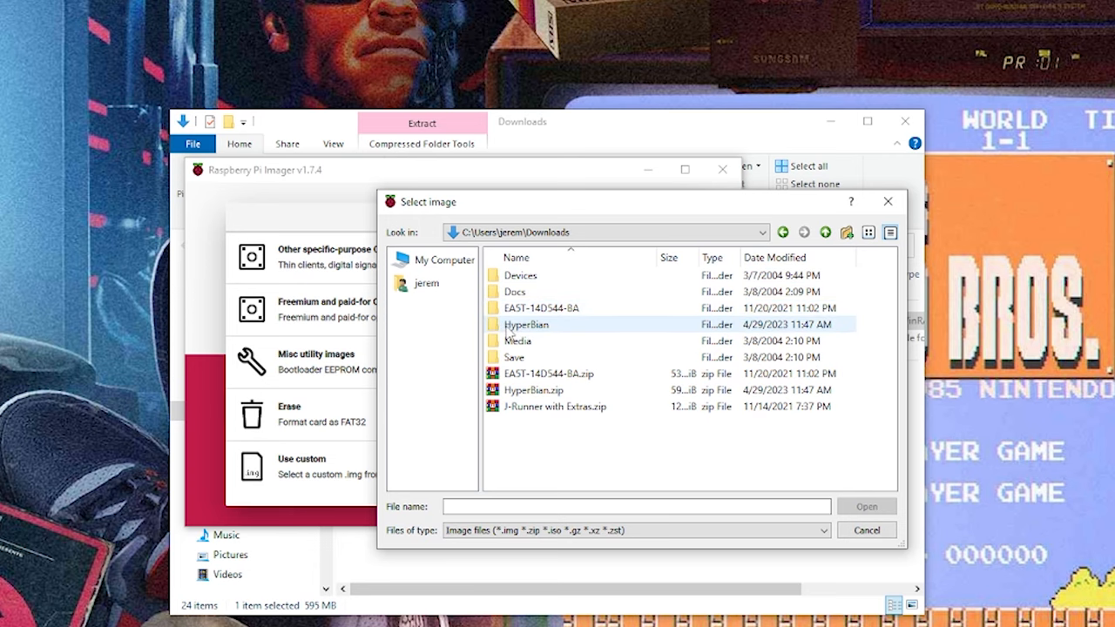
double_click(526, 324)
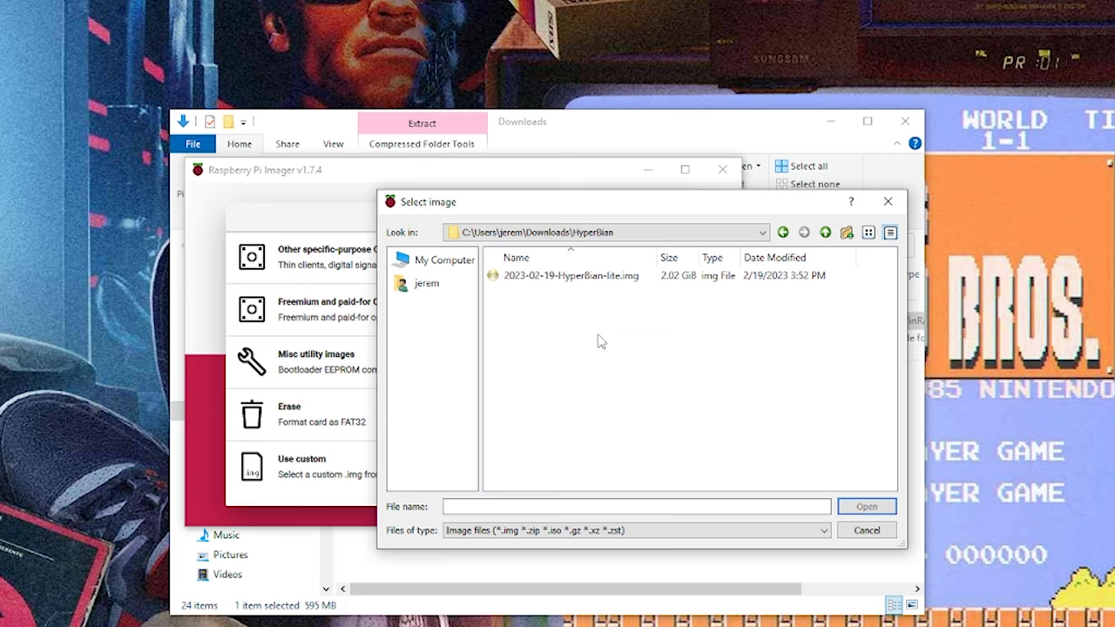
click(567, 275)
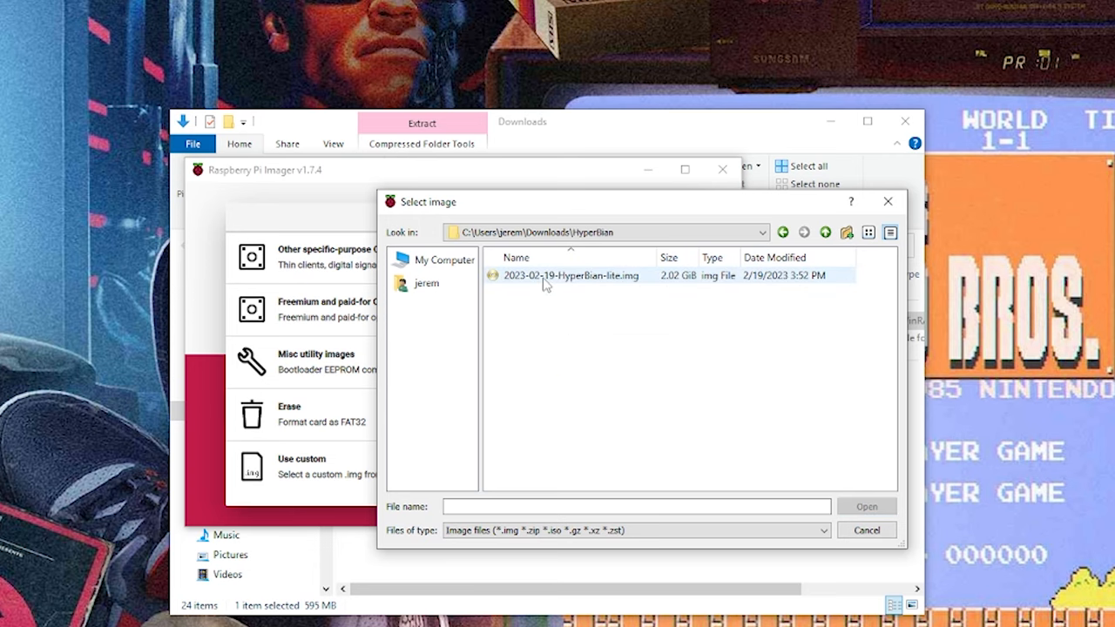
double_click(571, 275)
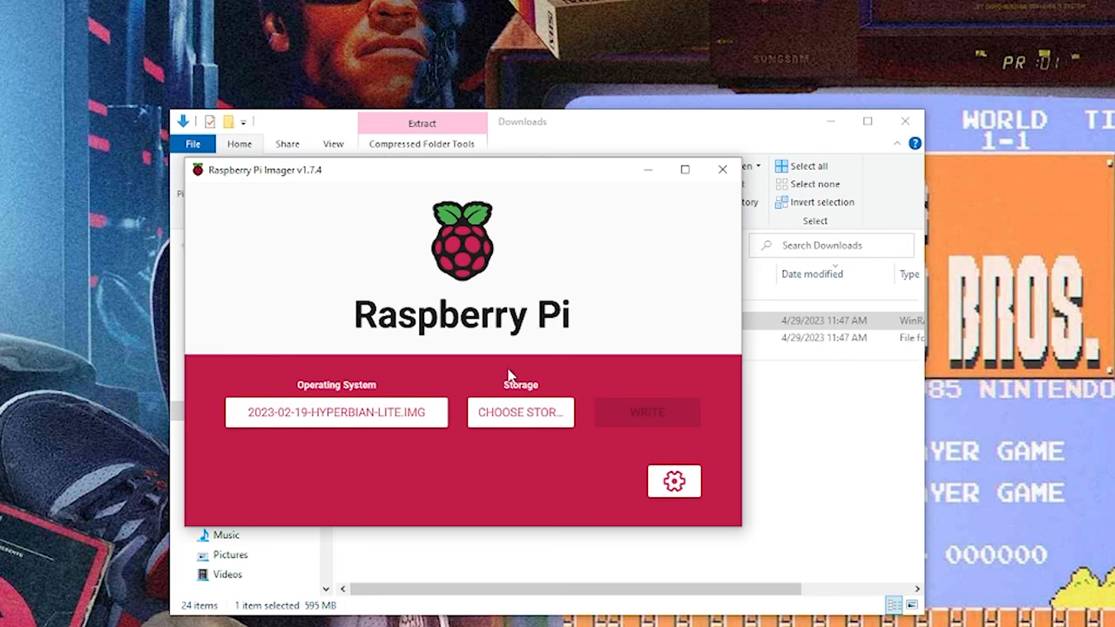
- Select the Generic Storage Device USB Device (31.9 GB) as the storage target
click(520, 412)
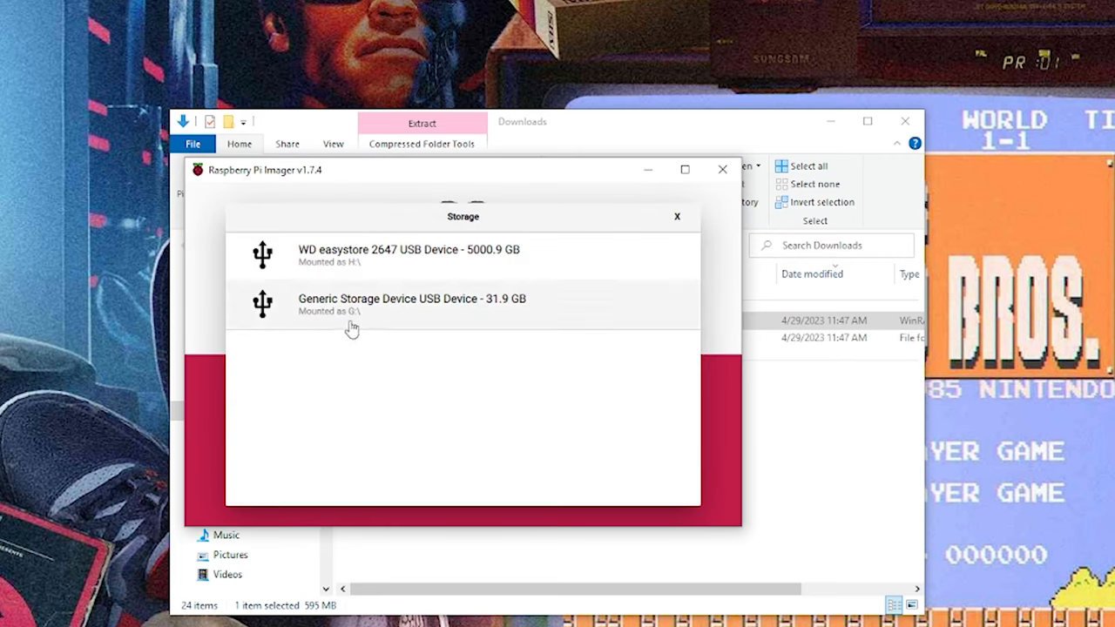
mouse_move(483, 321)
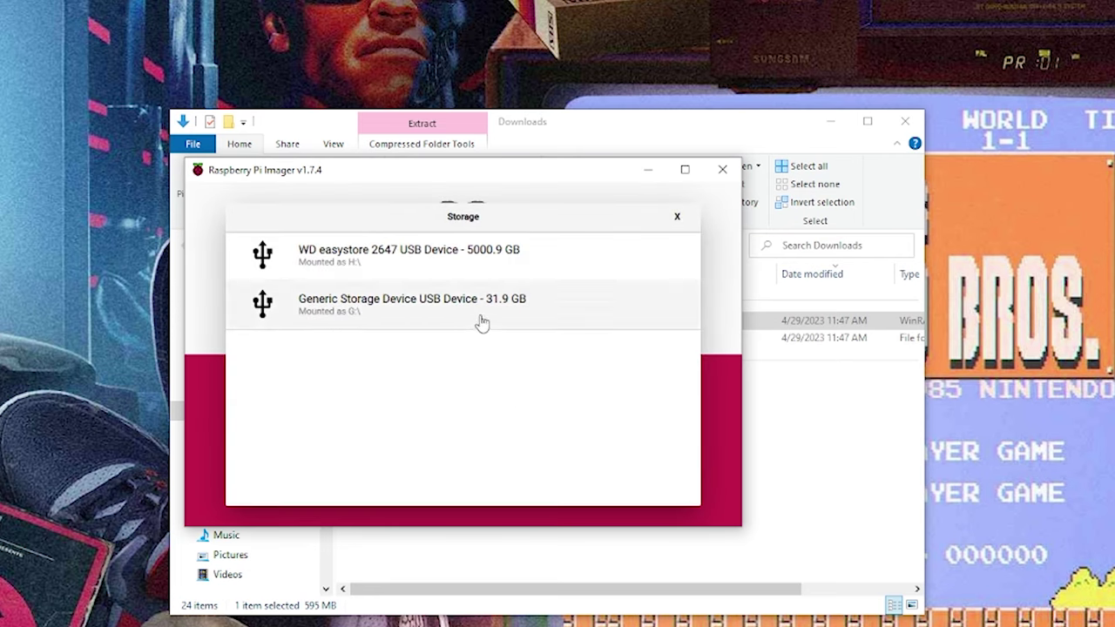
click(418, 304)
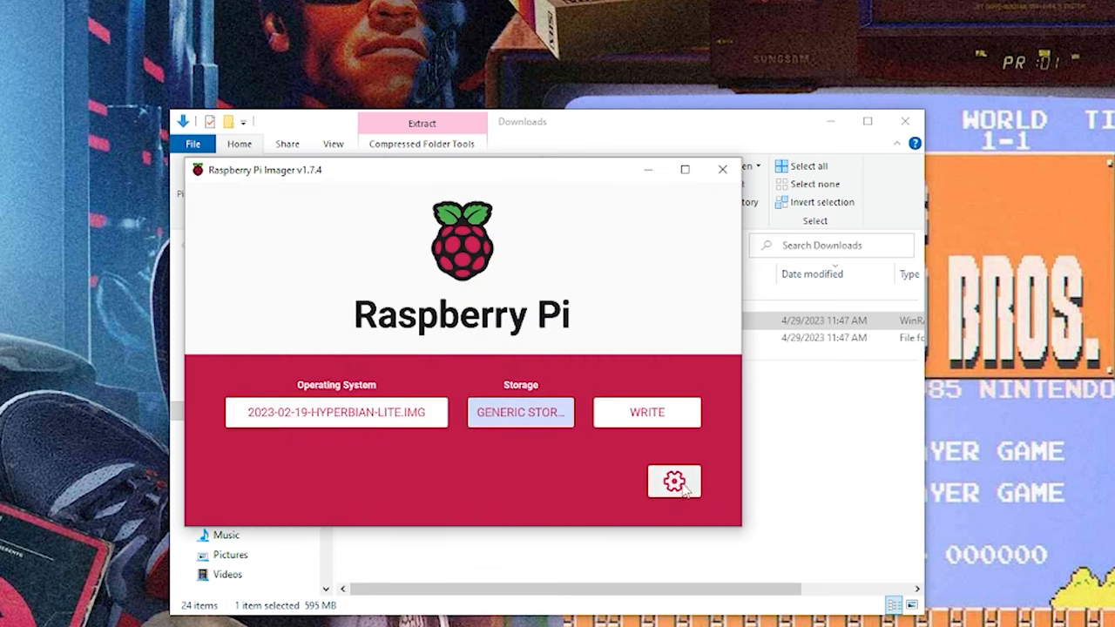
- In advanced options, enter 'Pi' and enable wireless network configuration
click(673, 481)
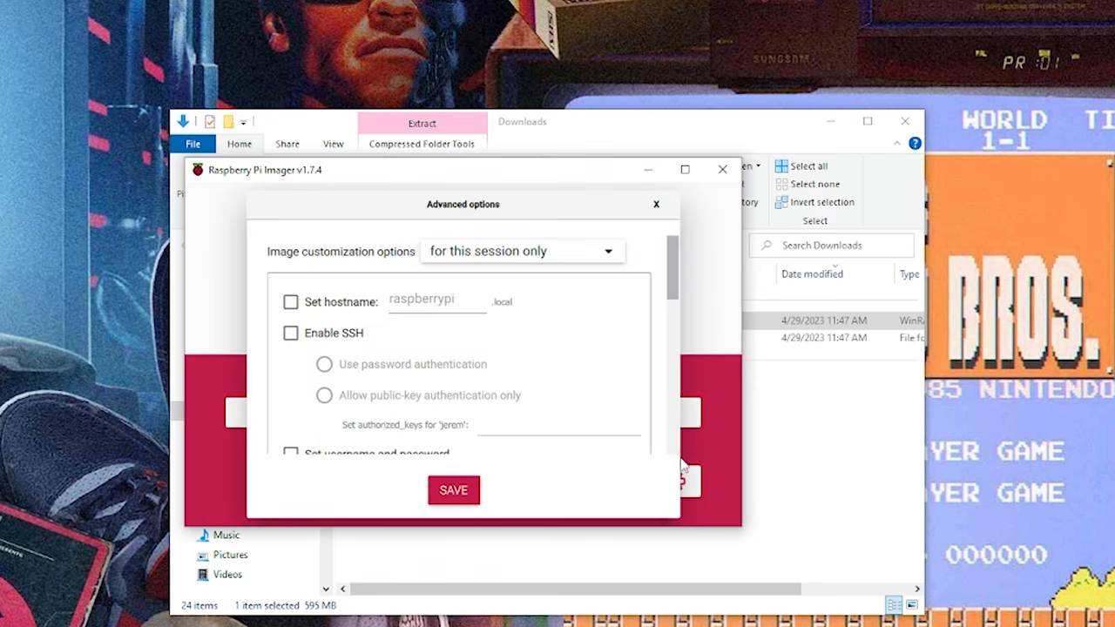
mouse_move(390, 330)
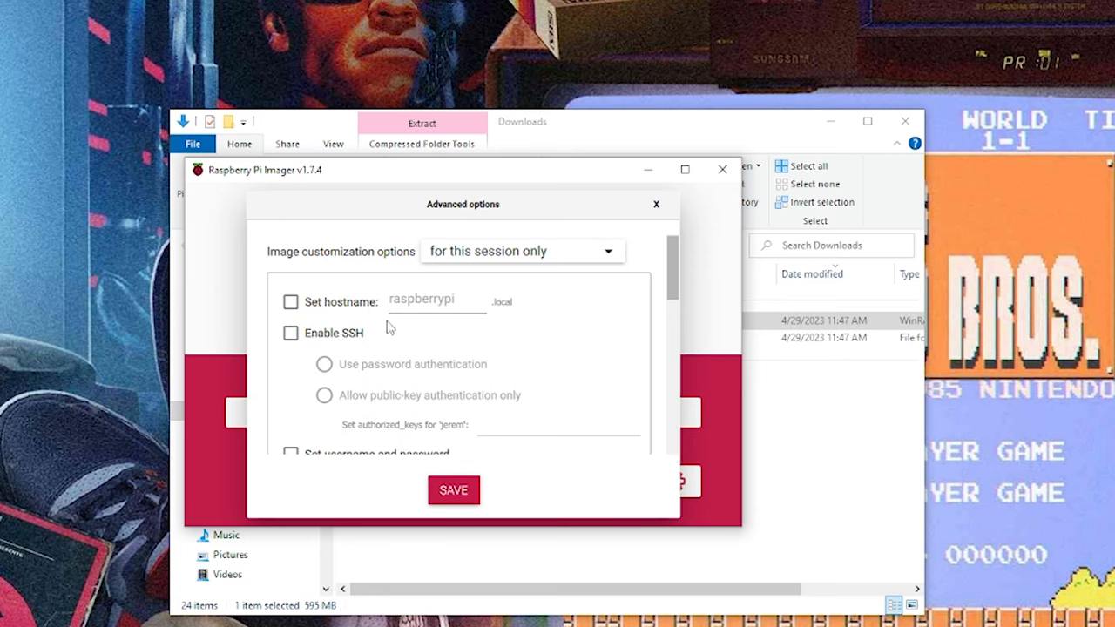
scroll(down, 3)
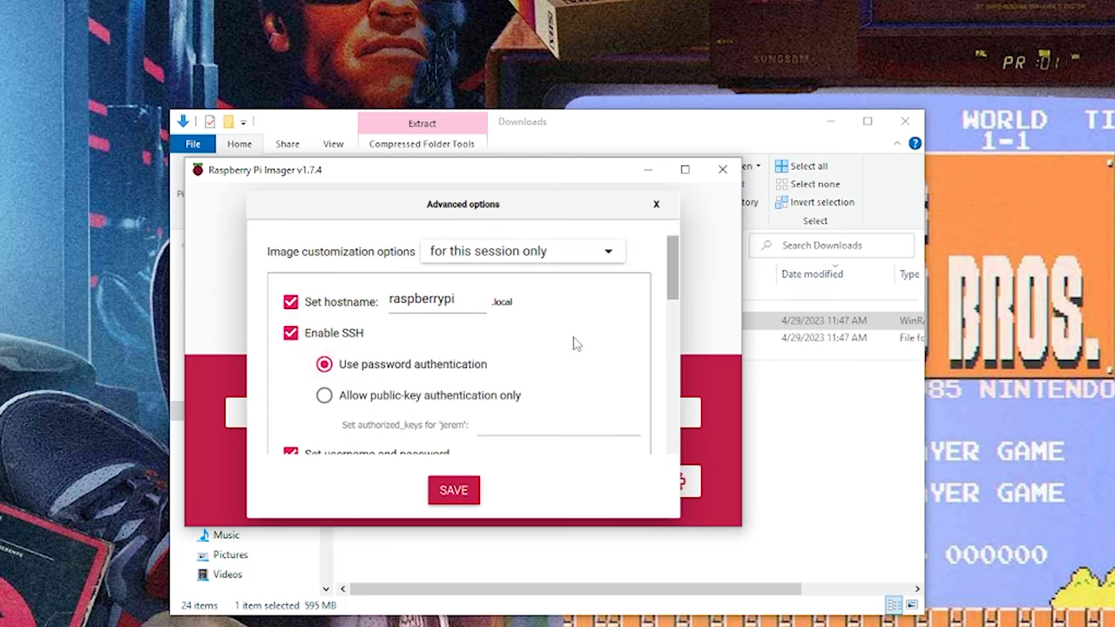
scroll(down, 3)
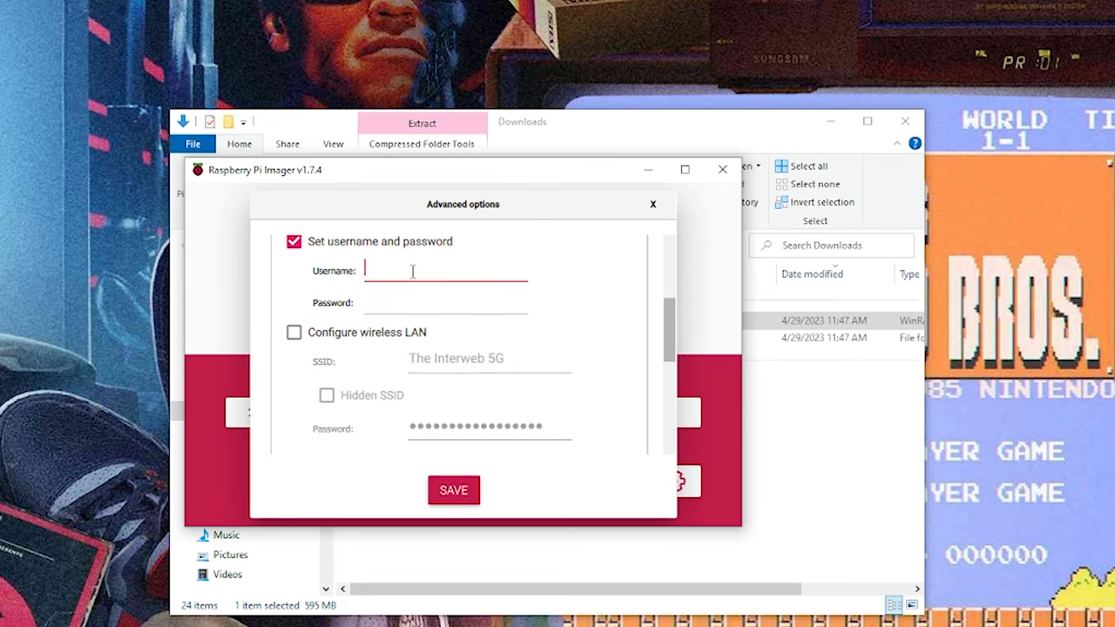
text(Pi)
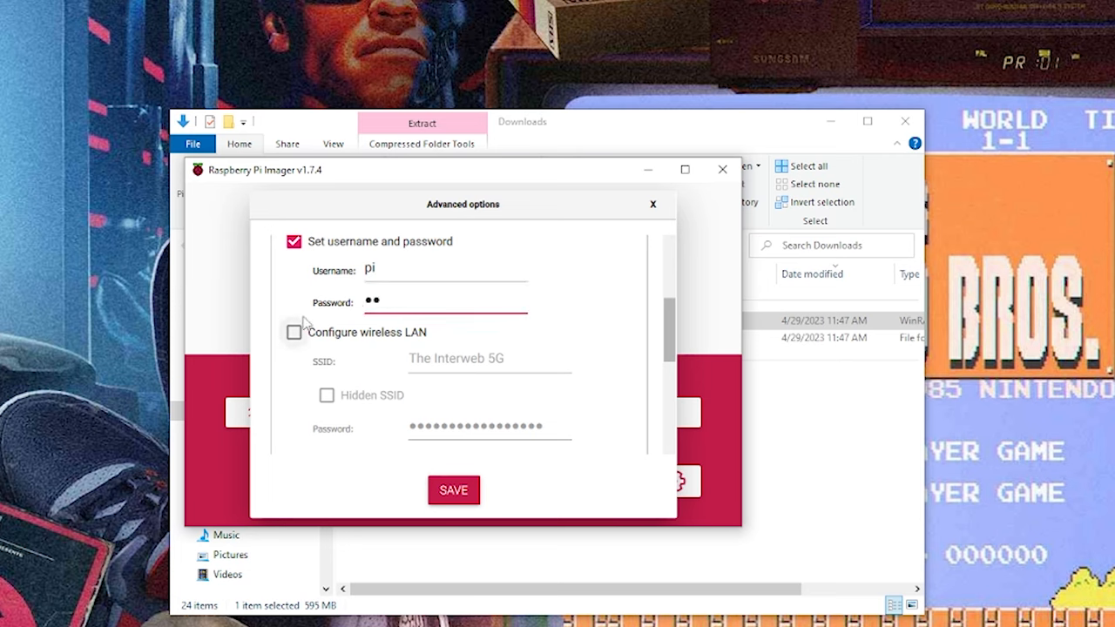
click(294, 332)
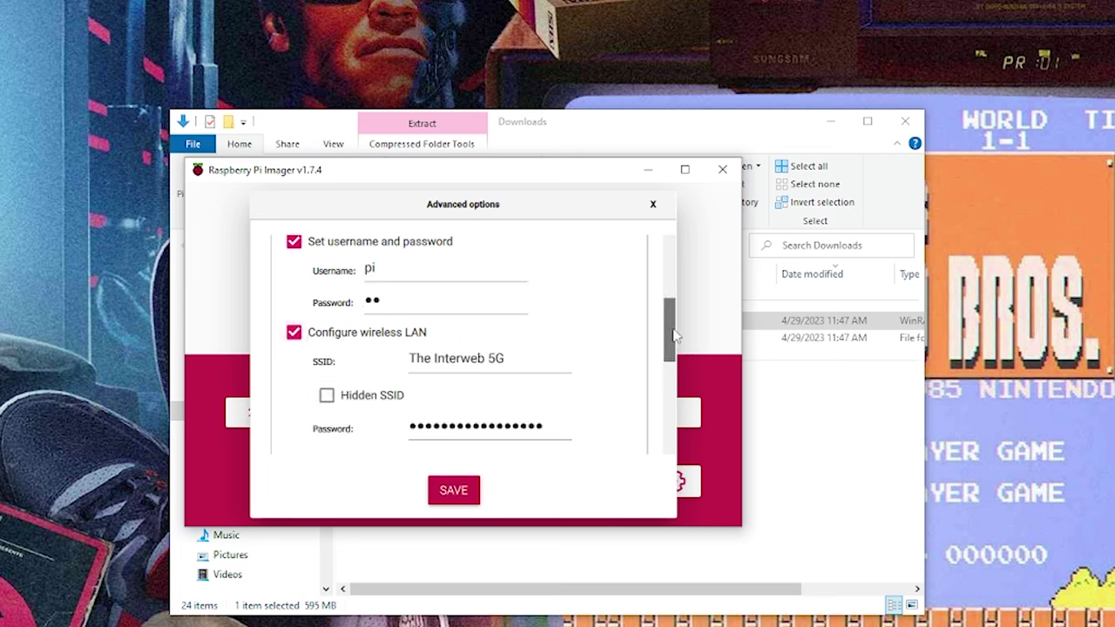
- Set the wireless LAN country to US and enable locale settings
scroll(down, 3)
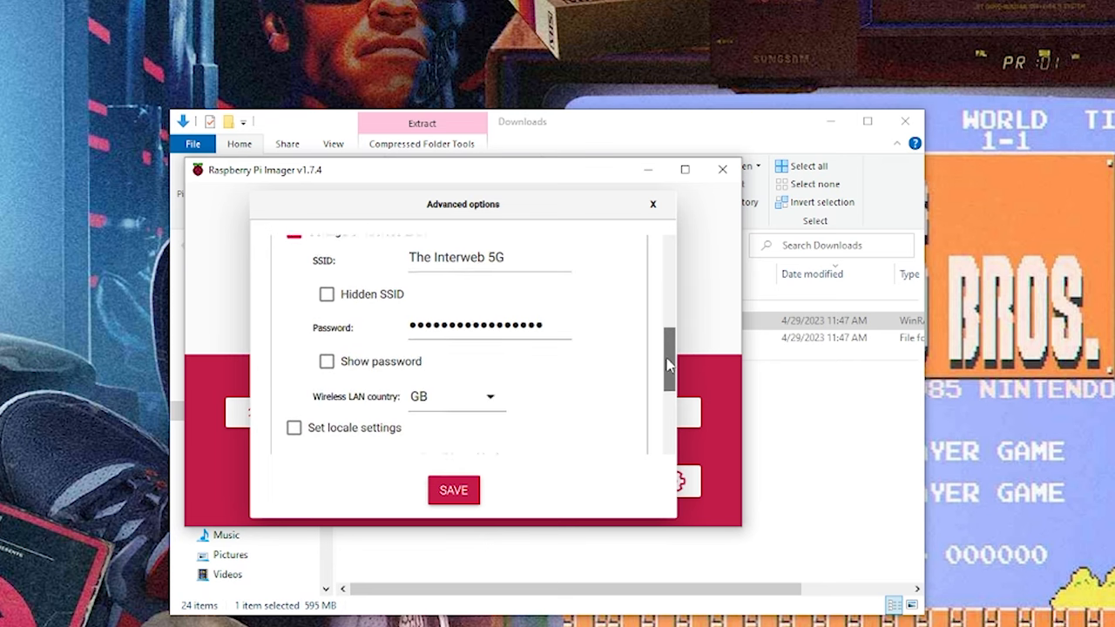
scroll(down, 3)
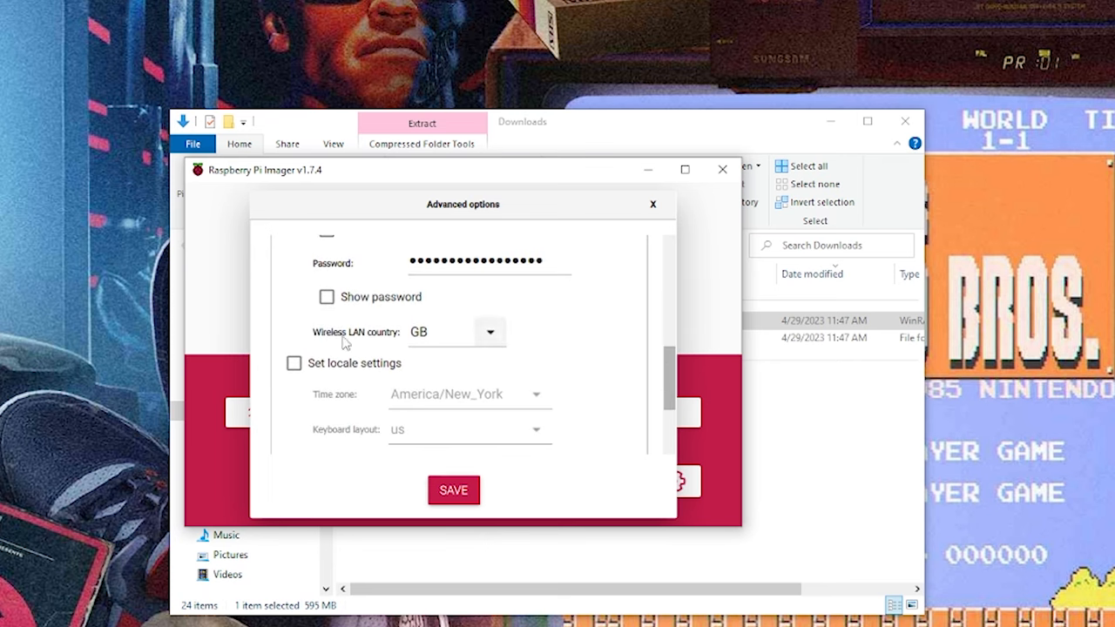
click(489, 332)
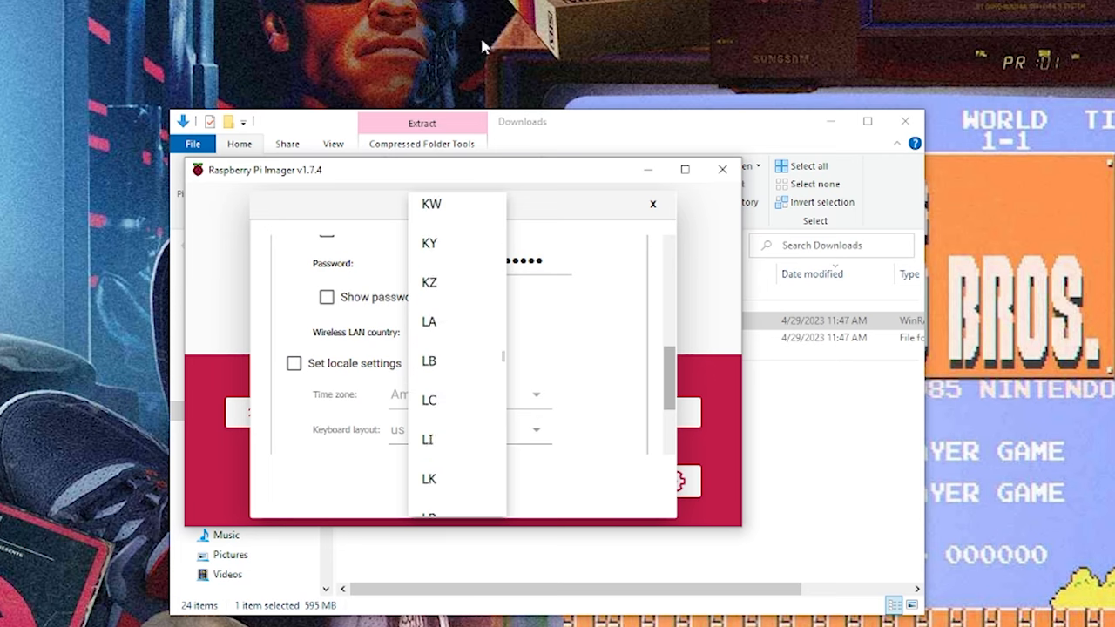
scroll(down, 3)
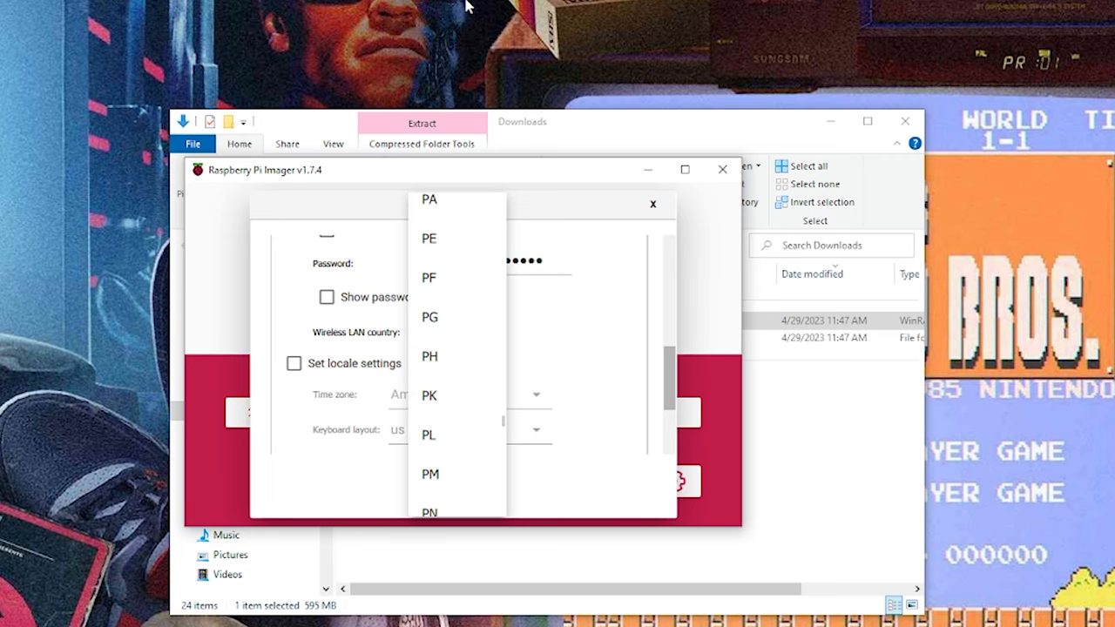
scroll(down, 3)
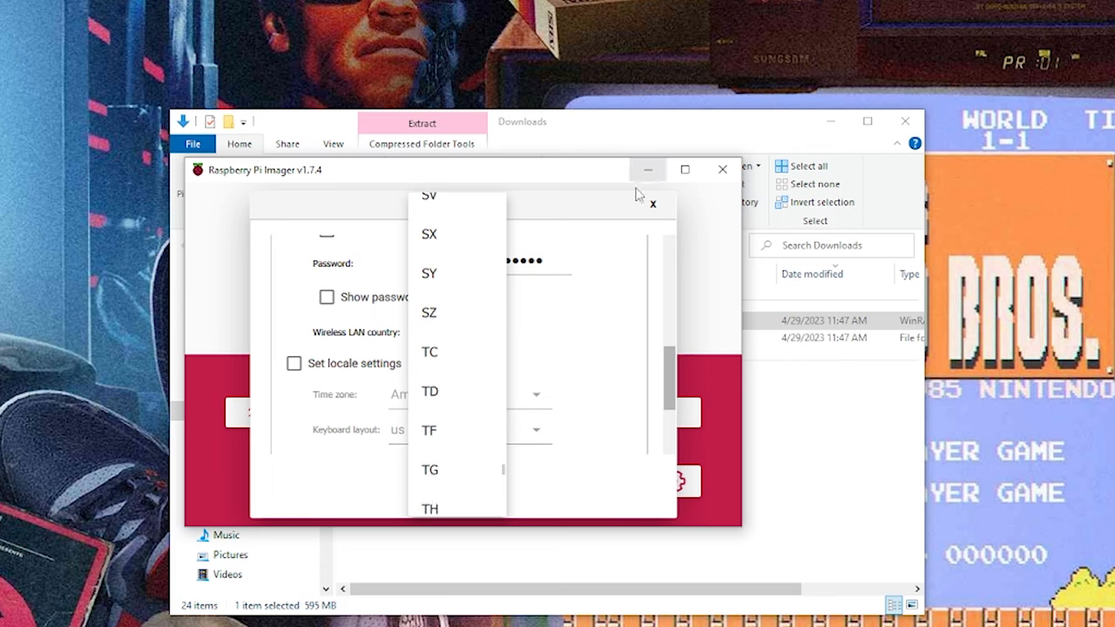
scroll(down, 3)
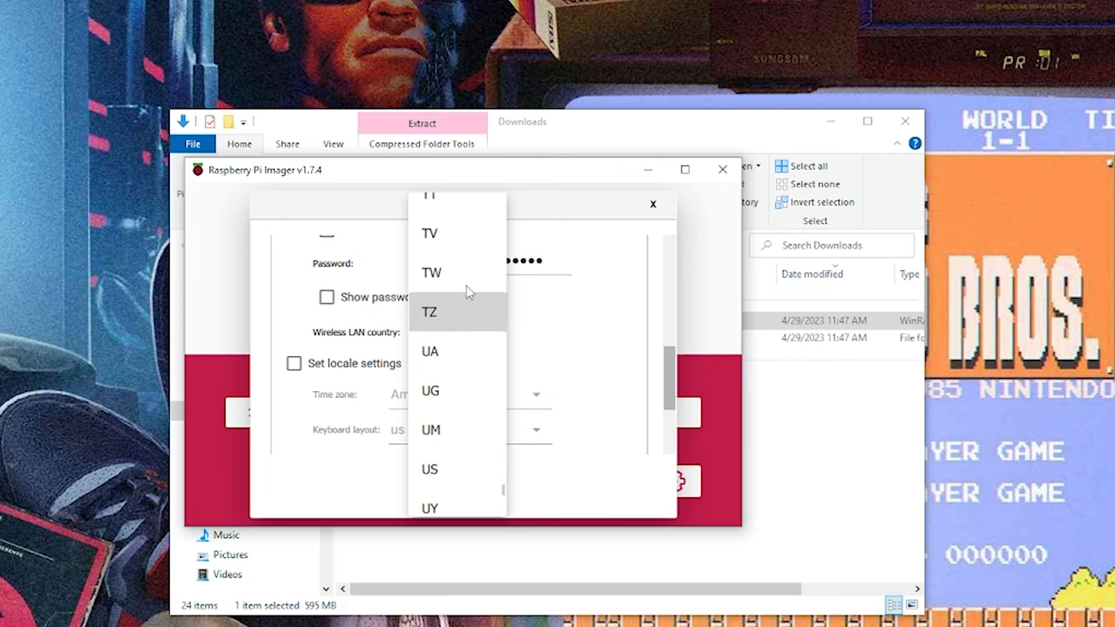
click(430, 469)
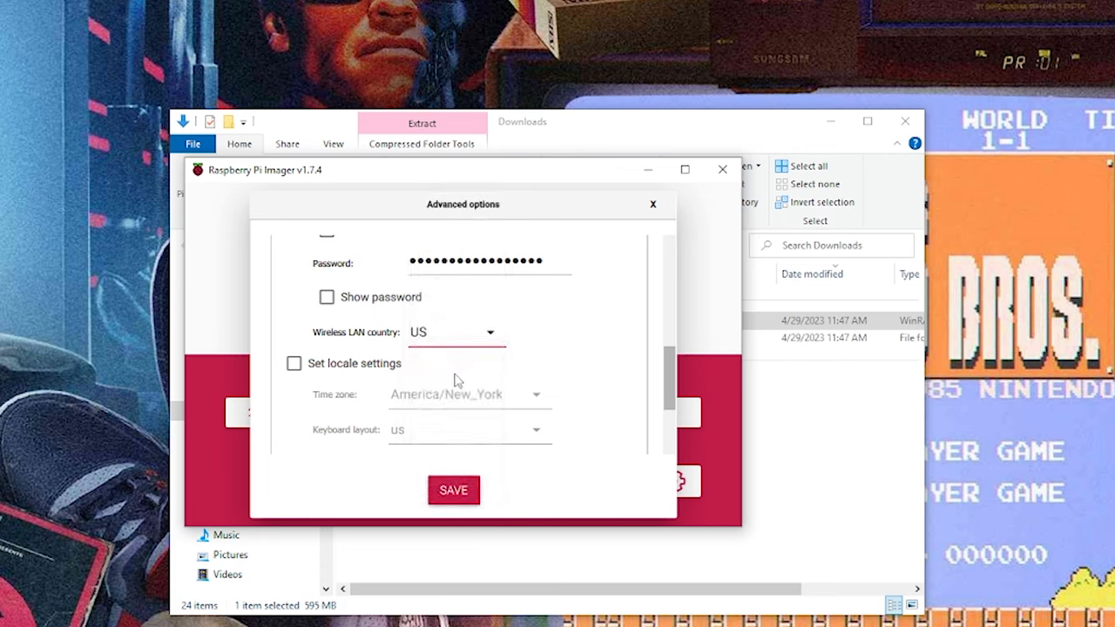
mouse_move(314, 382)
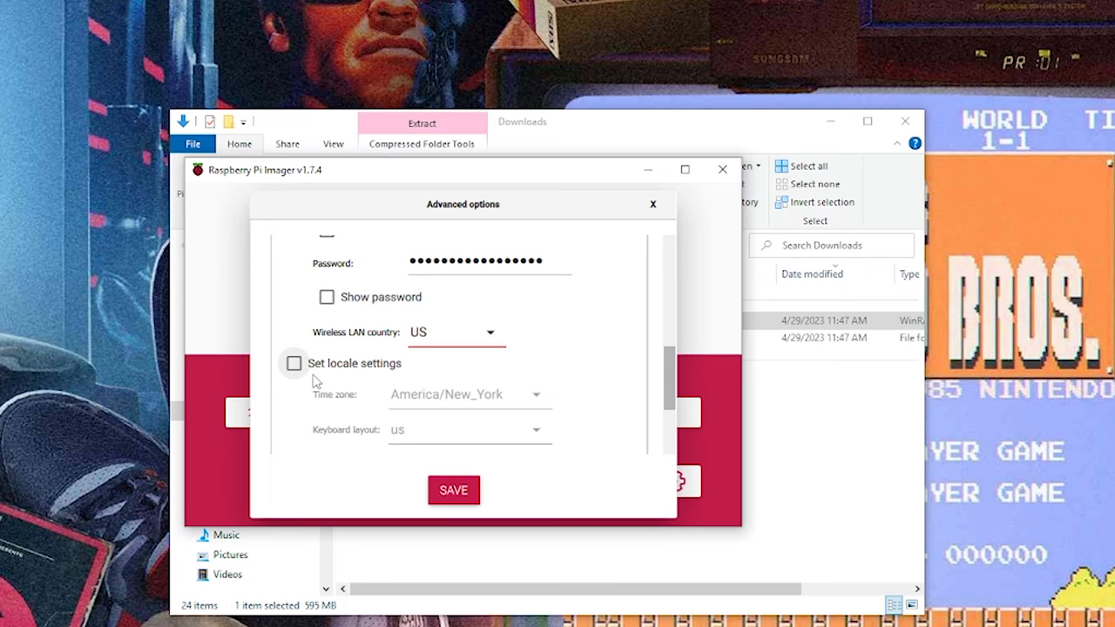
click(293, 363)
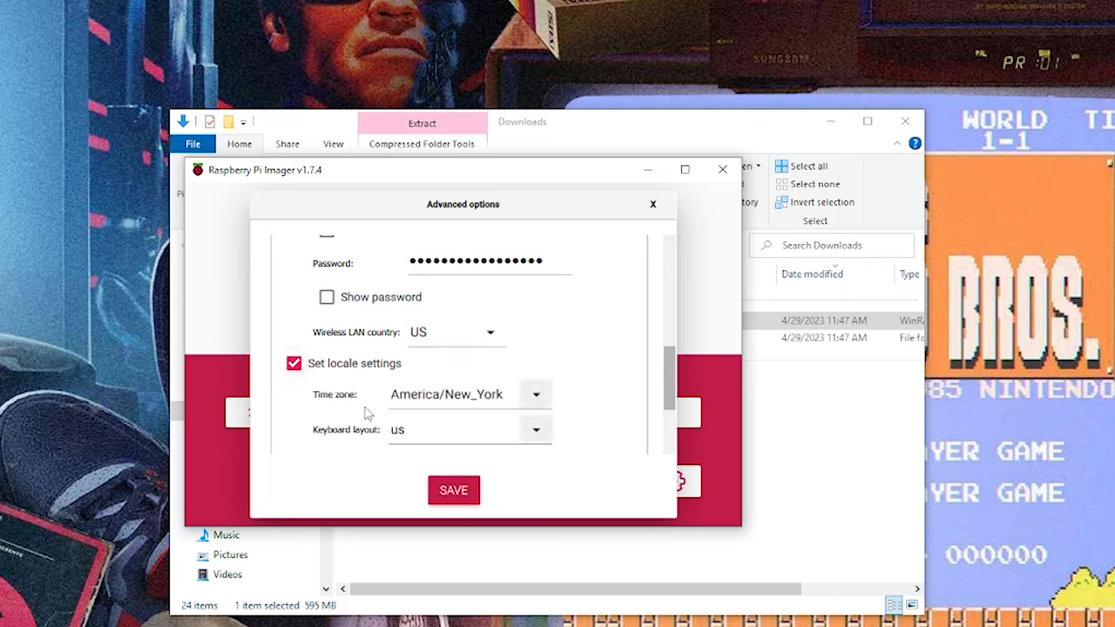
mouse_move(490, 500)
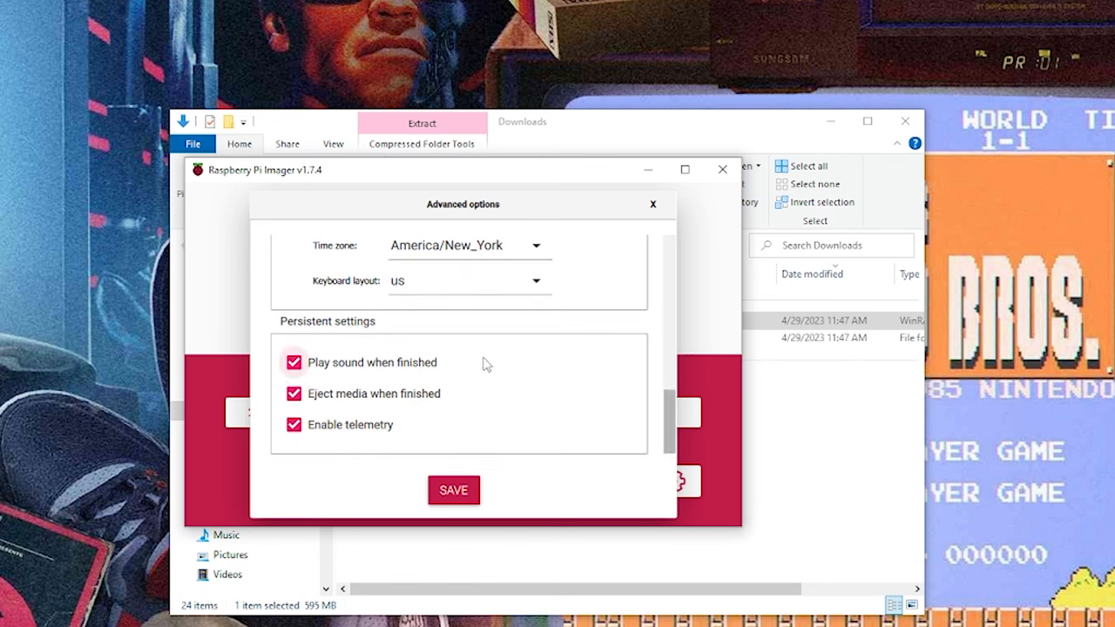
- Save the advanced options and write the image, confirming erasure of the USB drive
click(453, 489)
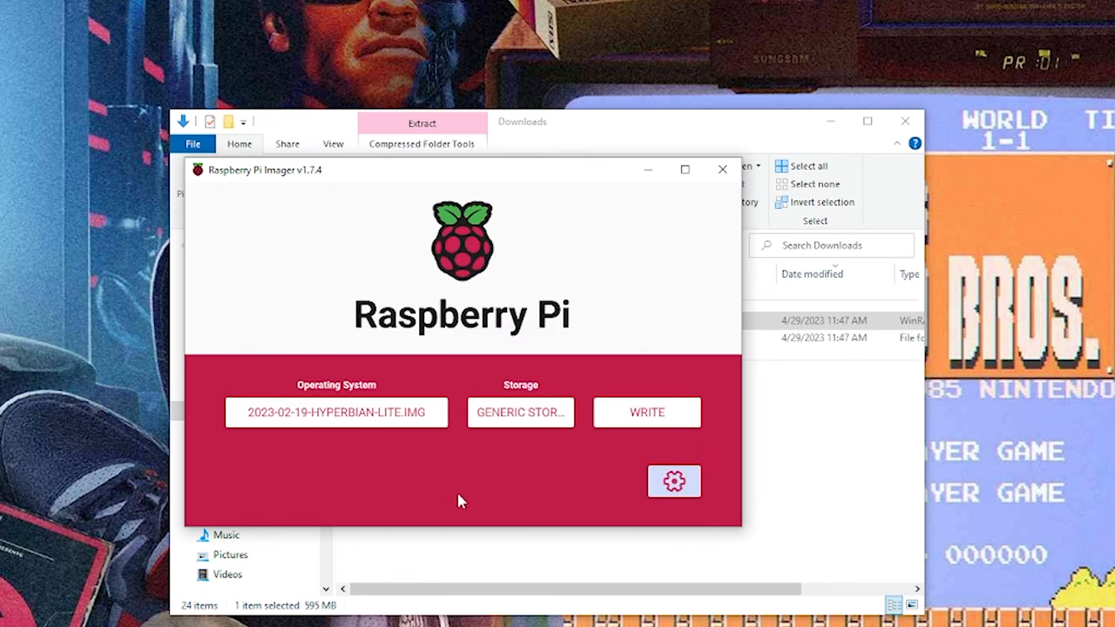
click(646, 412)
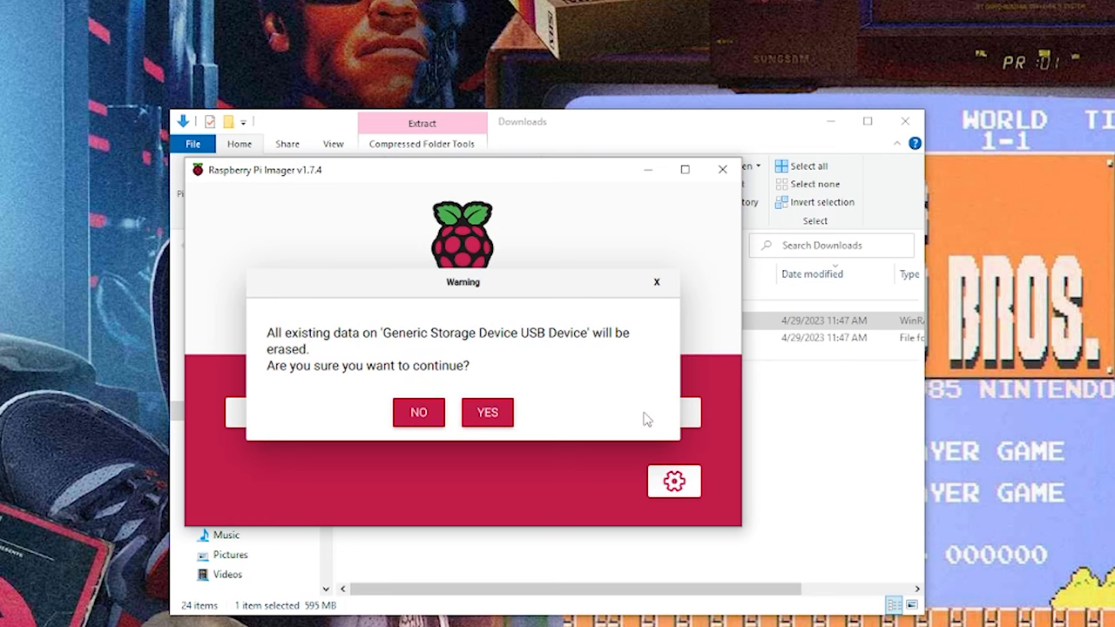
mouse_move(601, 419)
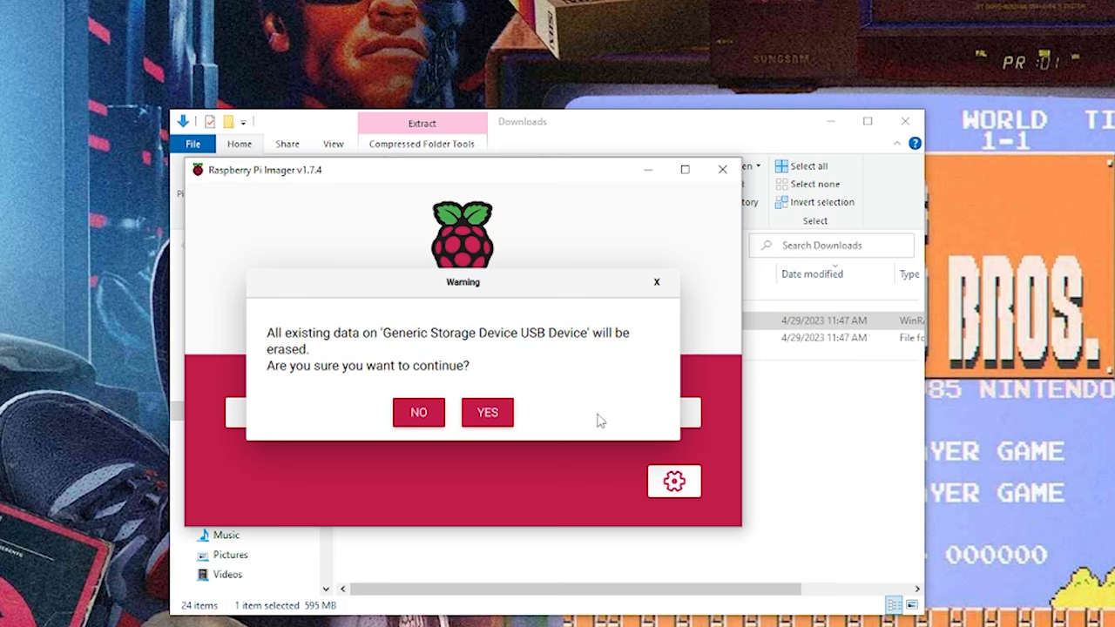
mouse_move(536, 404)
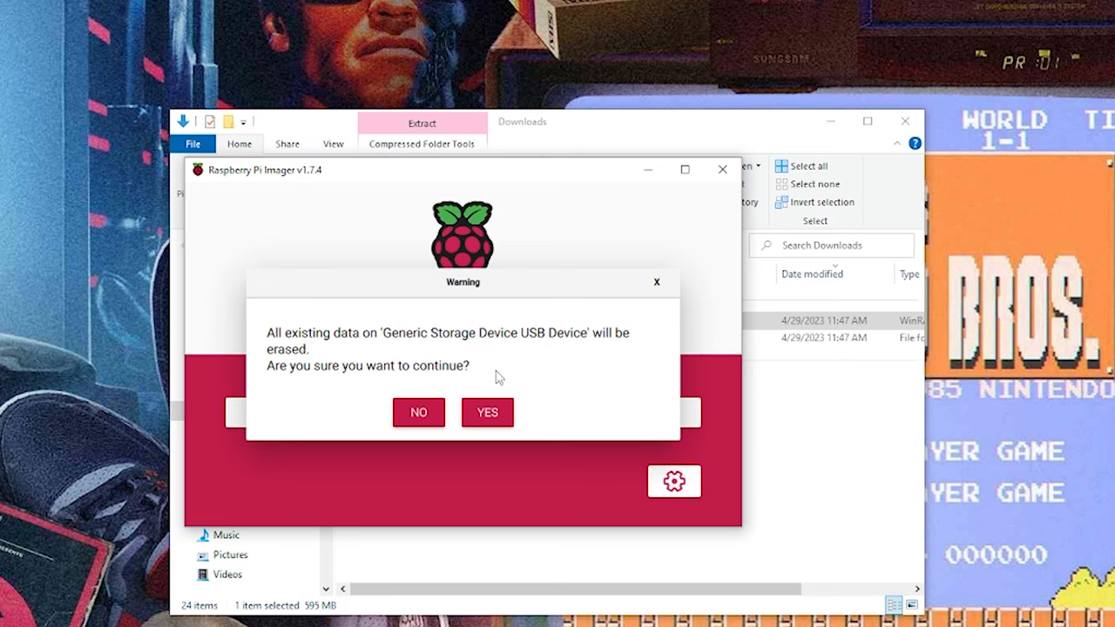
click(487, 412)
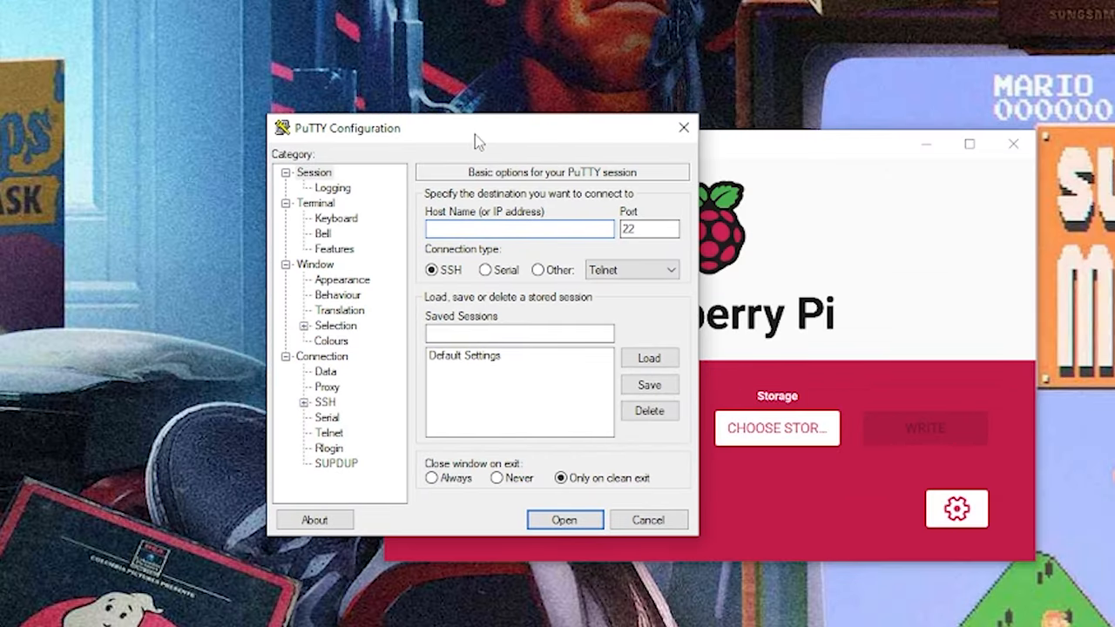
- Open a PuTTY SSH session to raspberrypi.local and log in as pi
click(519, 228)
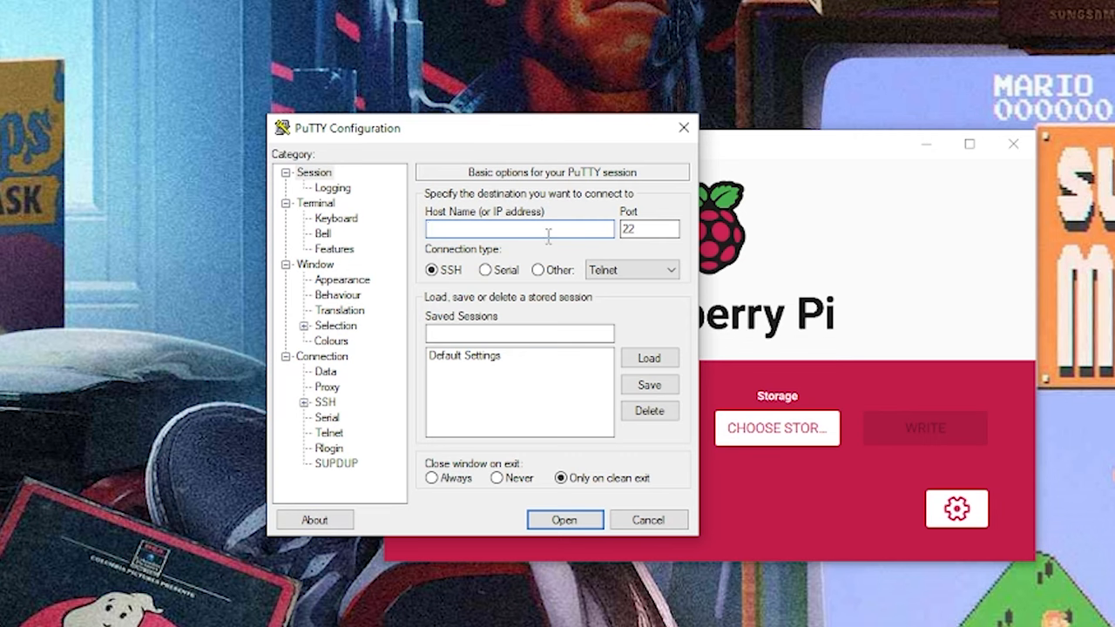
text(raspberrypi)
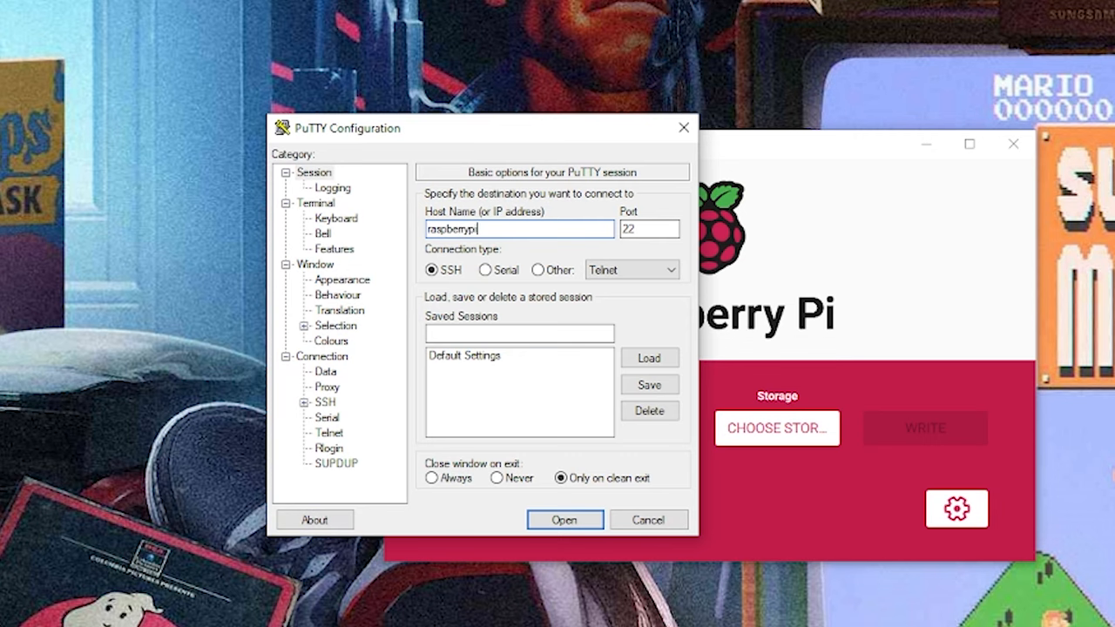
text(.local)
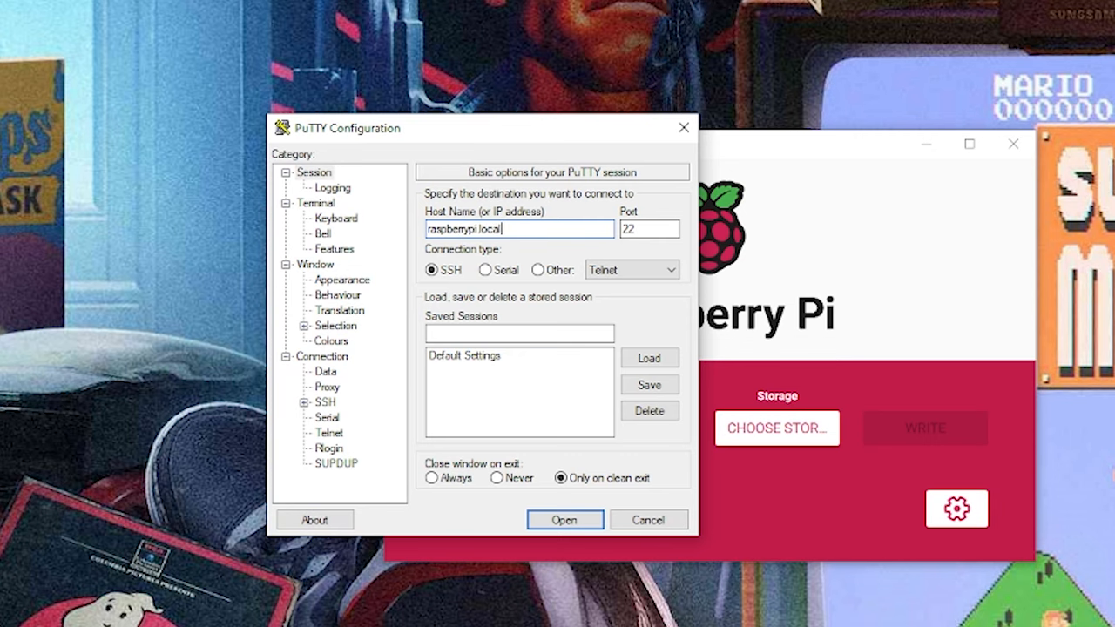
click(565, 519)
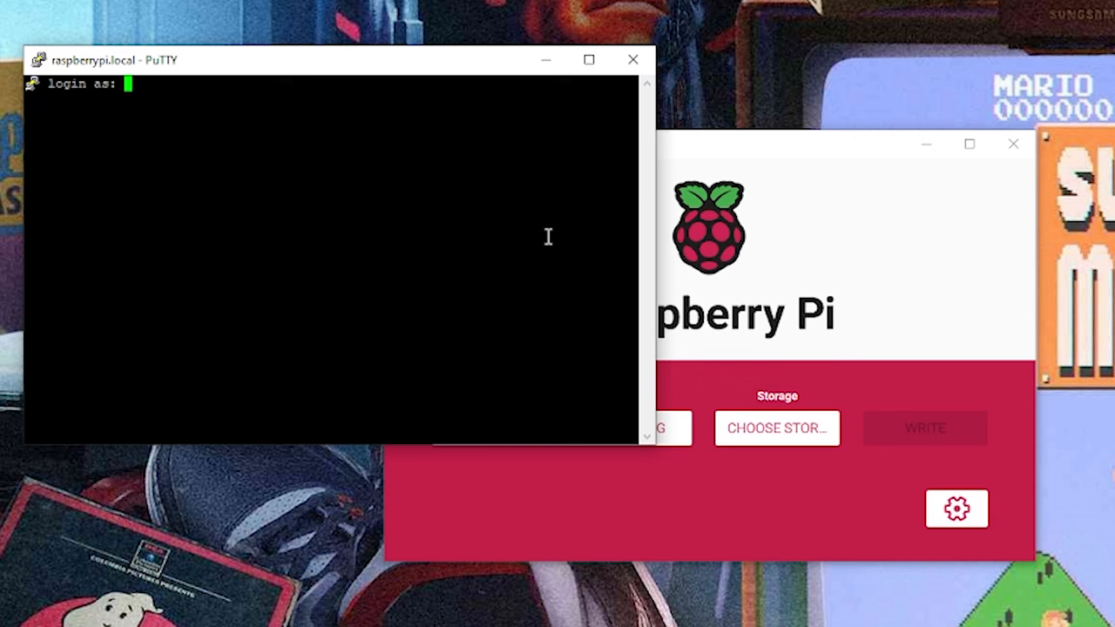
text(pi)
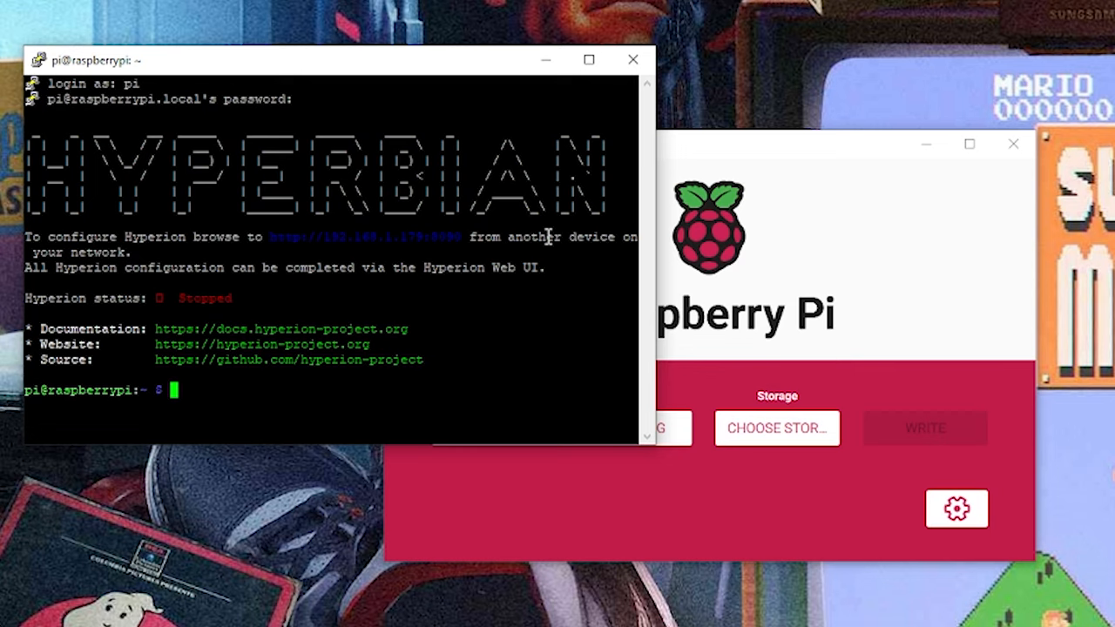
- Disable the hyperion@pi service with sudo systemctl disable
text(sudo)
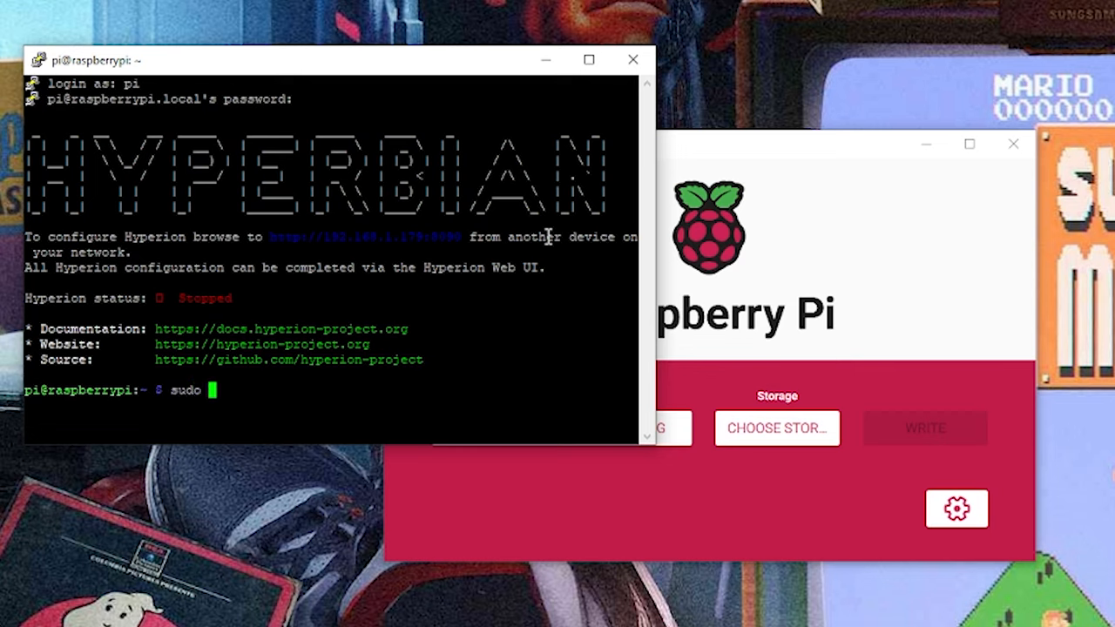
text(systemctl)
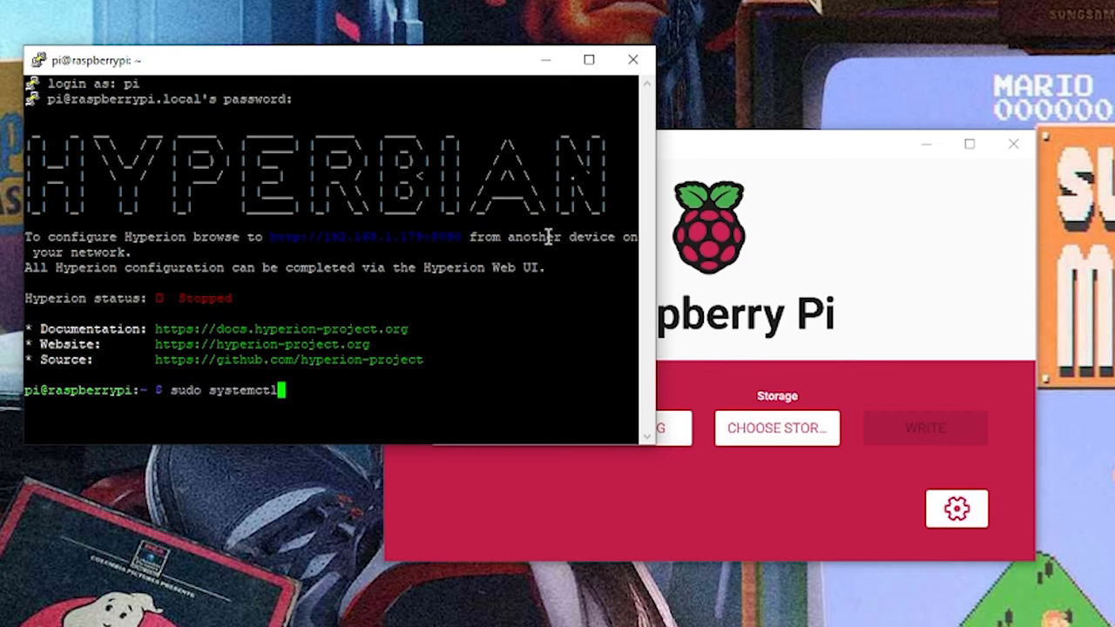
text(disable --now)
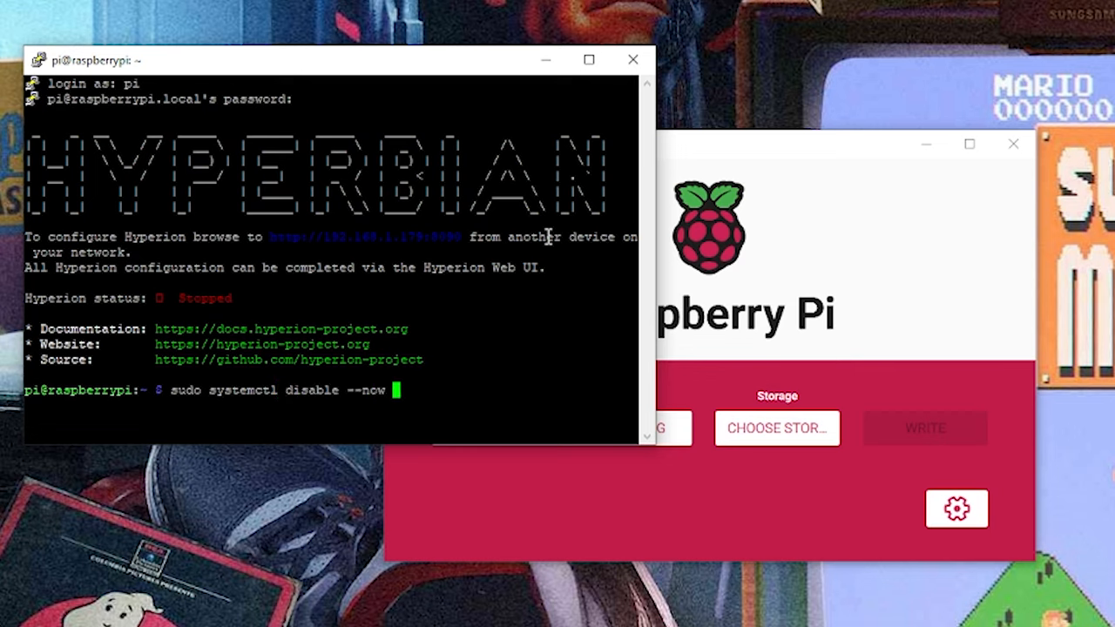
text(hyperion)
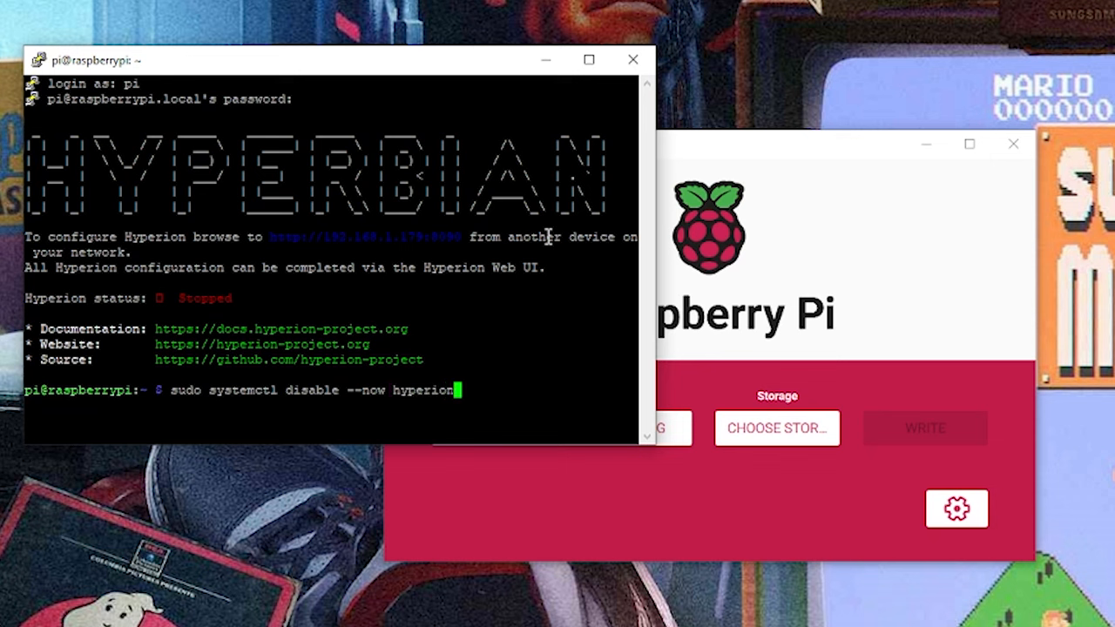
text(@pi)
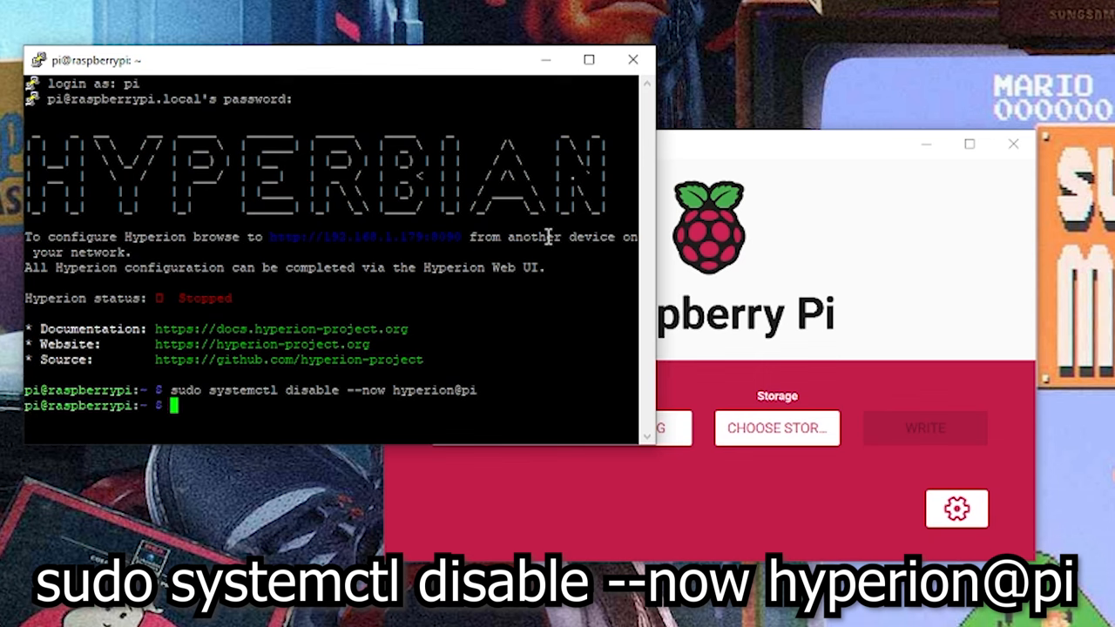
- Enable hyperion@root with --now and start typing sudo raspi-config
text(sudo systemctl)
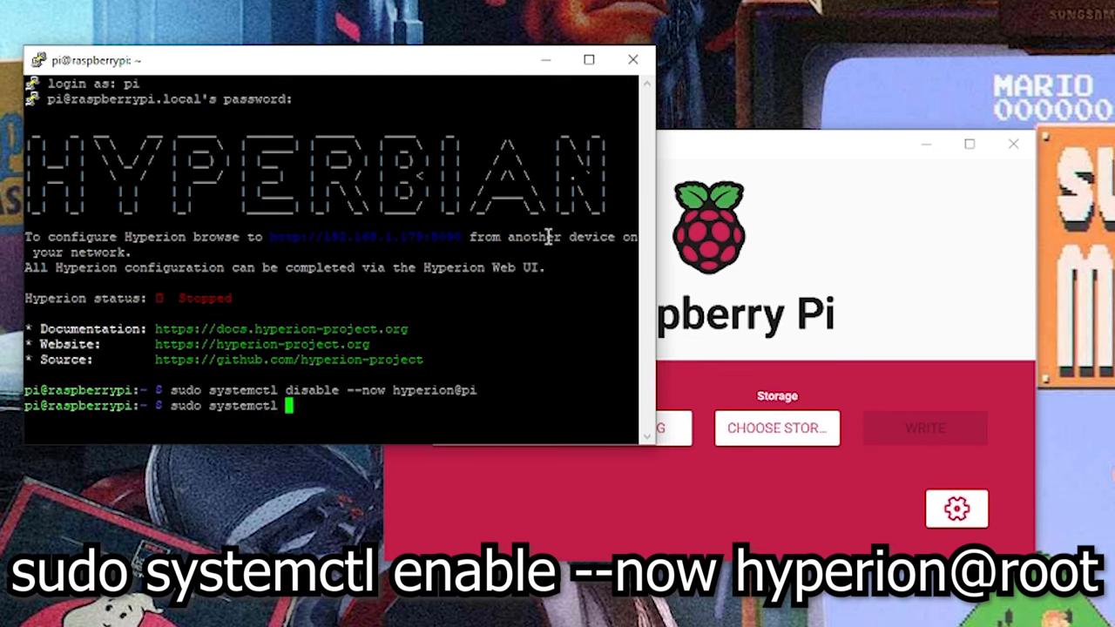
text(ena)
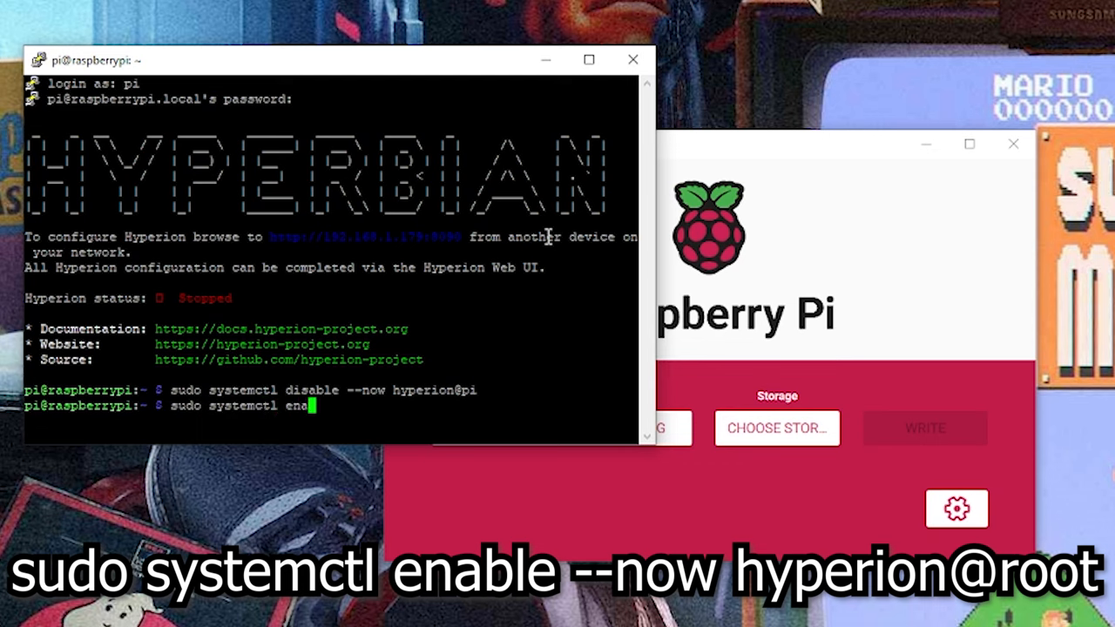
text(ble --now)
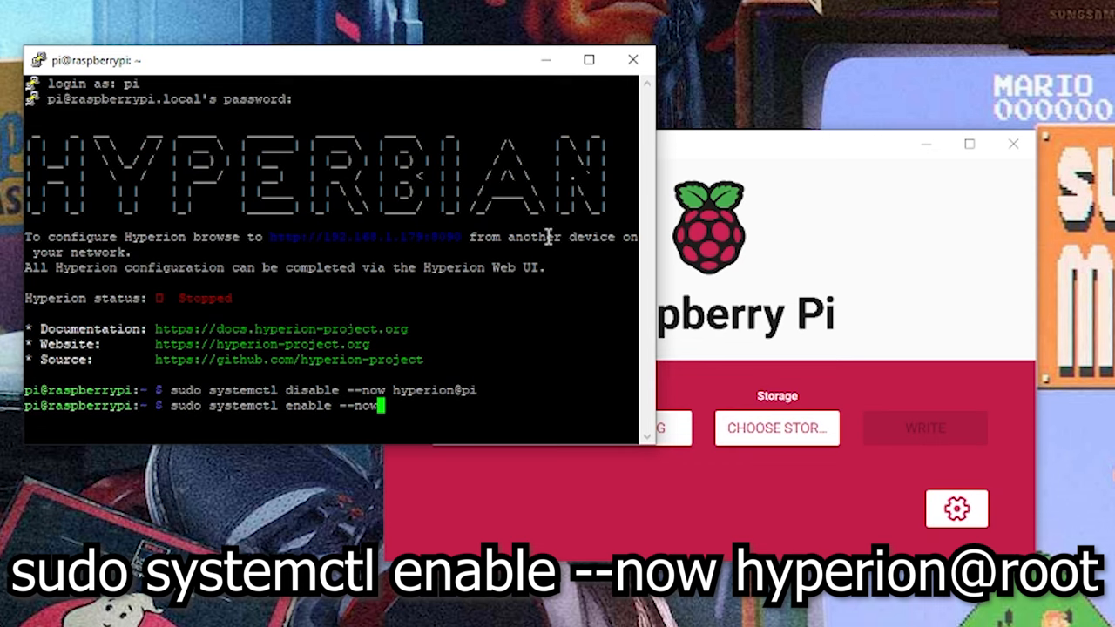
text(h)
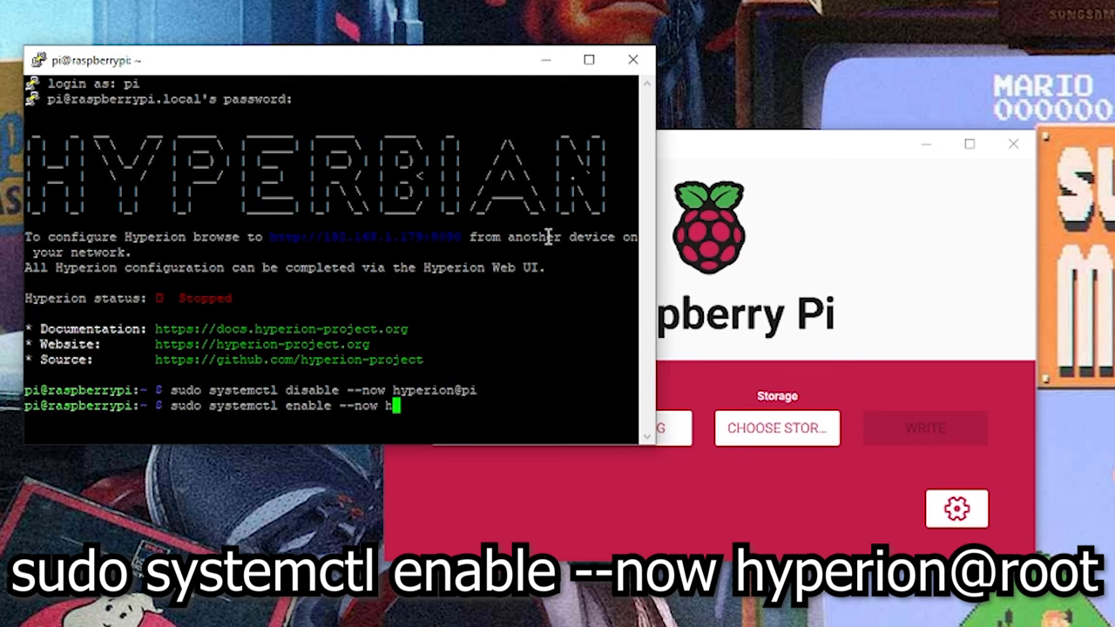
text(yperion)
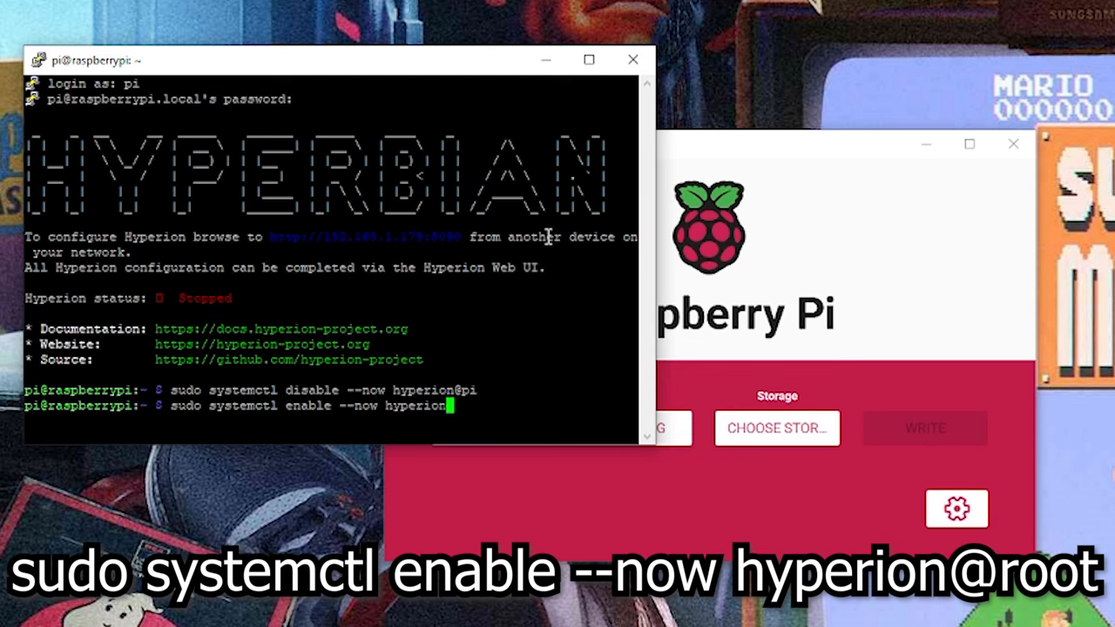
text(root)
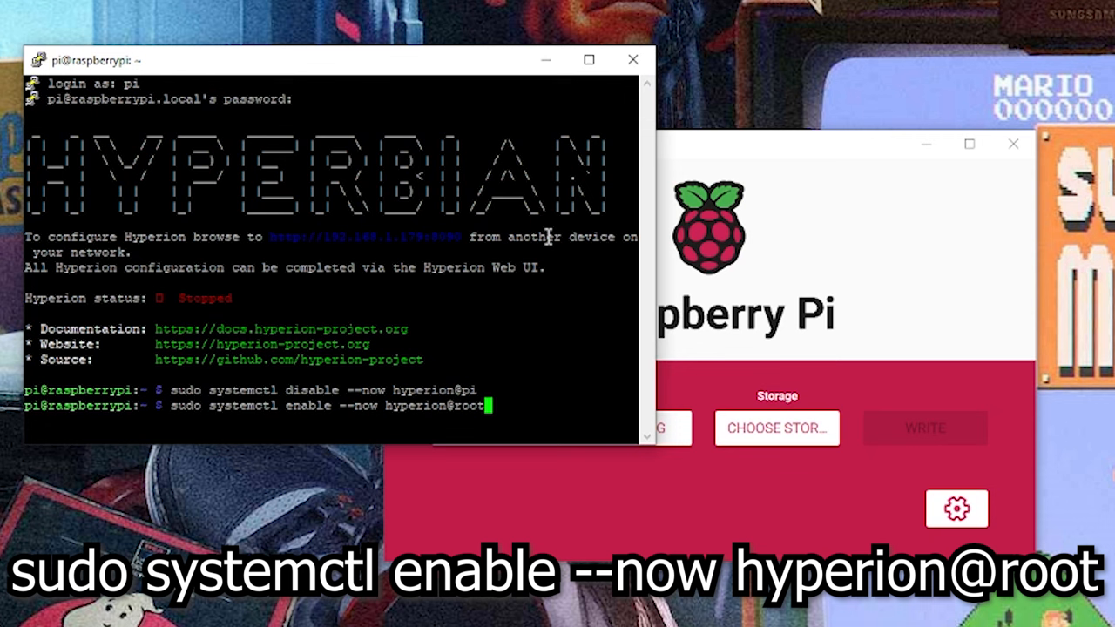
key(Enter)
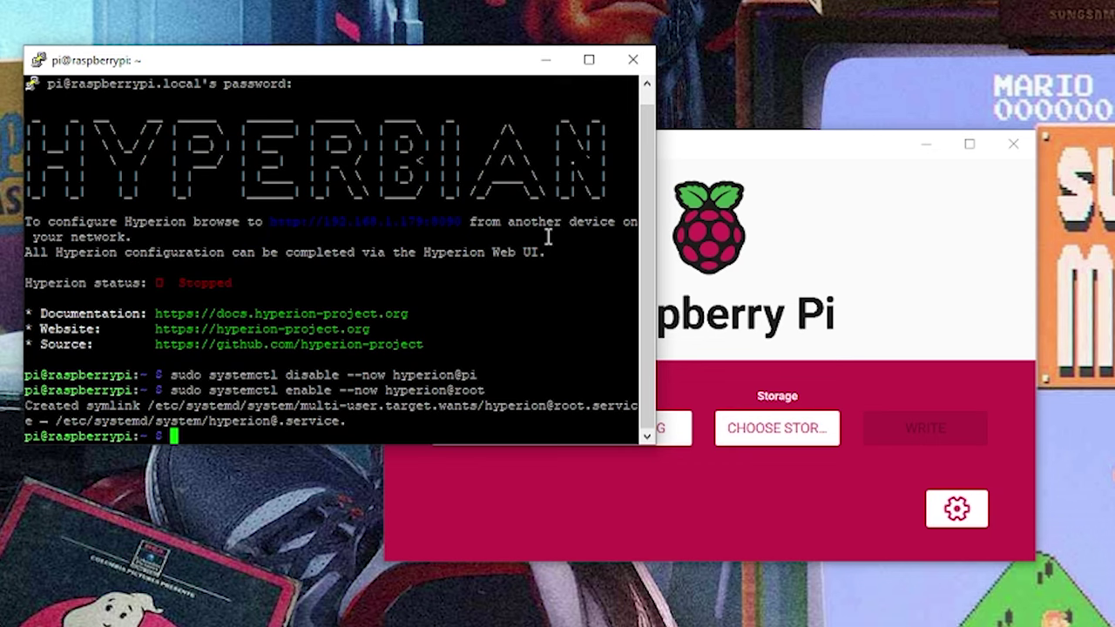
text(sudo raspi-confi)
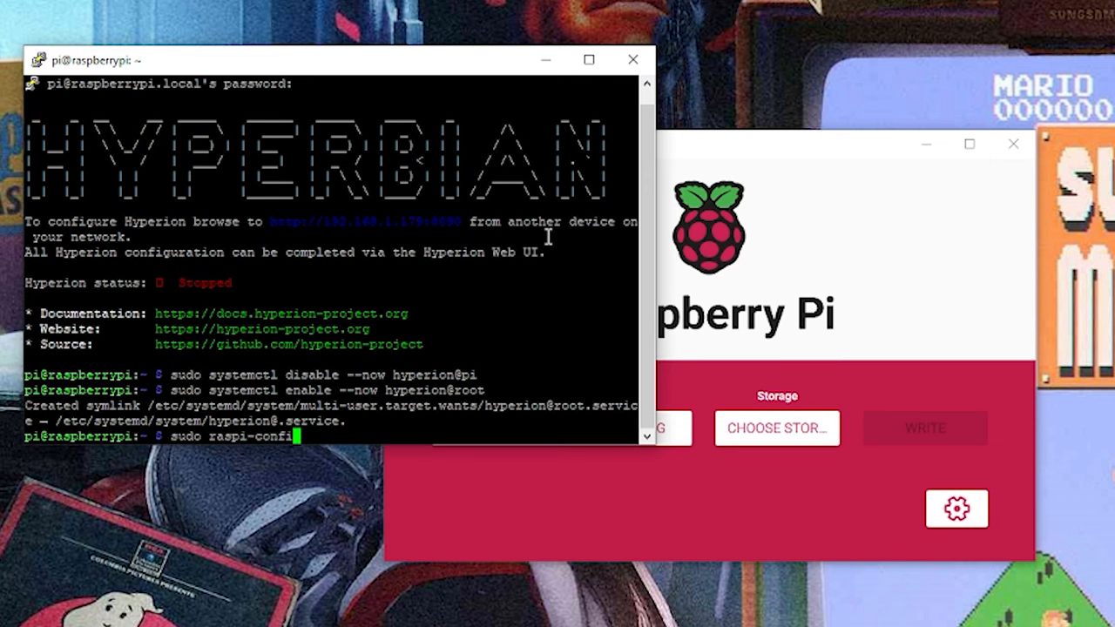
- Run sudo raspi-config and move down through its configuration menu
key(Return)
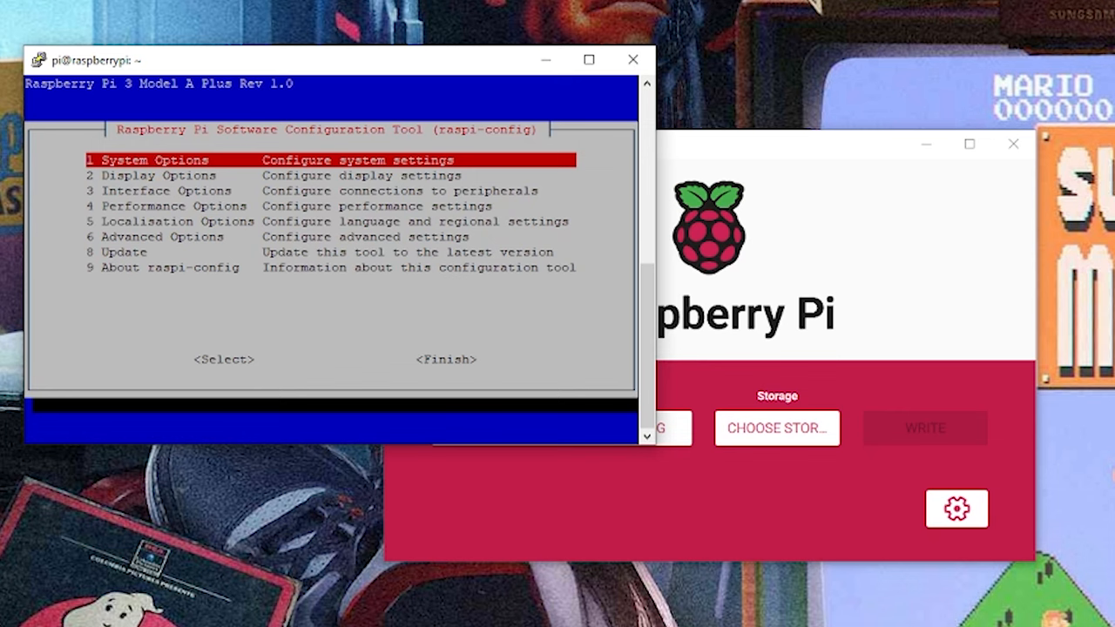
key(Down)
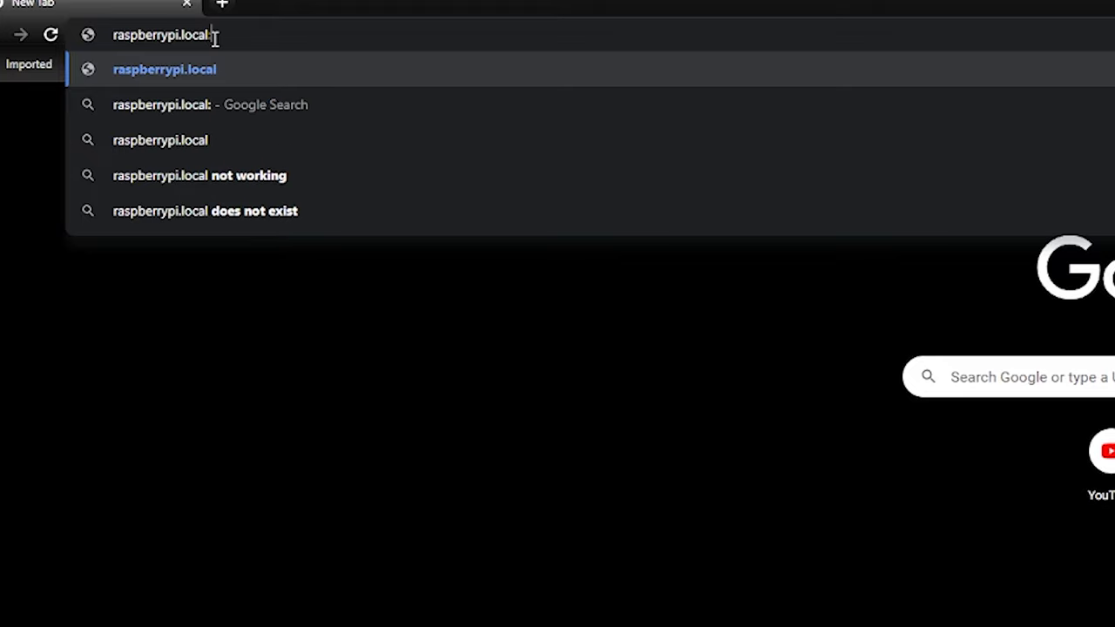
- Complete the address raspberrypi.local:8090 to reach Hyperion's web interface
text(:8090)
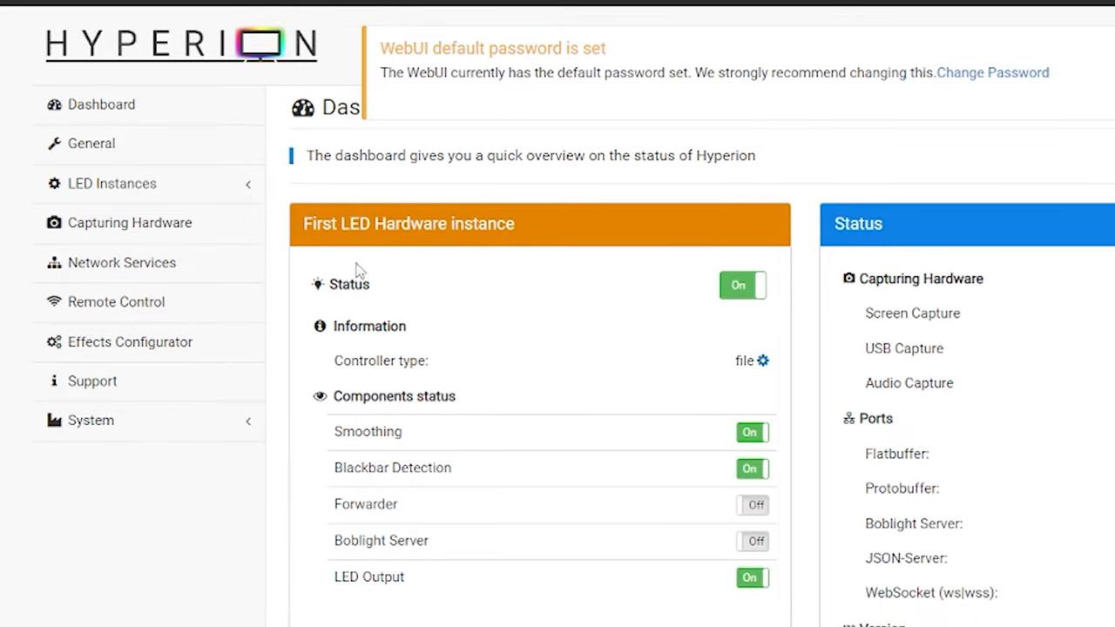
mouse_move(675, 207)
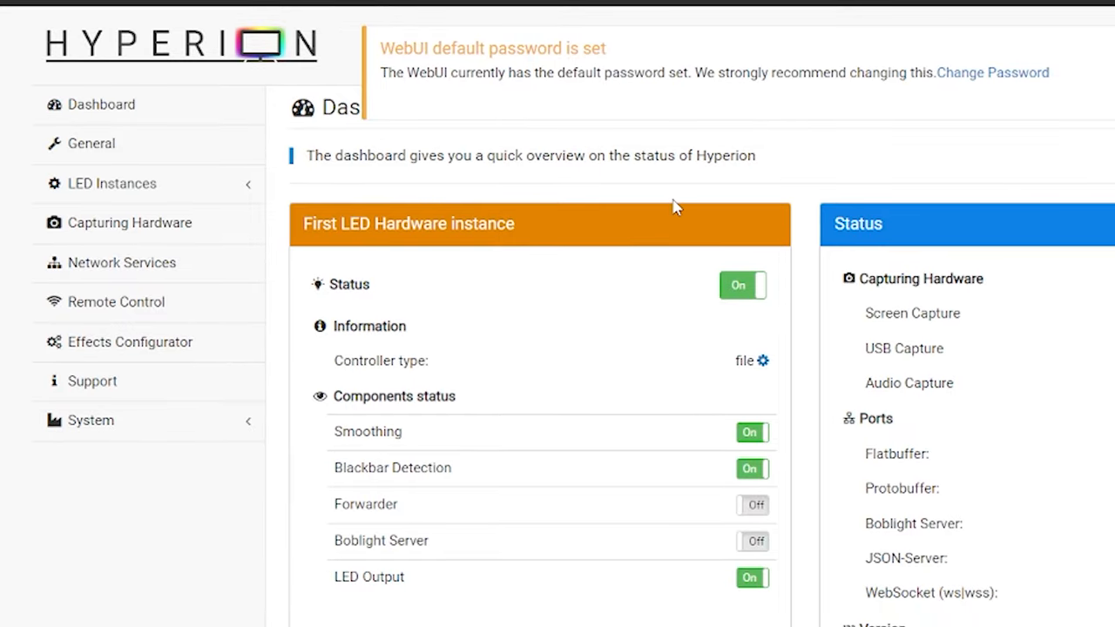
mouse_move(495, 227)
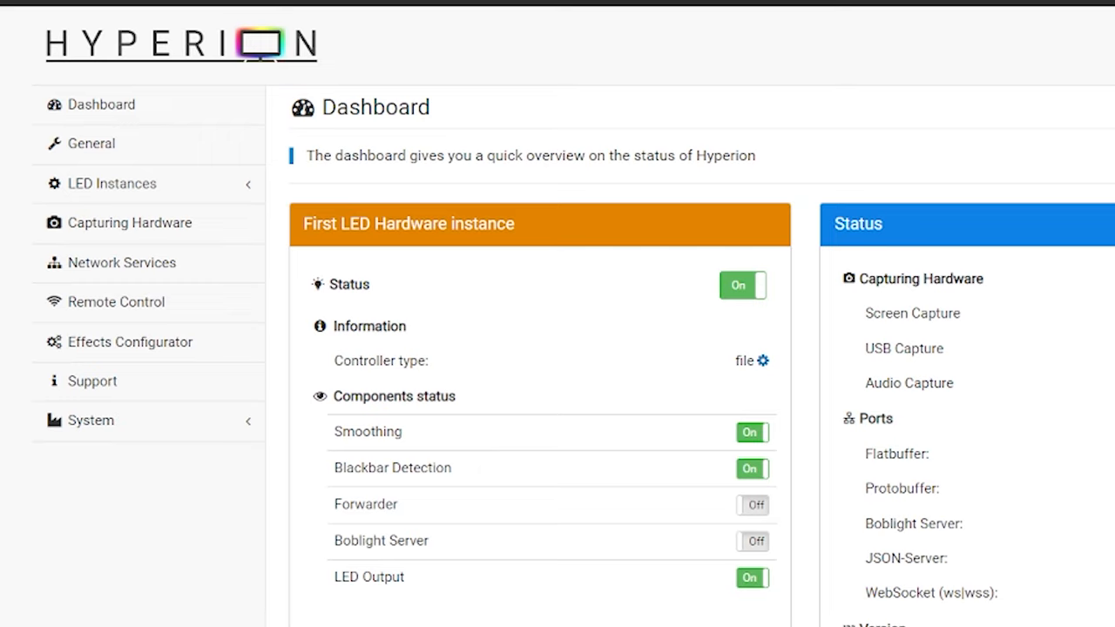
mouse_move(499, 117)
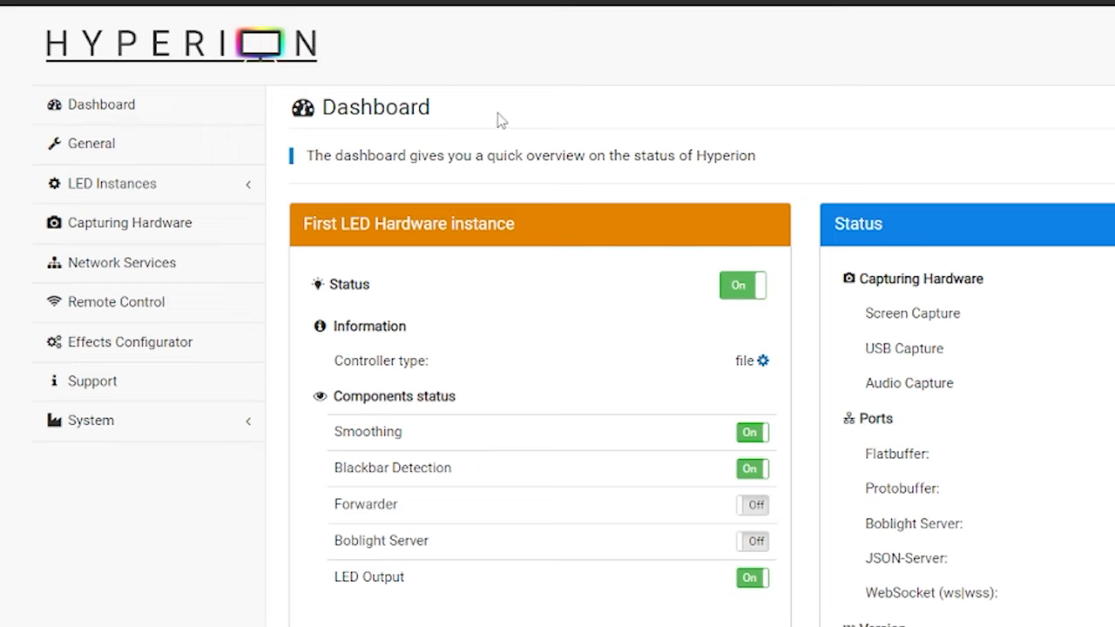
mouse_move(388, 232)
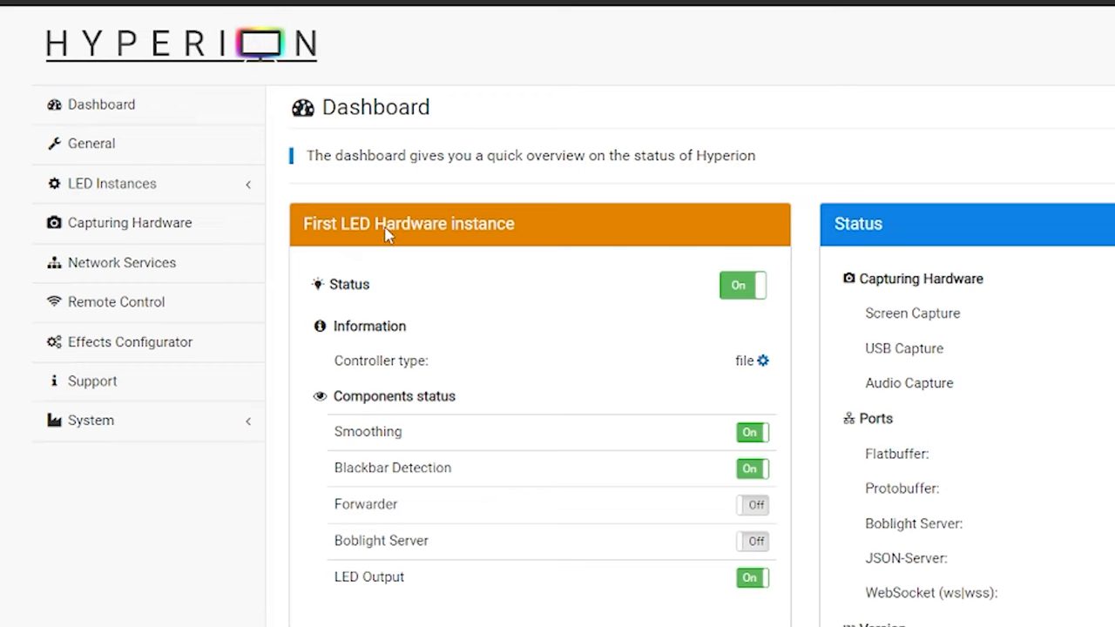
mouse_move(404, 296)
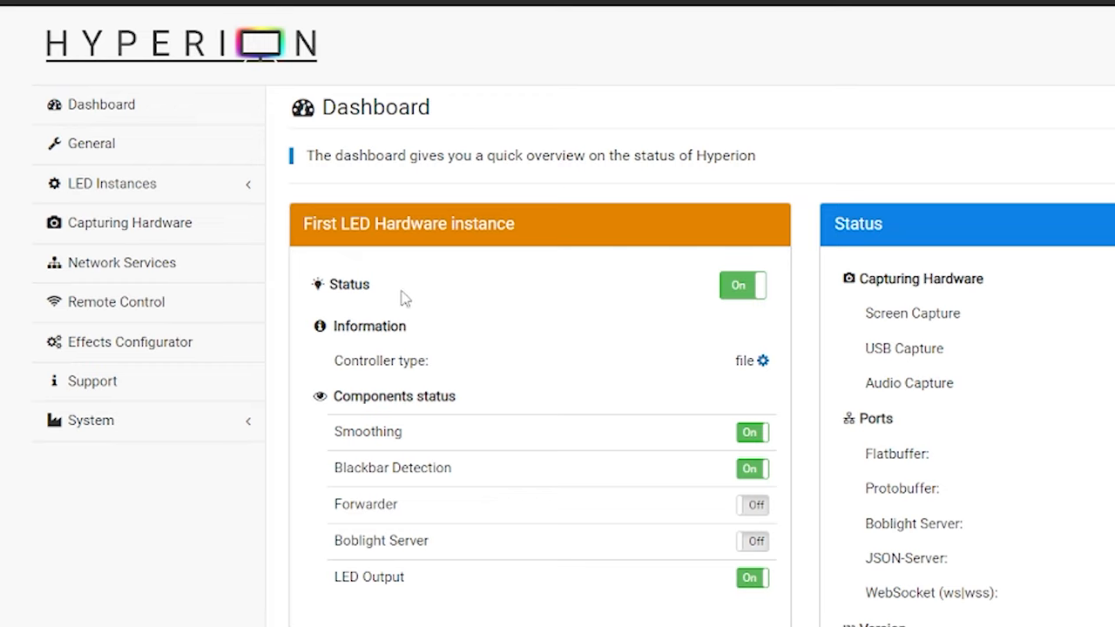
mouse_move(399, 355)
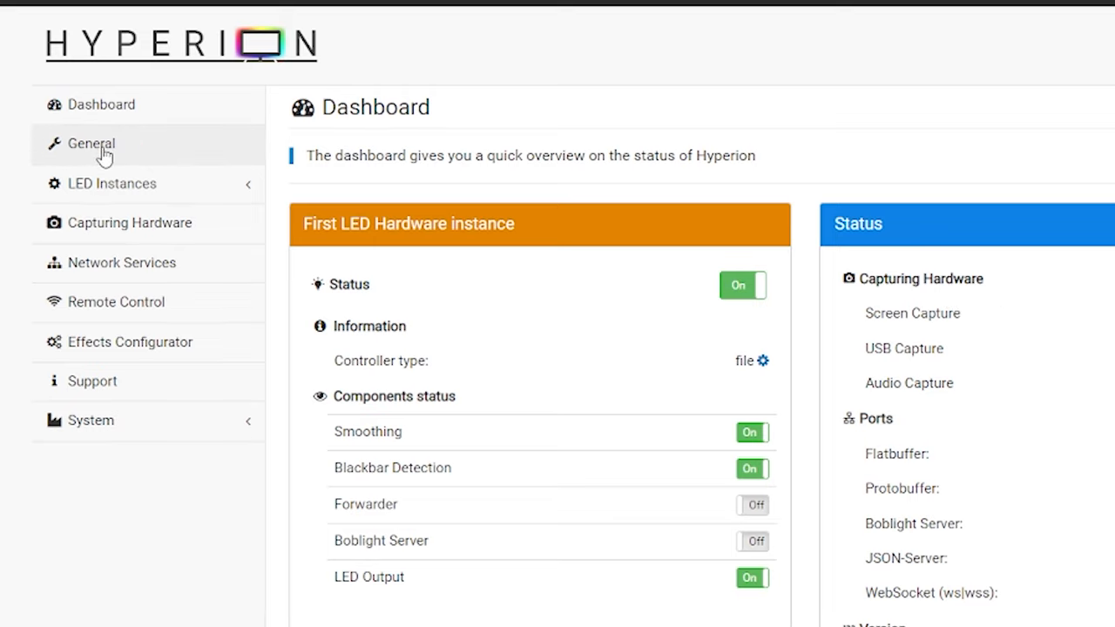
- View the General settings with the First LED Hardware instance and expand LED Instances
click(90, 143)
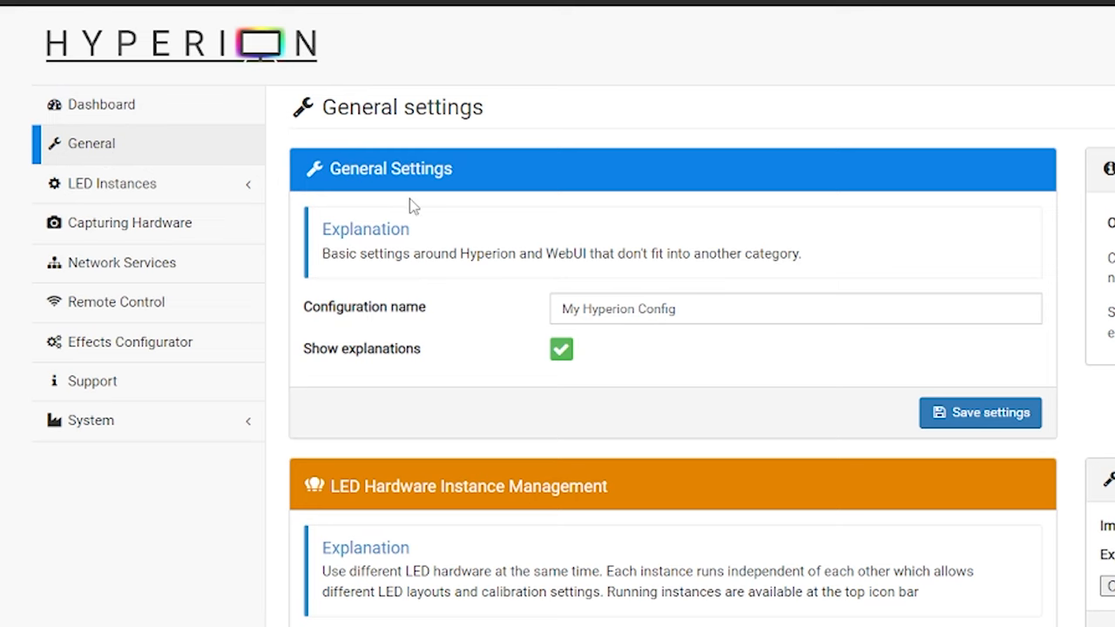
scroll(down, 3)
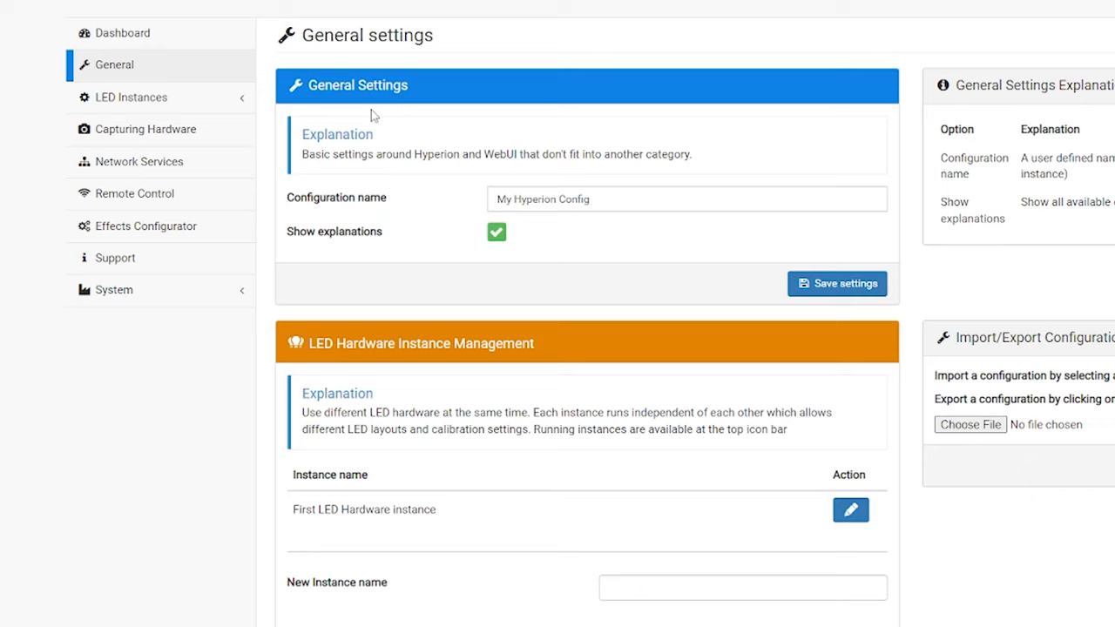
mouse_move(403, 135)
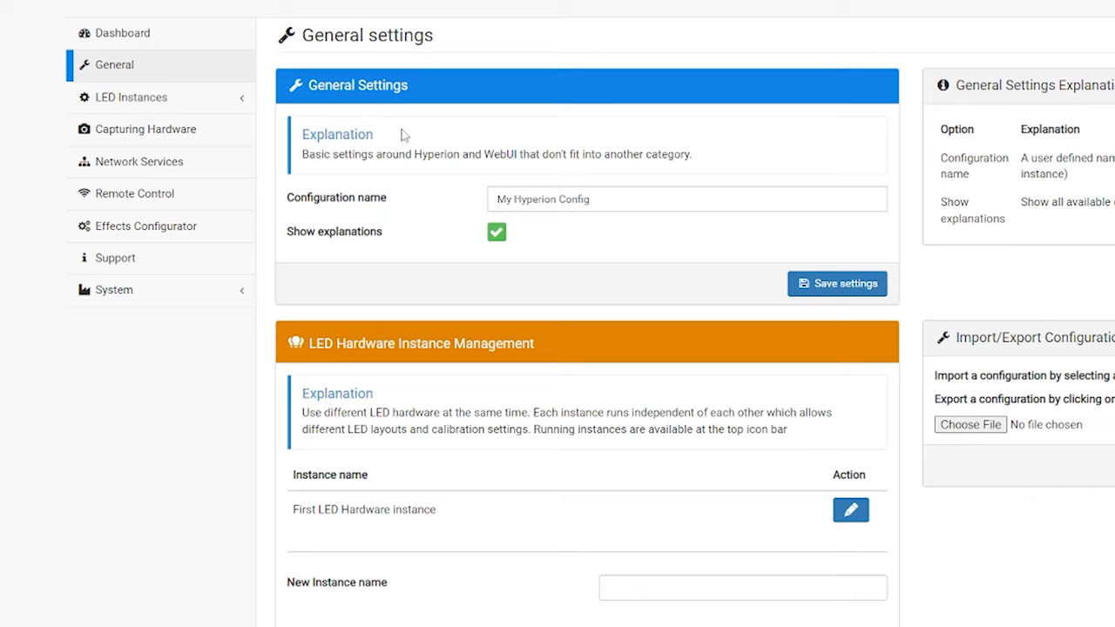
mouse_move(355, 521)
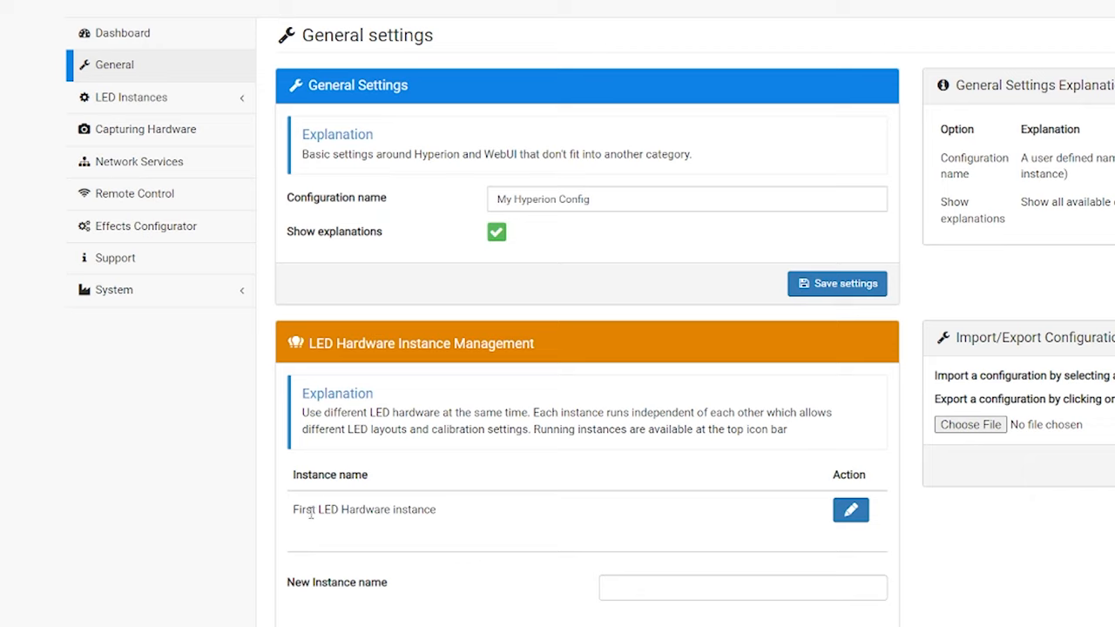
mouse_move(427, 515)
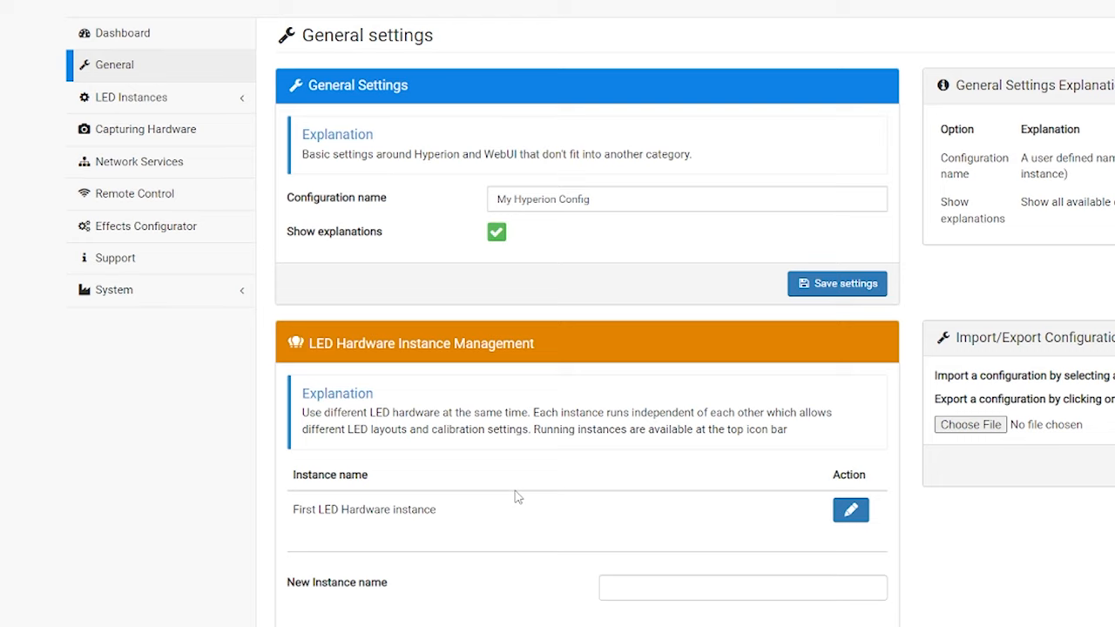
mouse_move(535, 383)
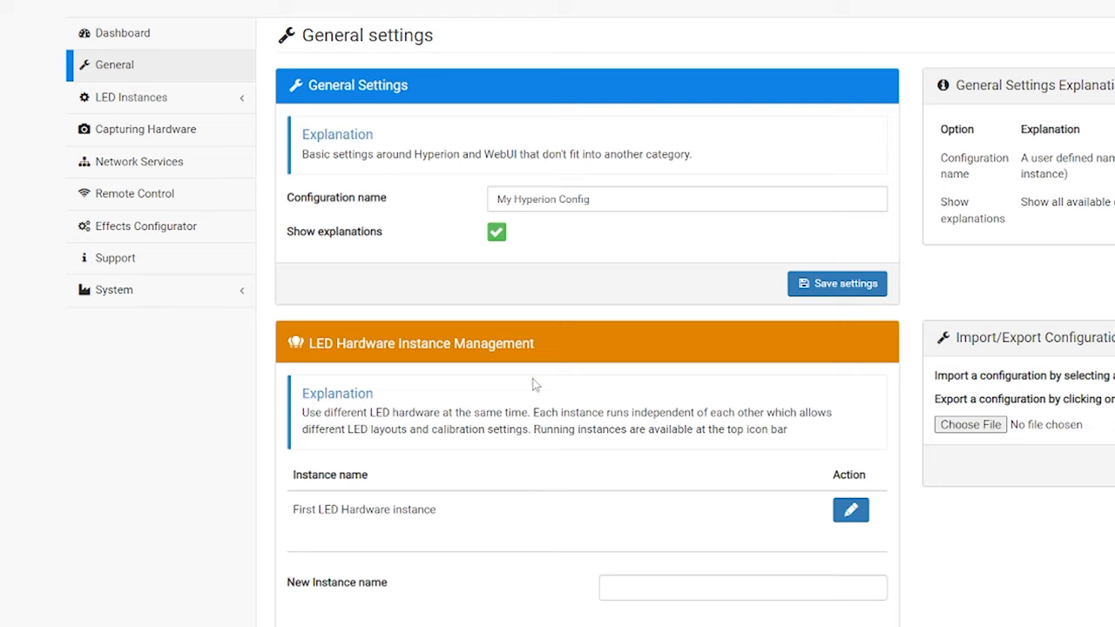
click(133, 96)
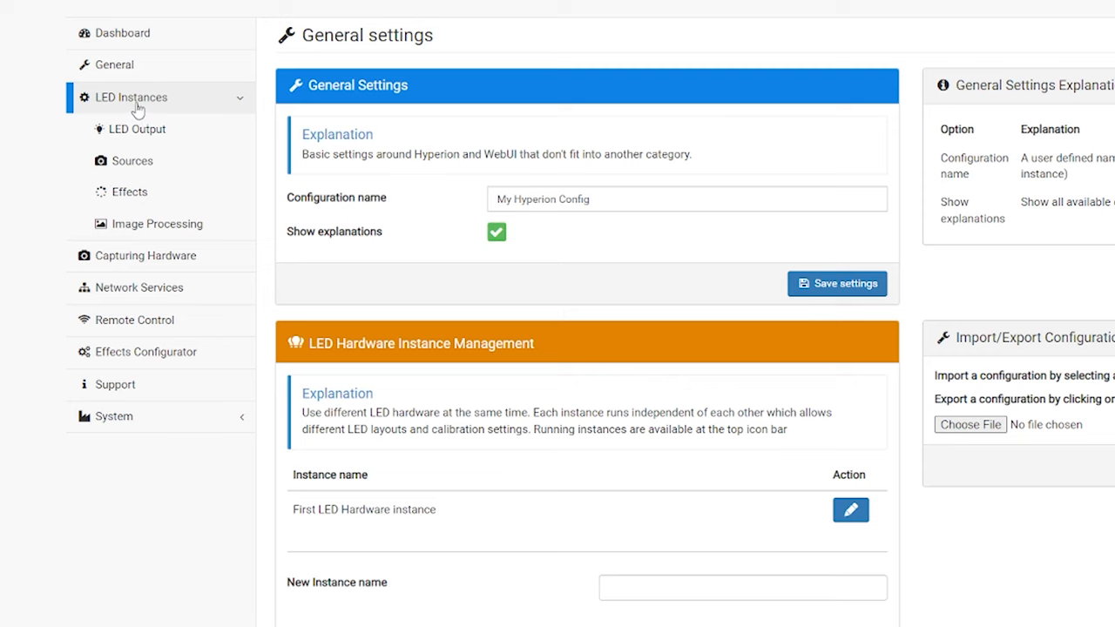
- Switch the LED controller type to ws281x with a hardware LED count of 258
click(137, 129)
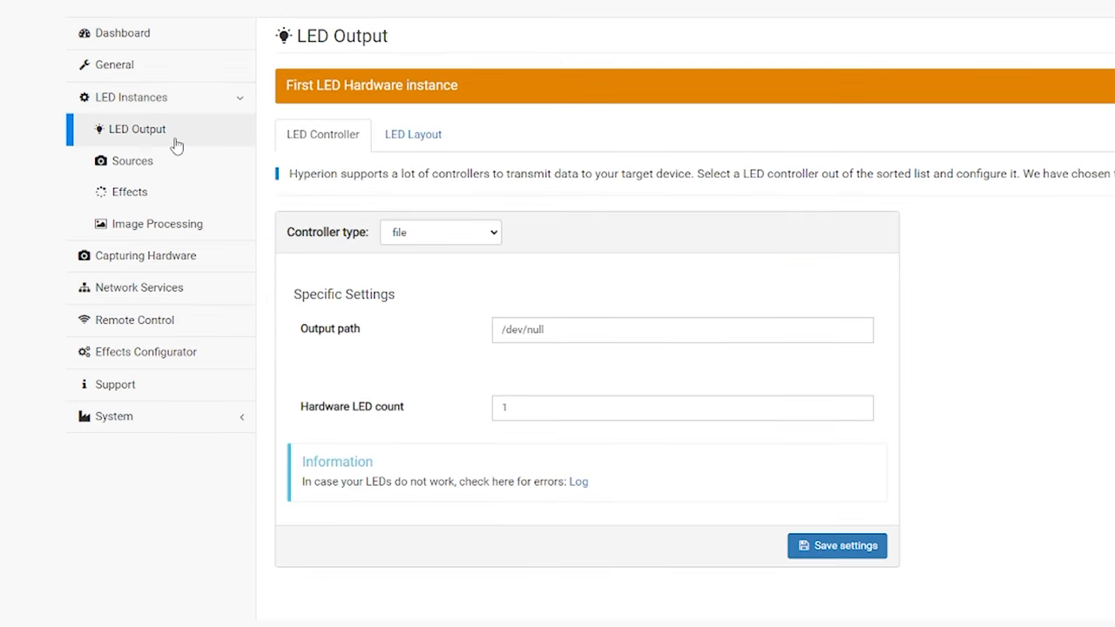
mouse_move(575, 179)
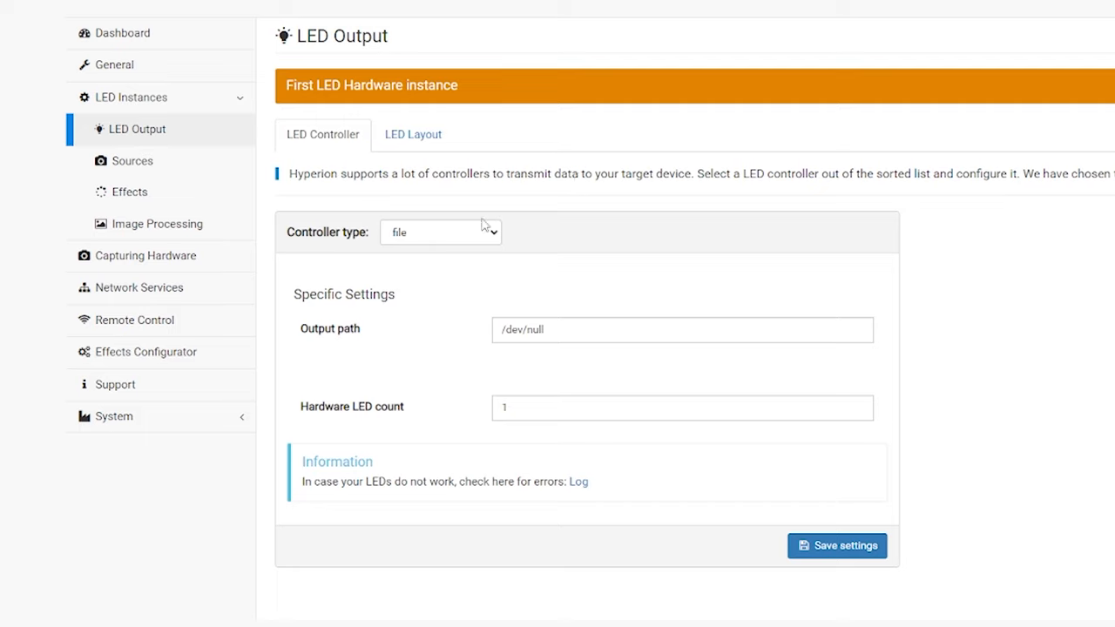
click(439, 232)
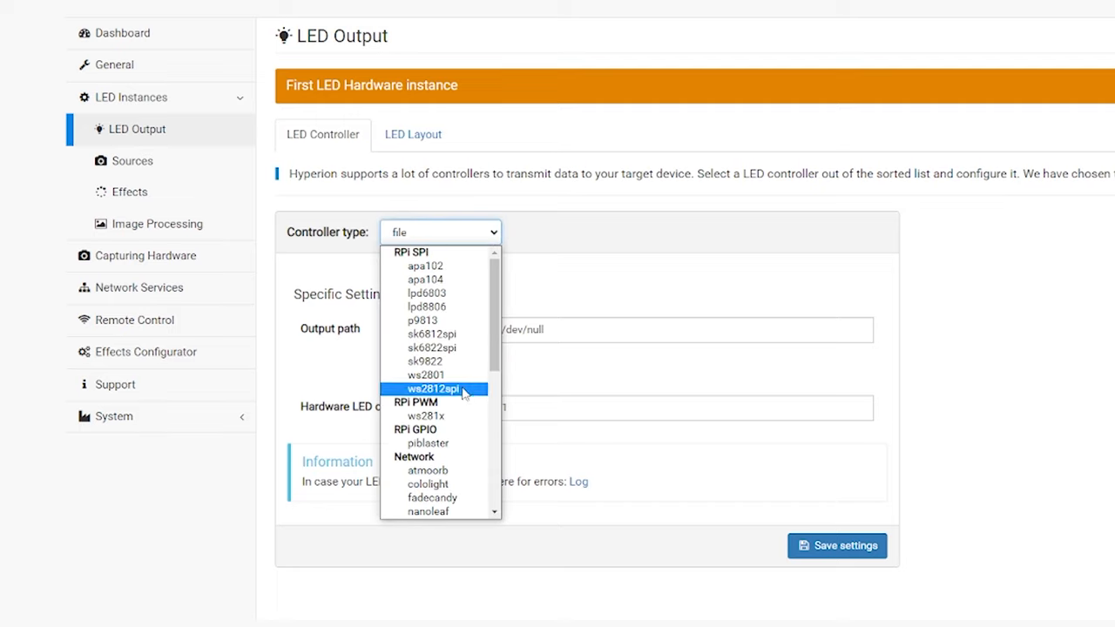
mouse_move(427, 417)
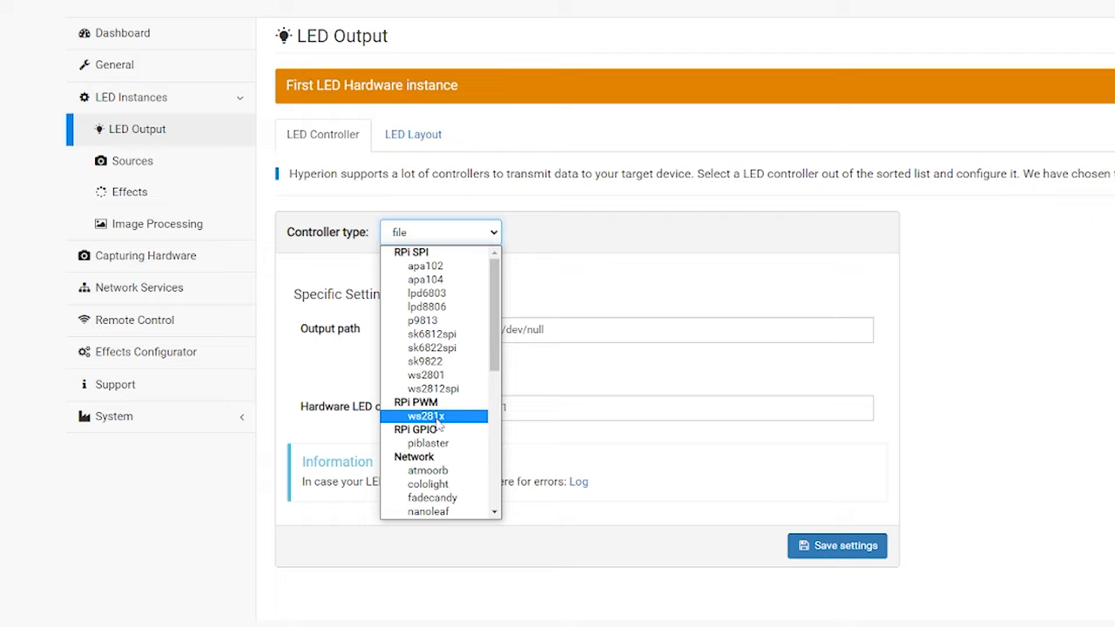
click(421, 416)
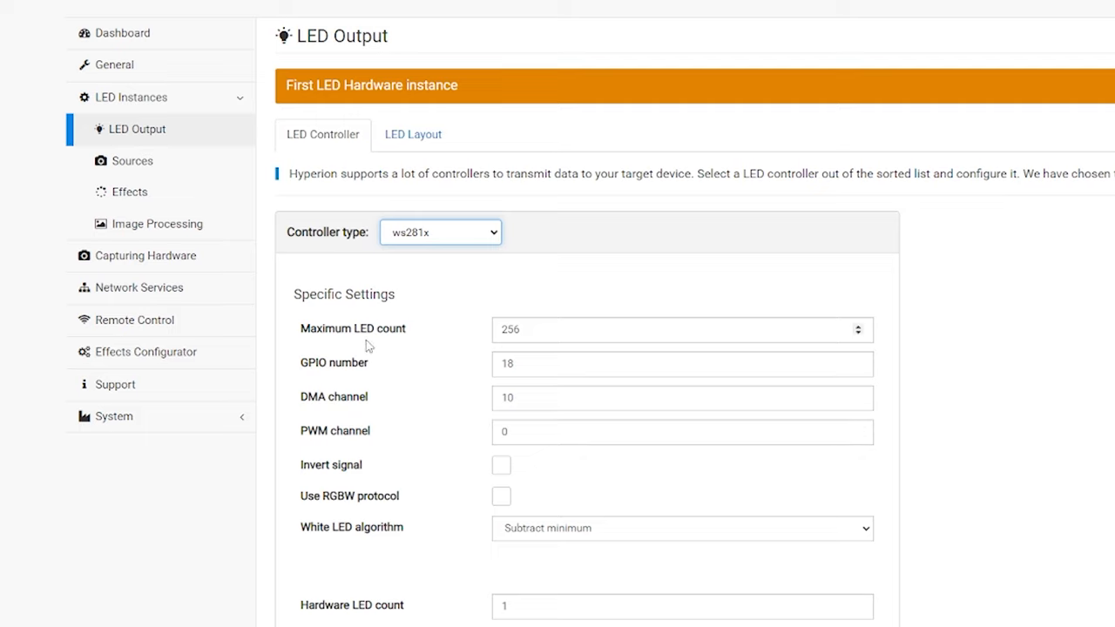
mouse_move(380, 350)
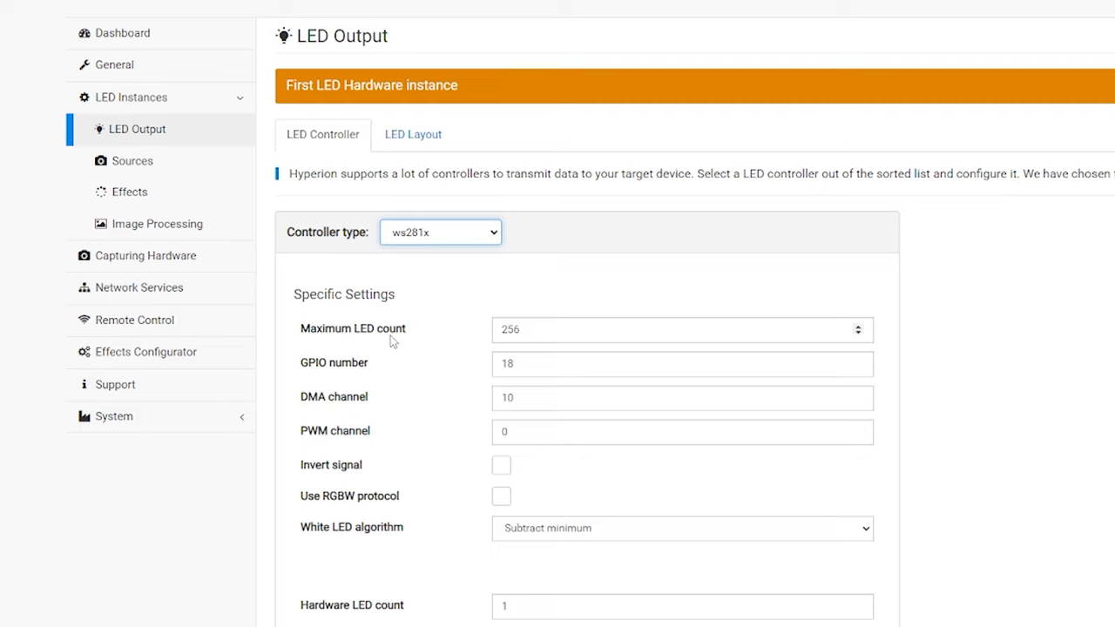
mouse_move(391, 336)
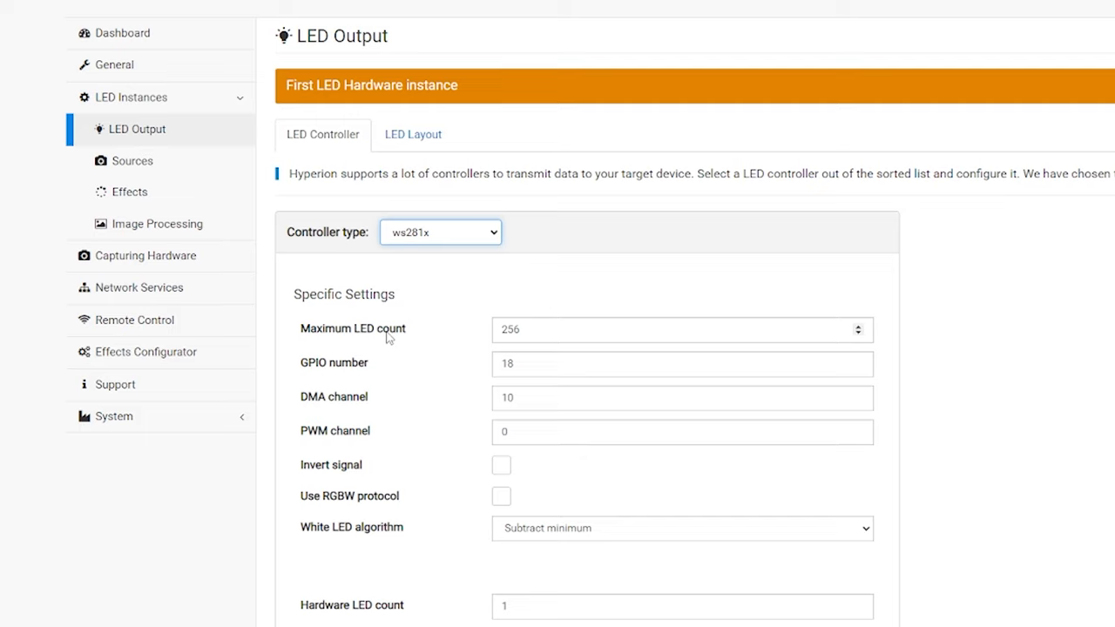
click(543, 330)
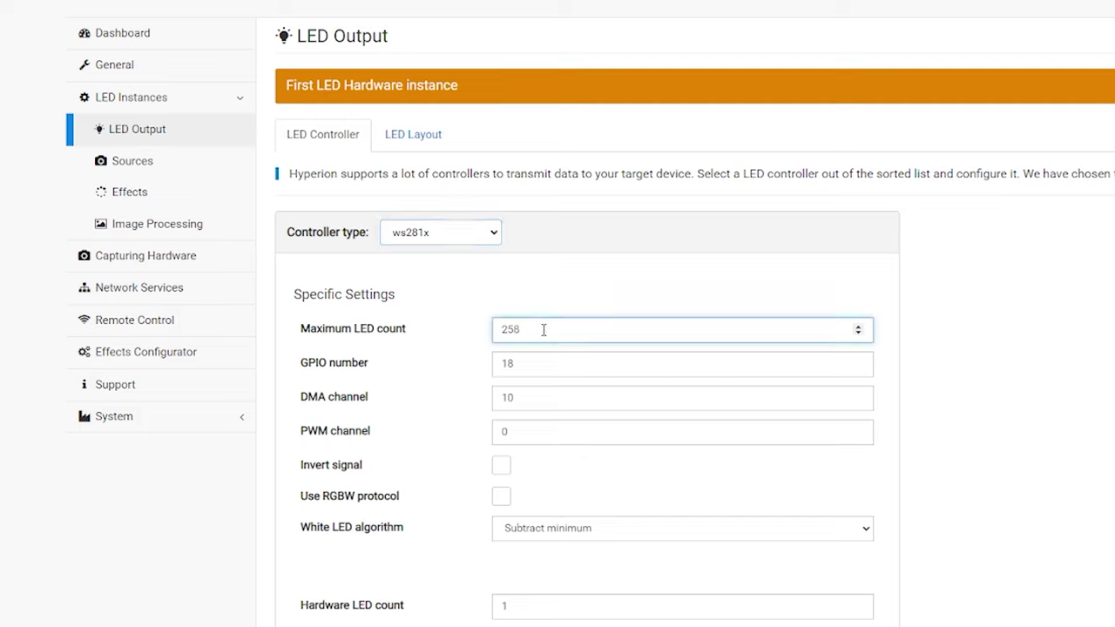
mouse_move(318, 374)
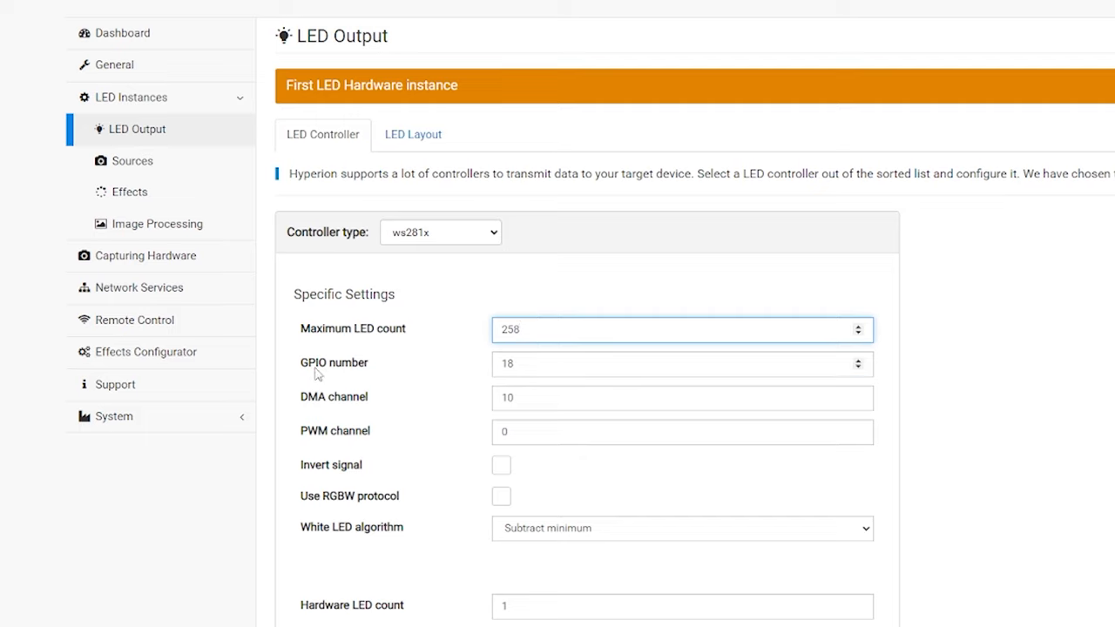
mouse_move(549, 364)
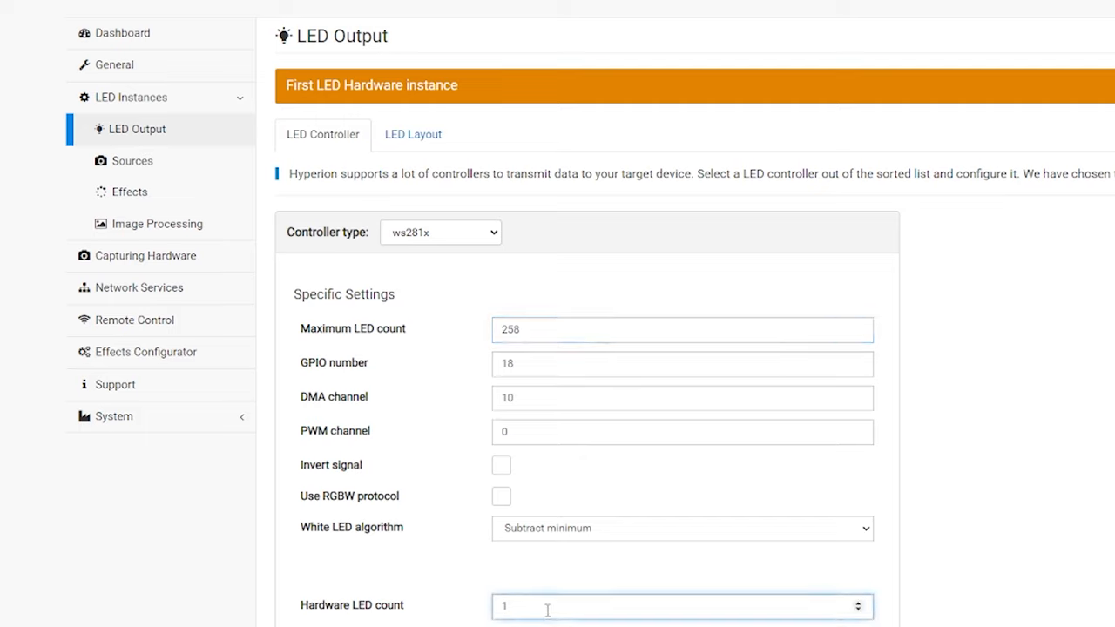
text(258)
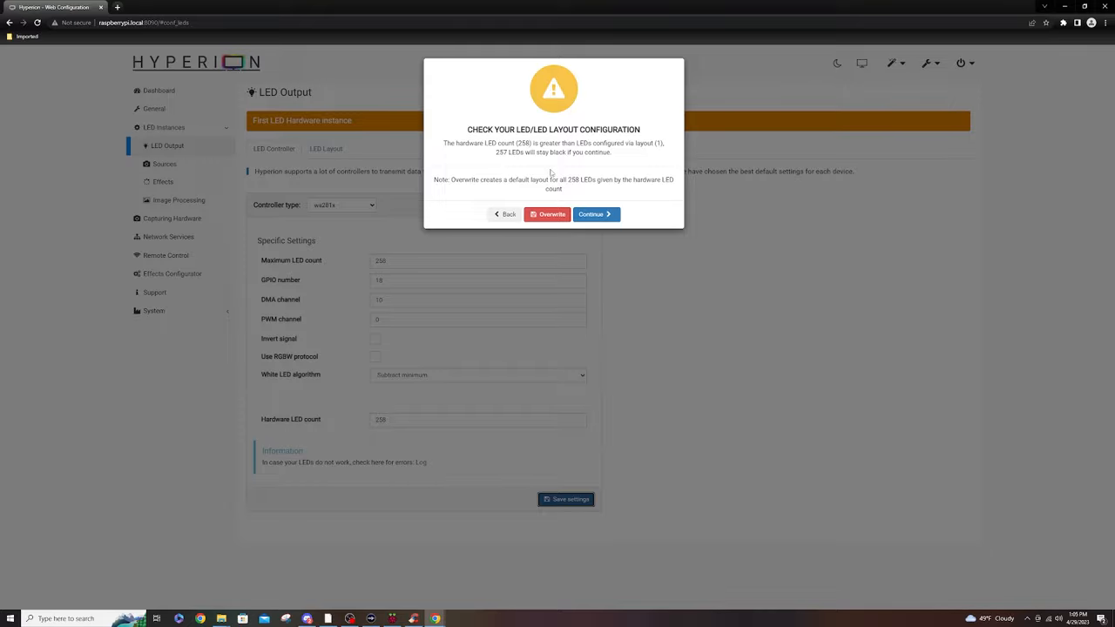
click(596, 214)
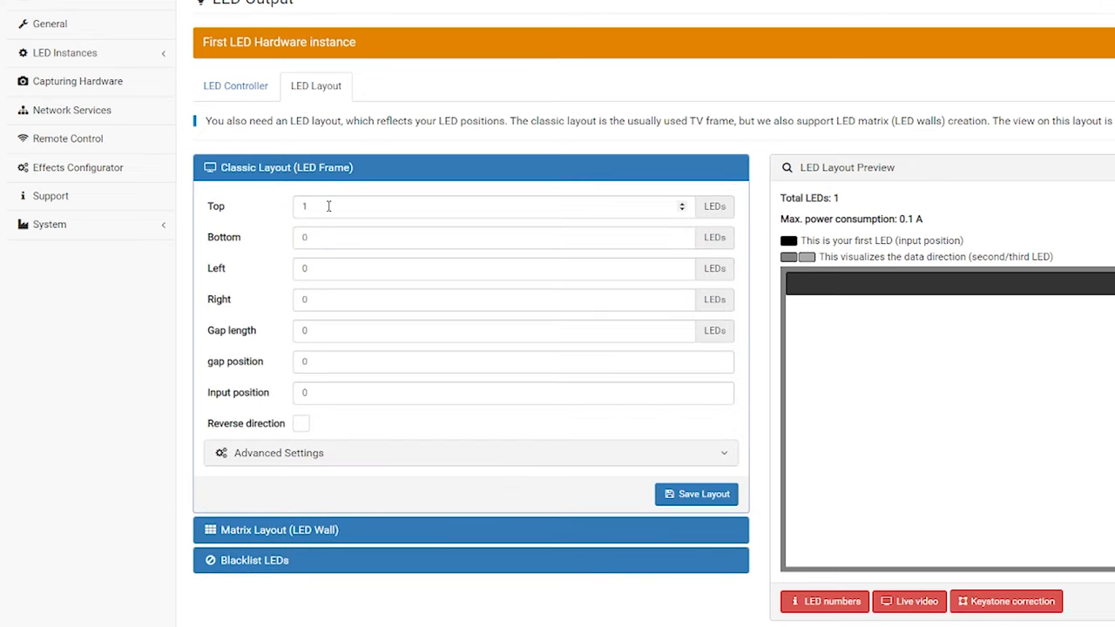
- Enter 82 top, 82 bottom, 47 left and 47 right LEDs in the classic layout
text(82)
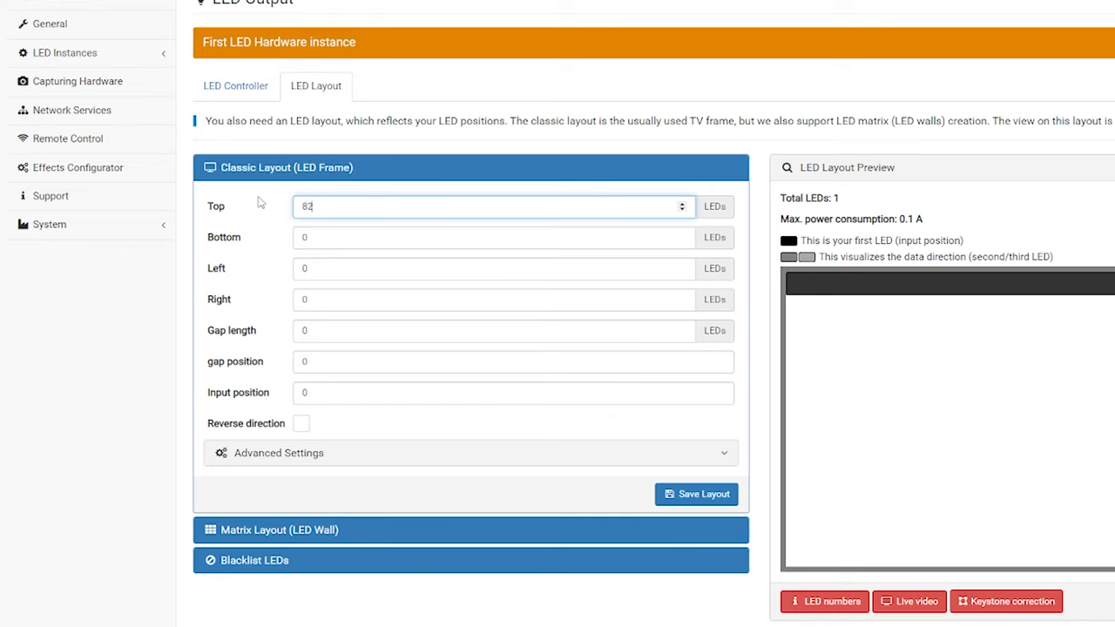
click(492, 237)
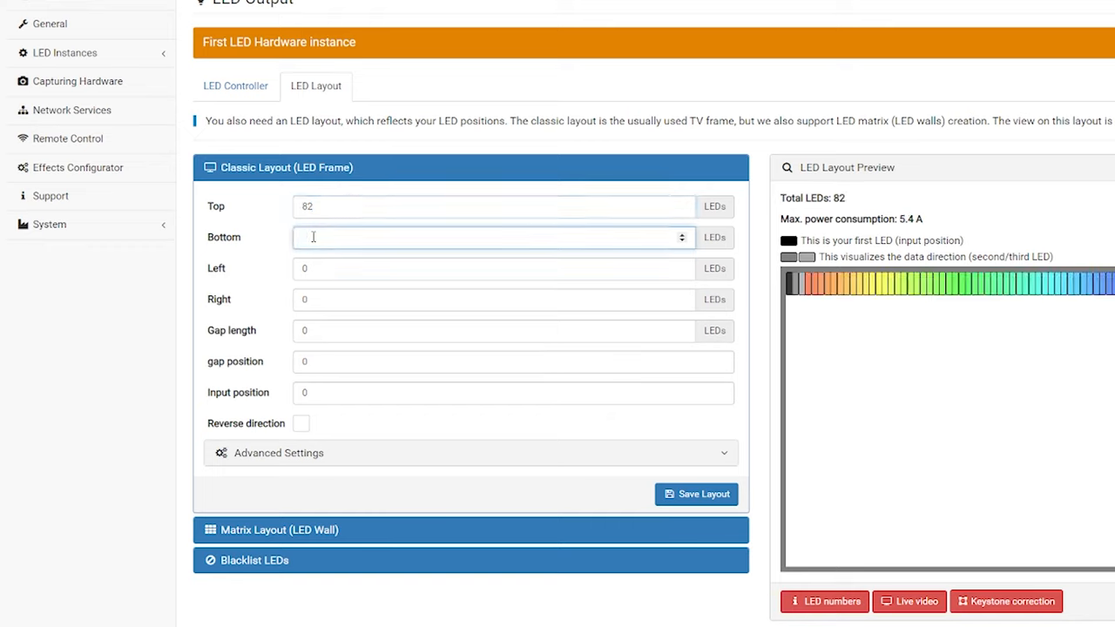
text(82)
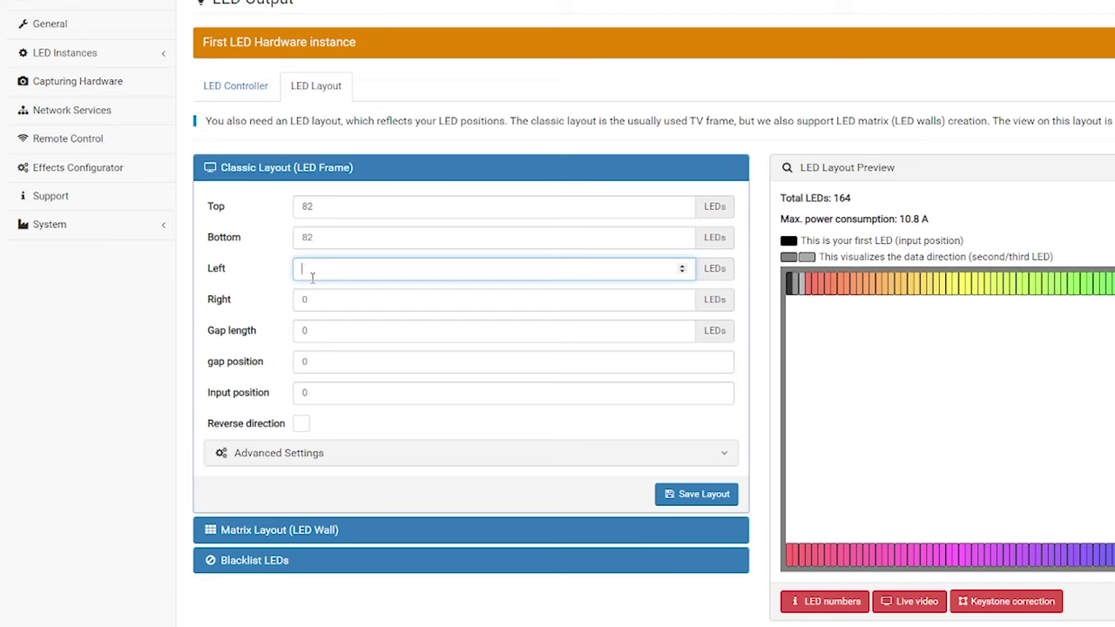
text(47)
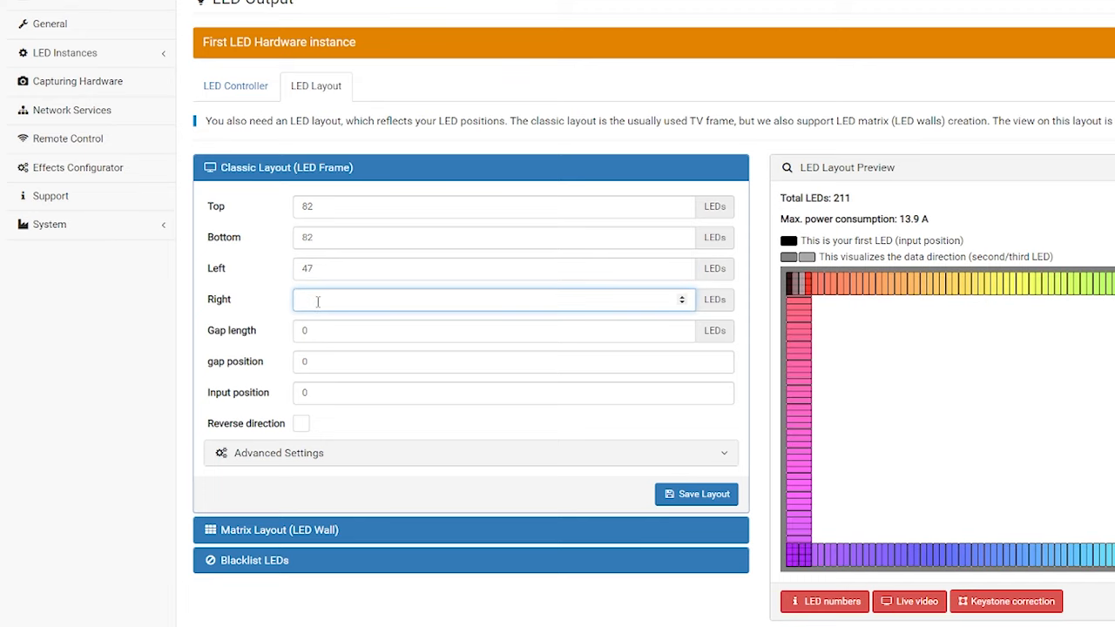
text(47)
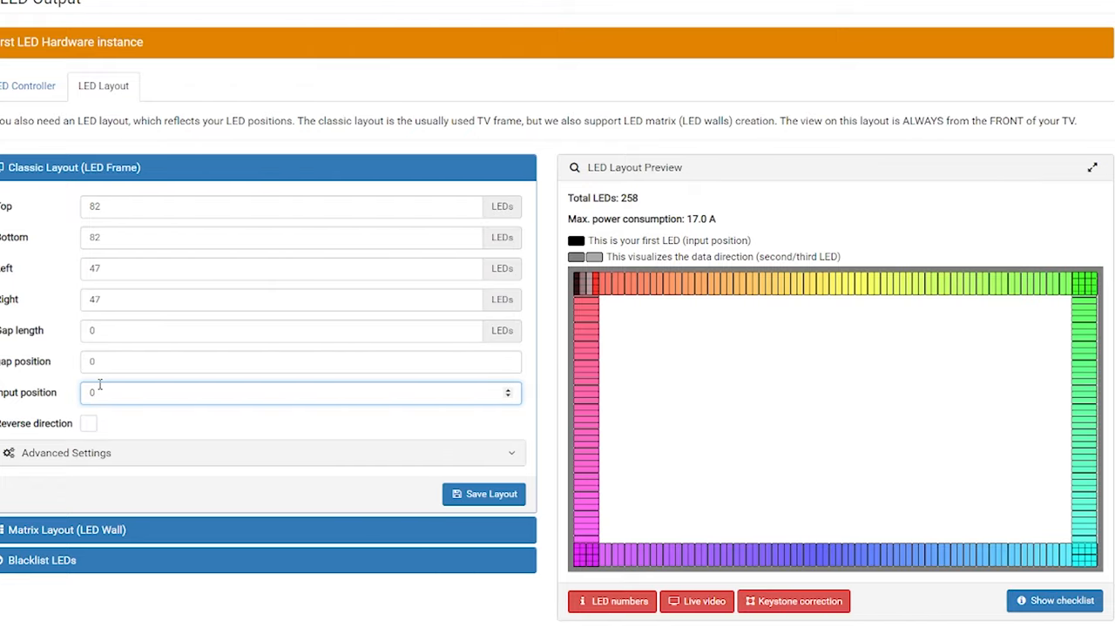
mouse_move(616, 294)
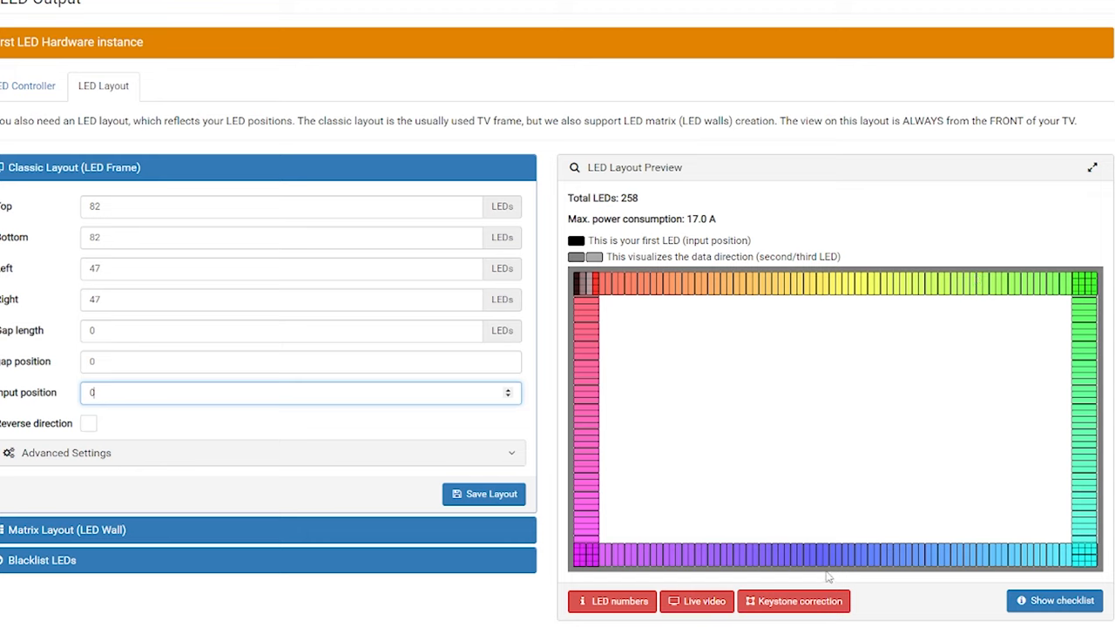
mouse_move(595, 355)
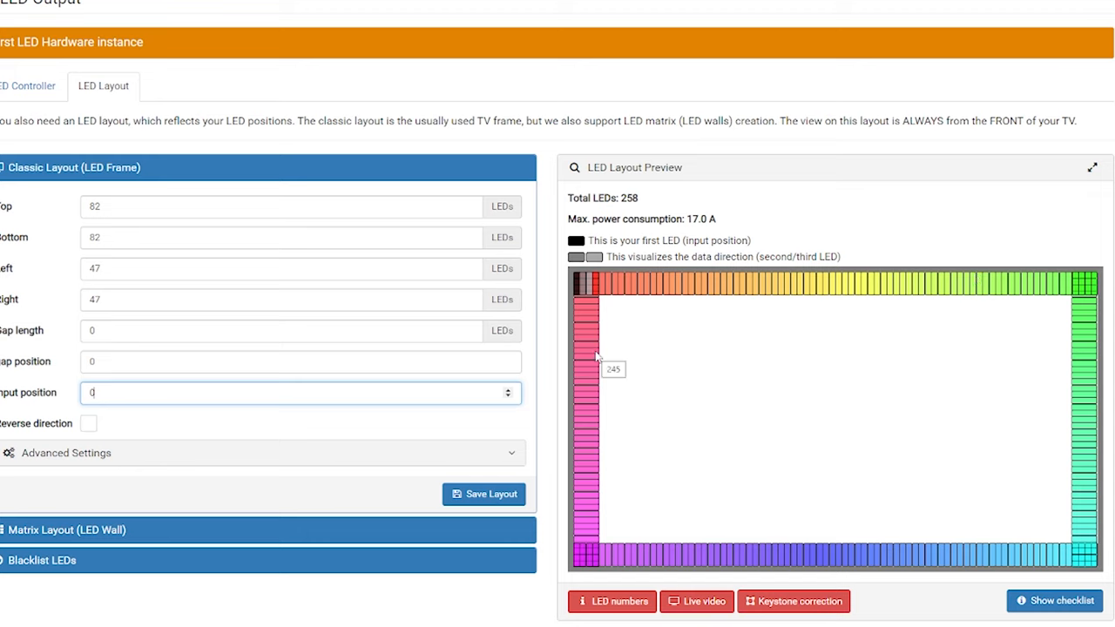
mouse_move(601, 350)
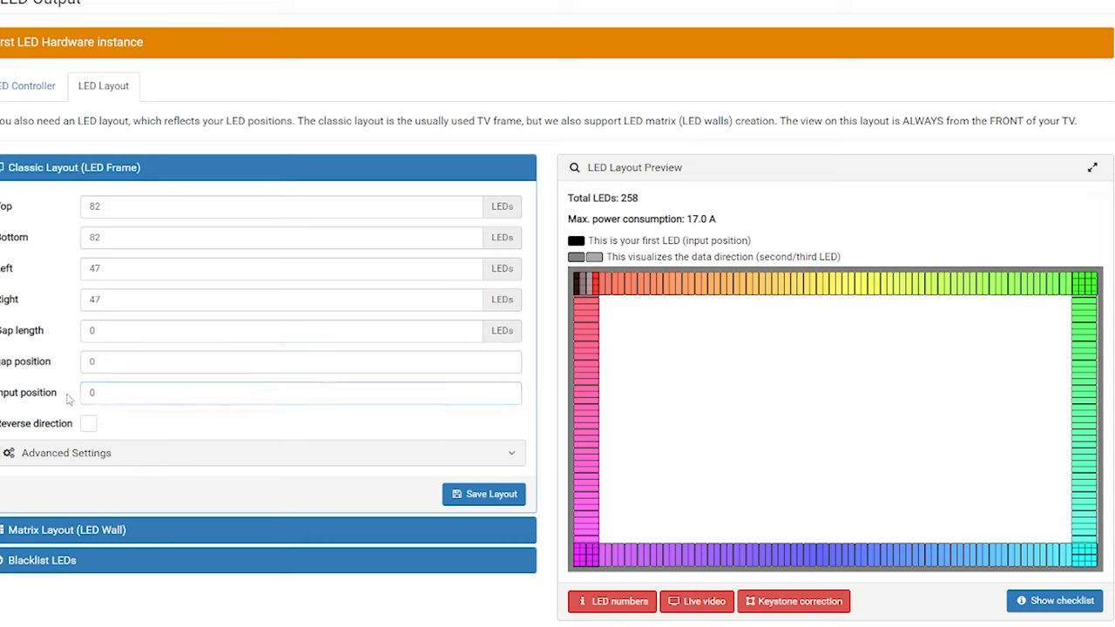
- Set the layout's input position to 215 and save the layout
click(300, 392)
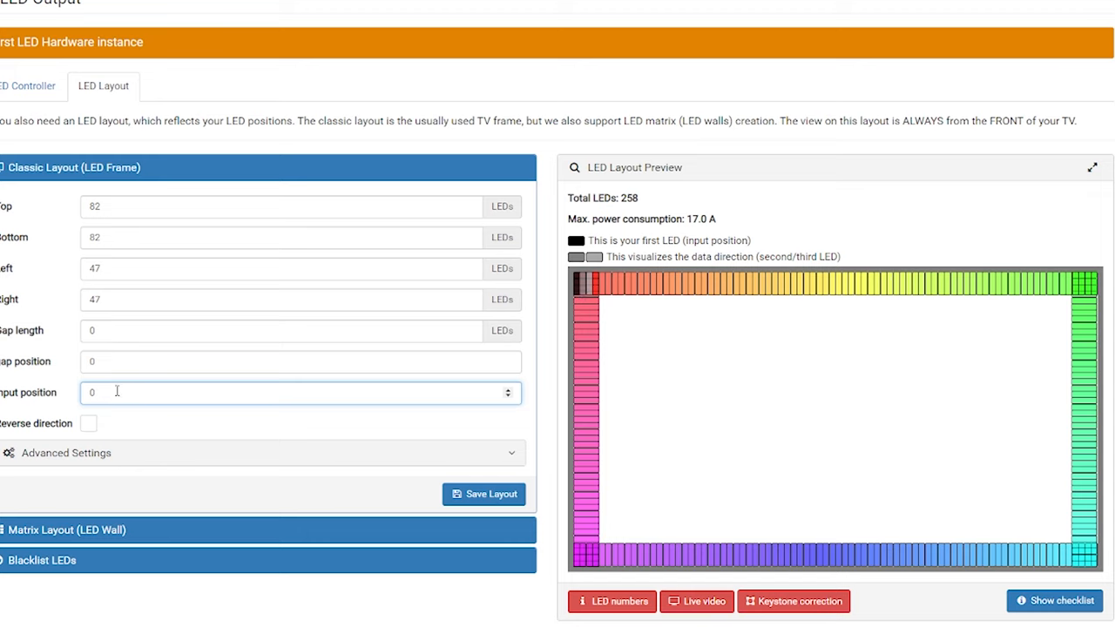
text(3)
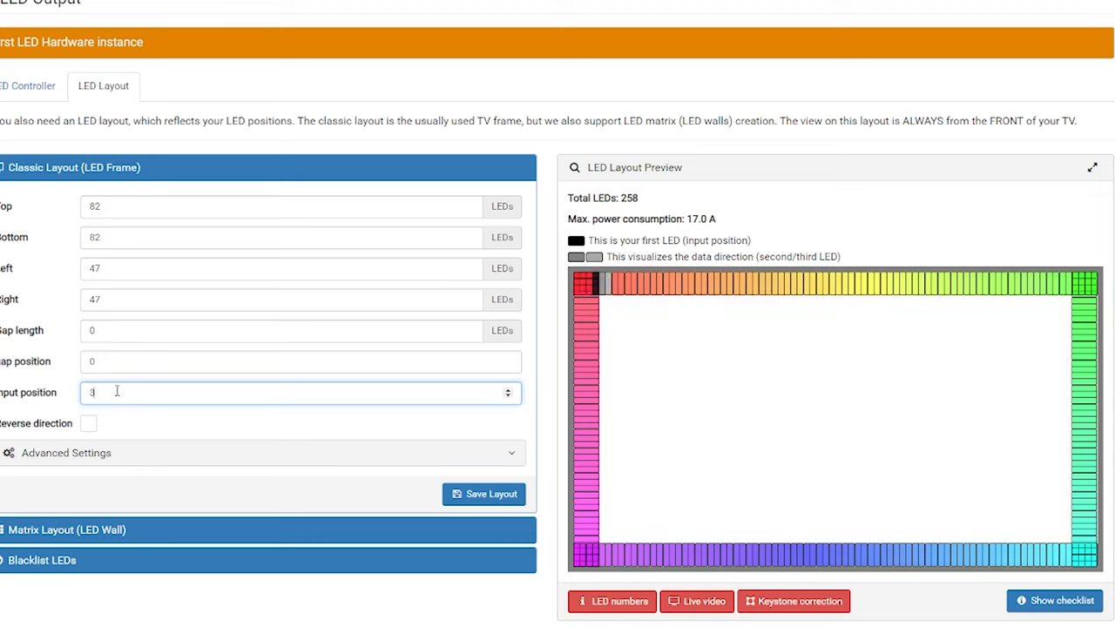
text(63)
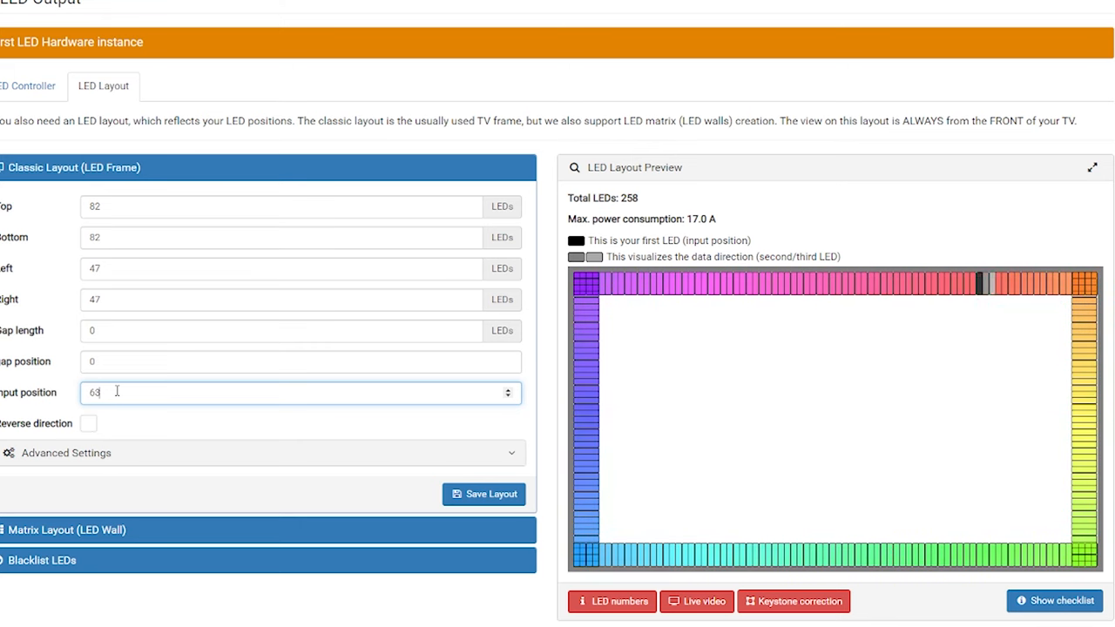
text(123)
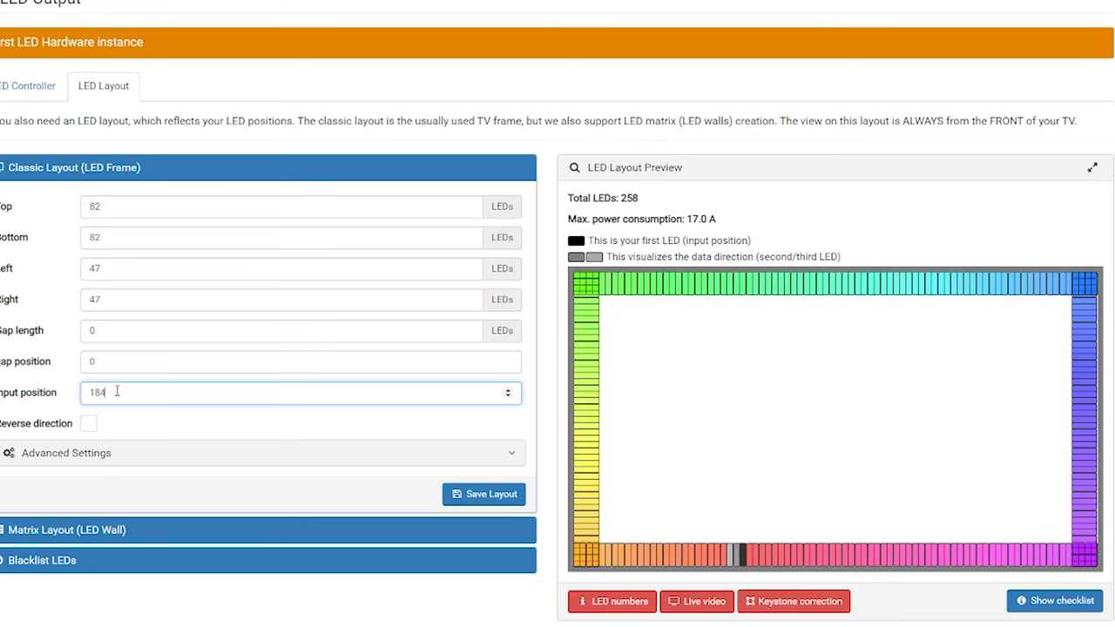
text(240)
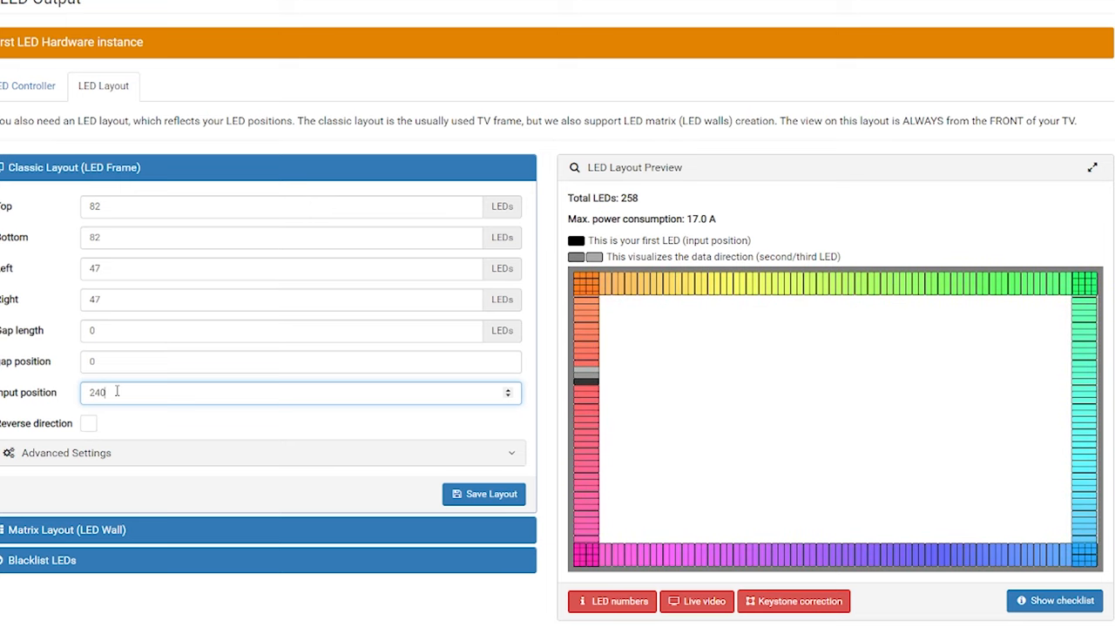
text(216)
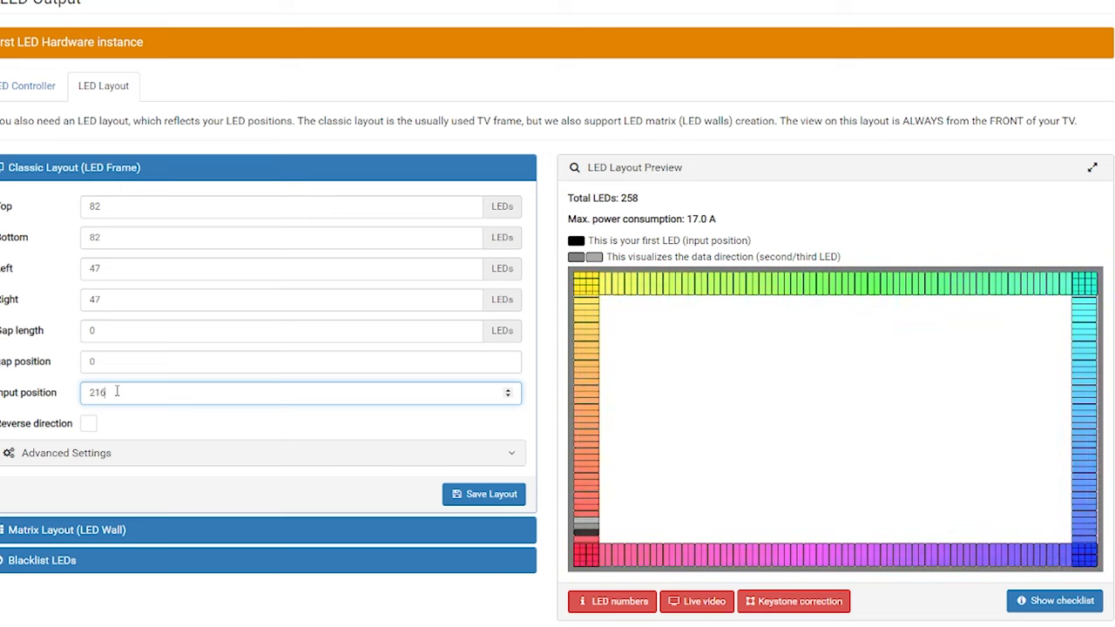
click(508, 397)
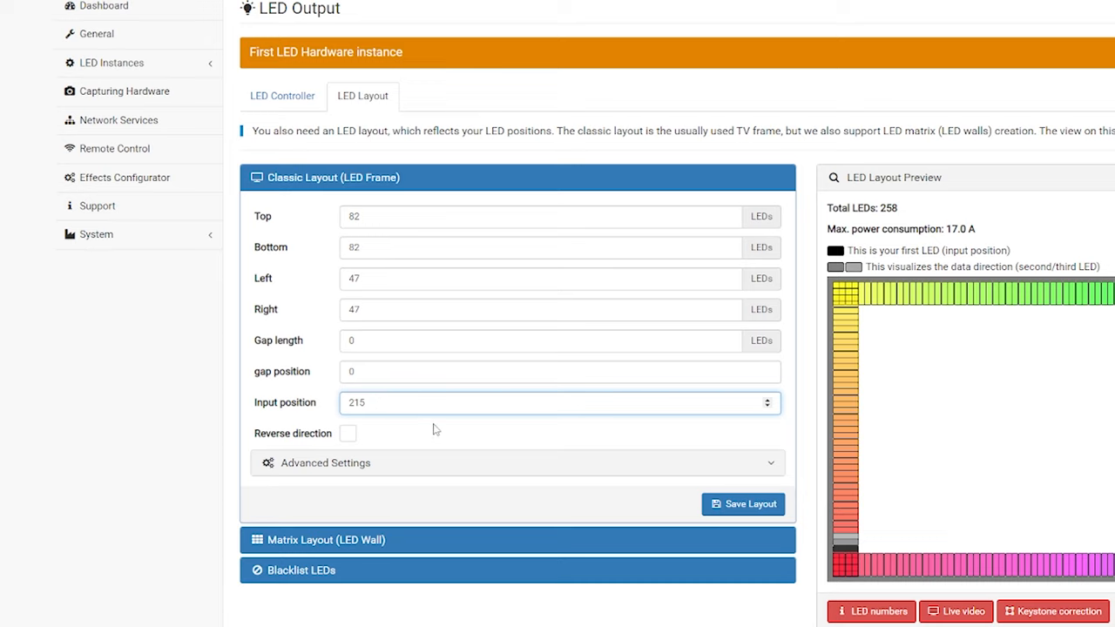
mouse_move(310, 440)
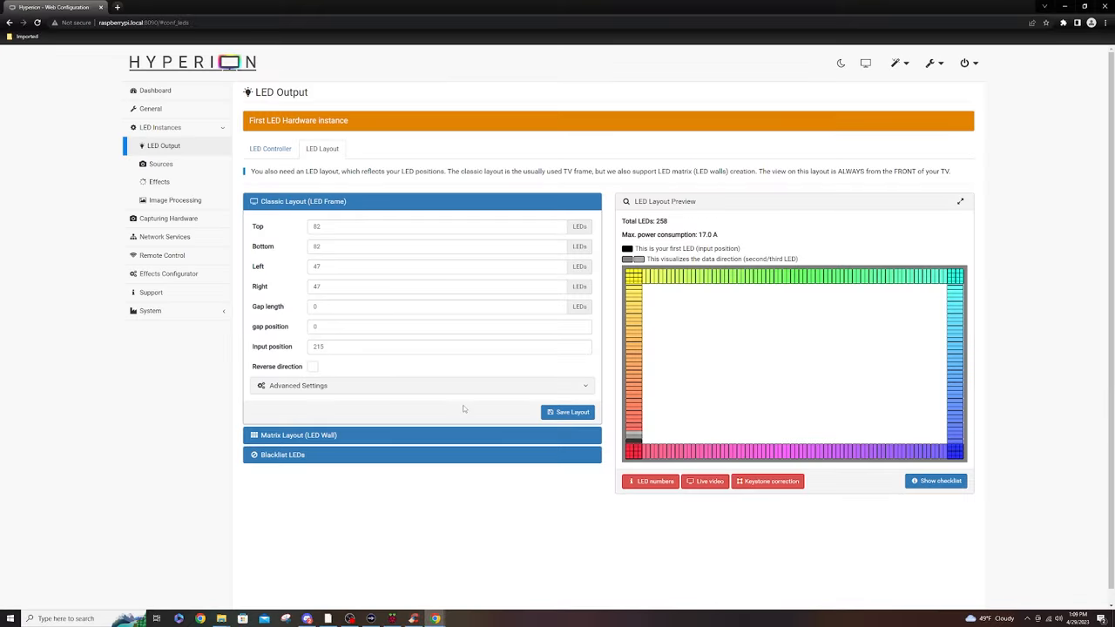
mouse_move(160, 164)
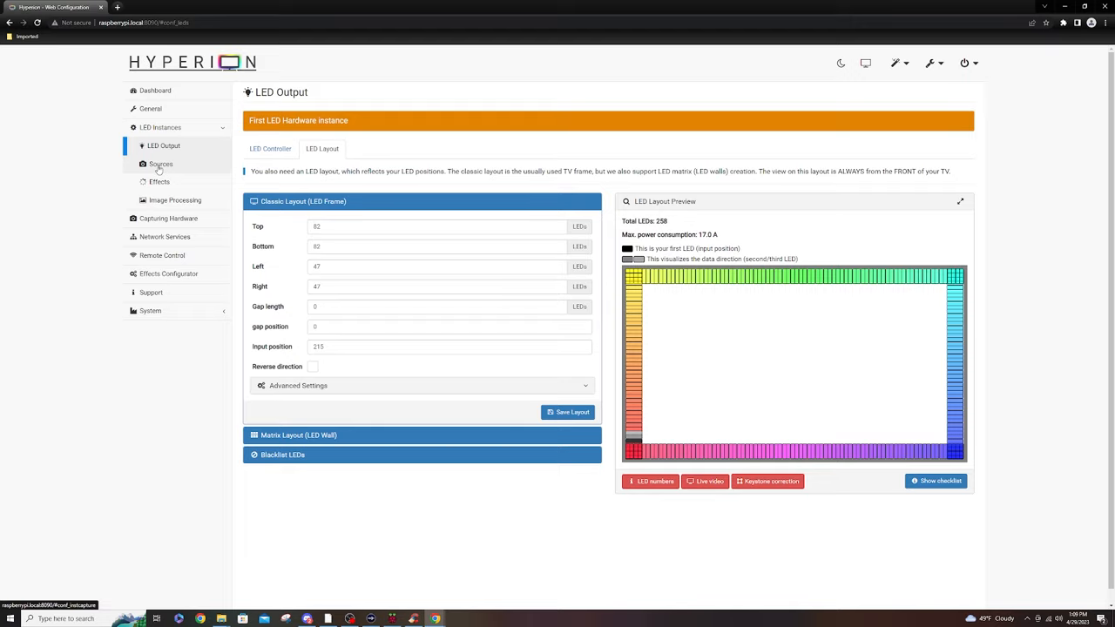
- Show the LED instance's Sources page, where screen, USB and audio capture are off
click(160, 163)
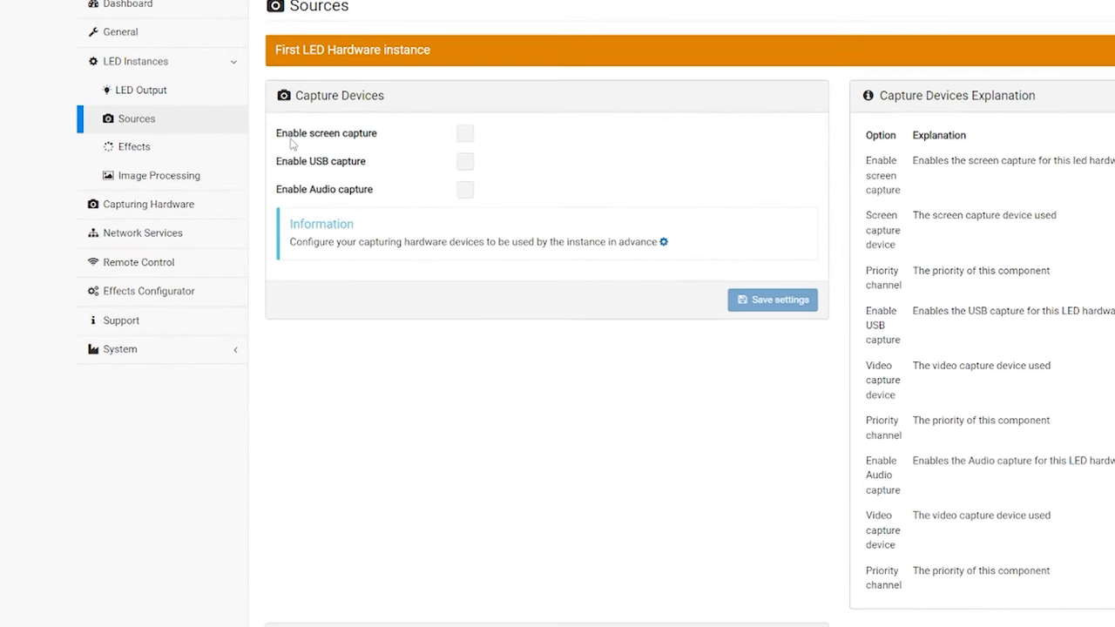
mouse_move(346, 200)
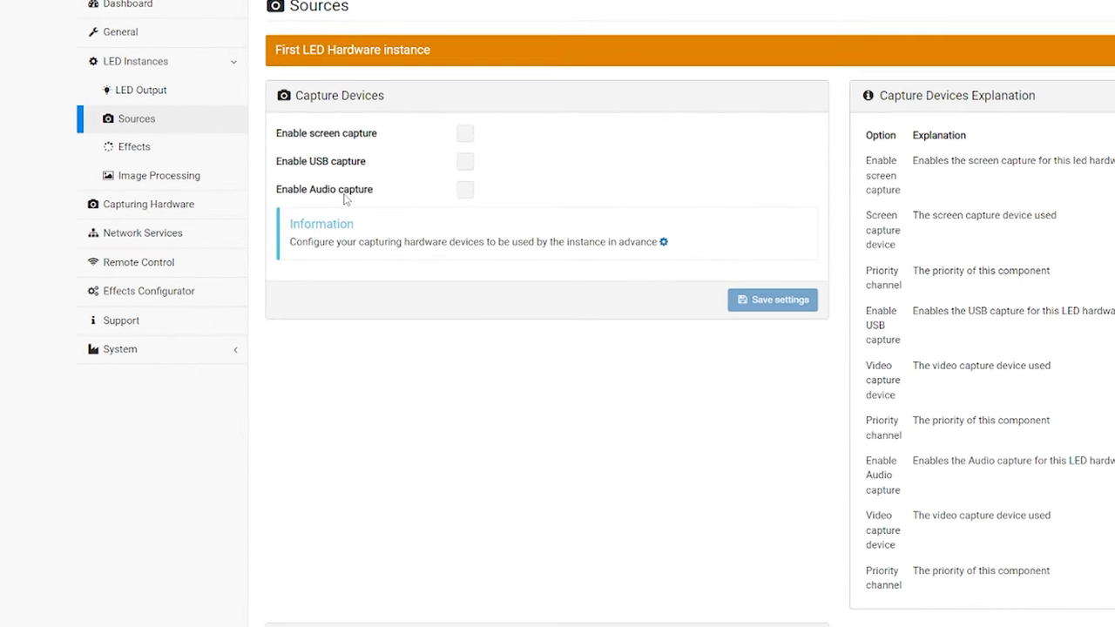
mouse_move(491, 172)
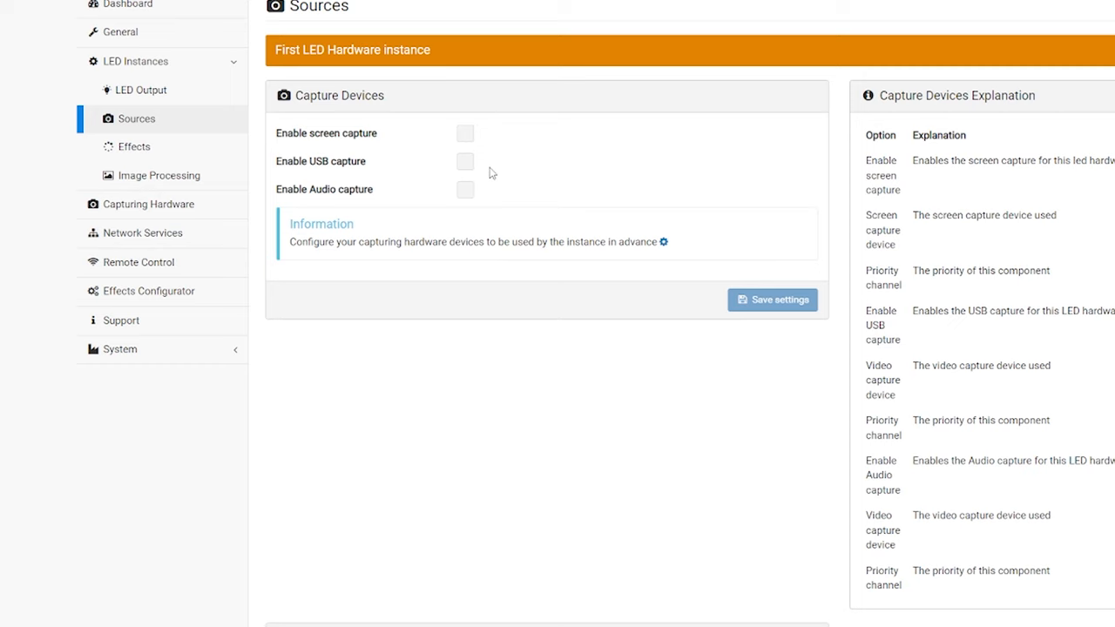
mouse_move(173, 207)
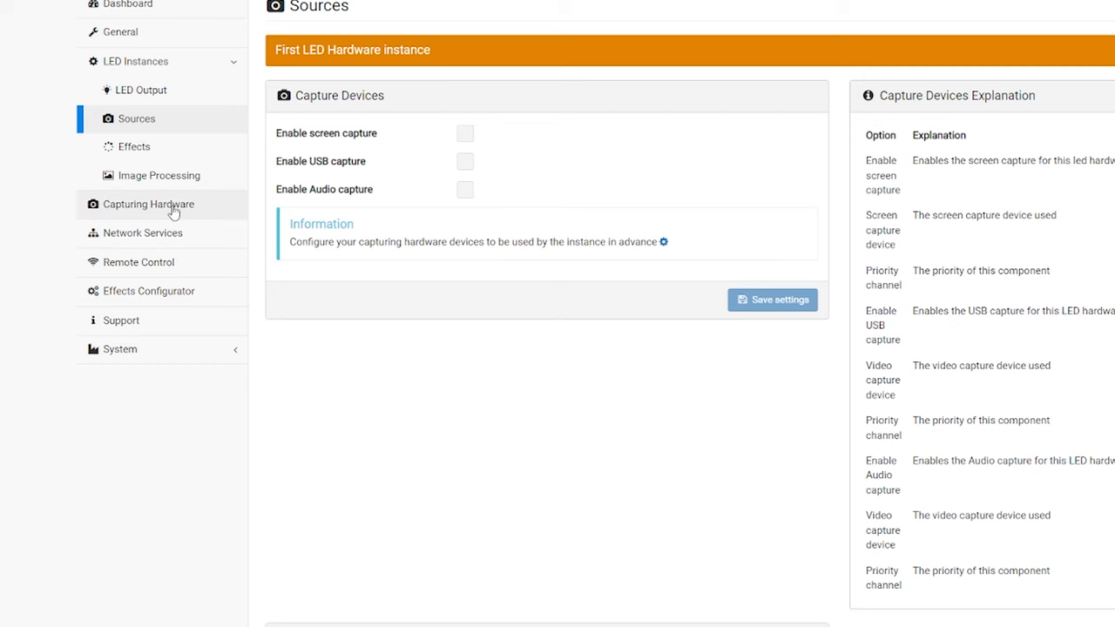
- Activate USB capture on the USB Video device at 640x480 and 30 fps
click(148, 203)
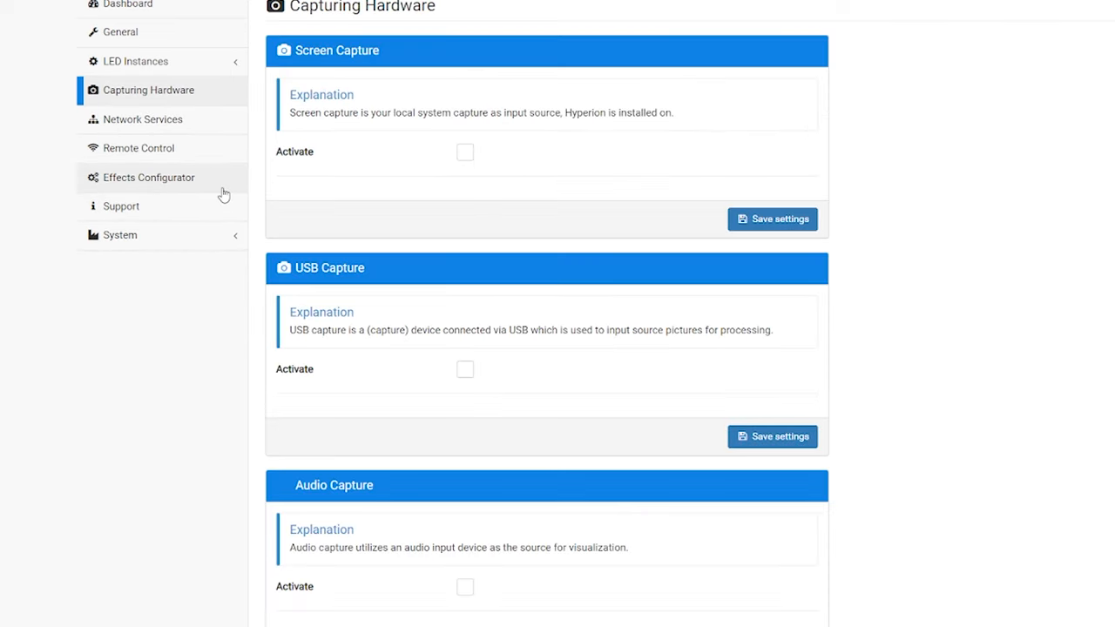
mouse_move(464, 377)
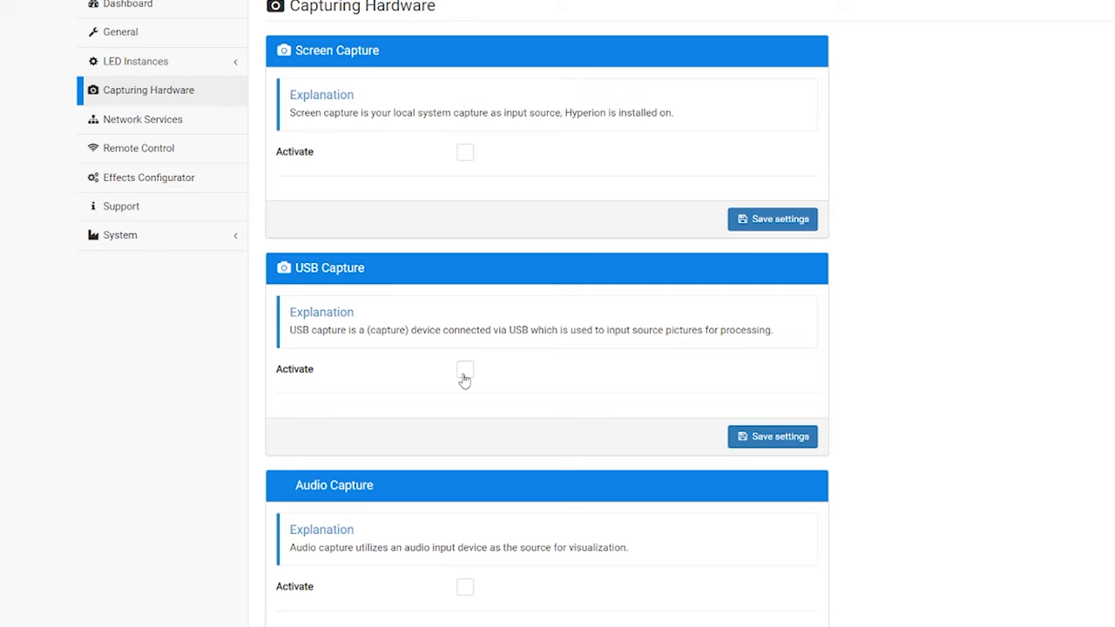
click(464, 371)
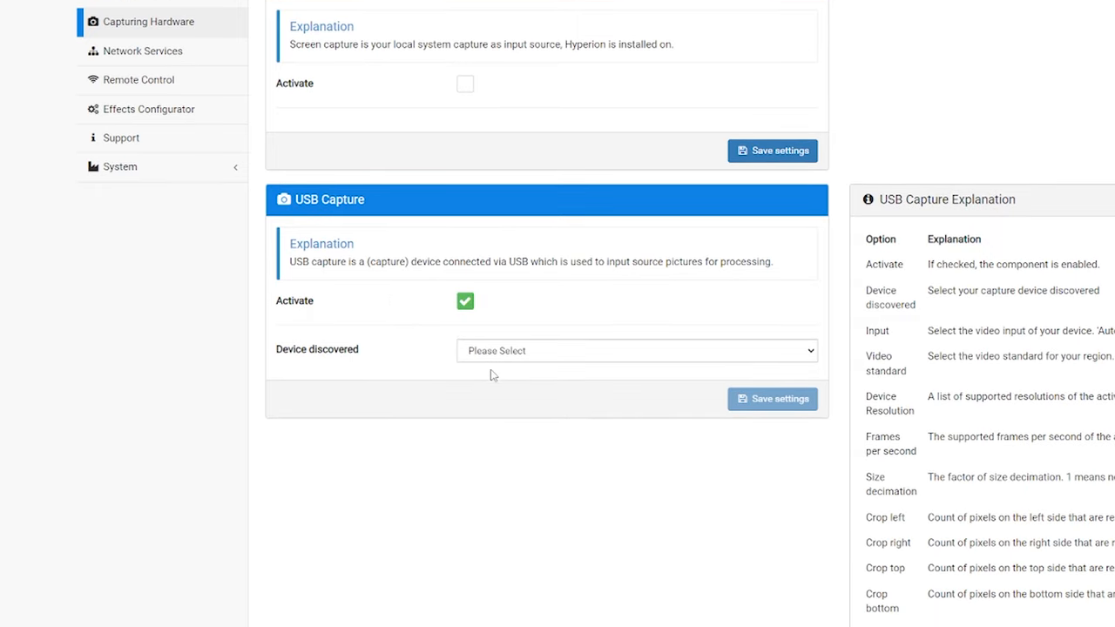
click(636, 351)
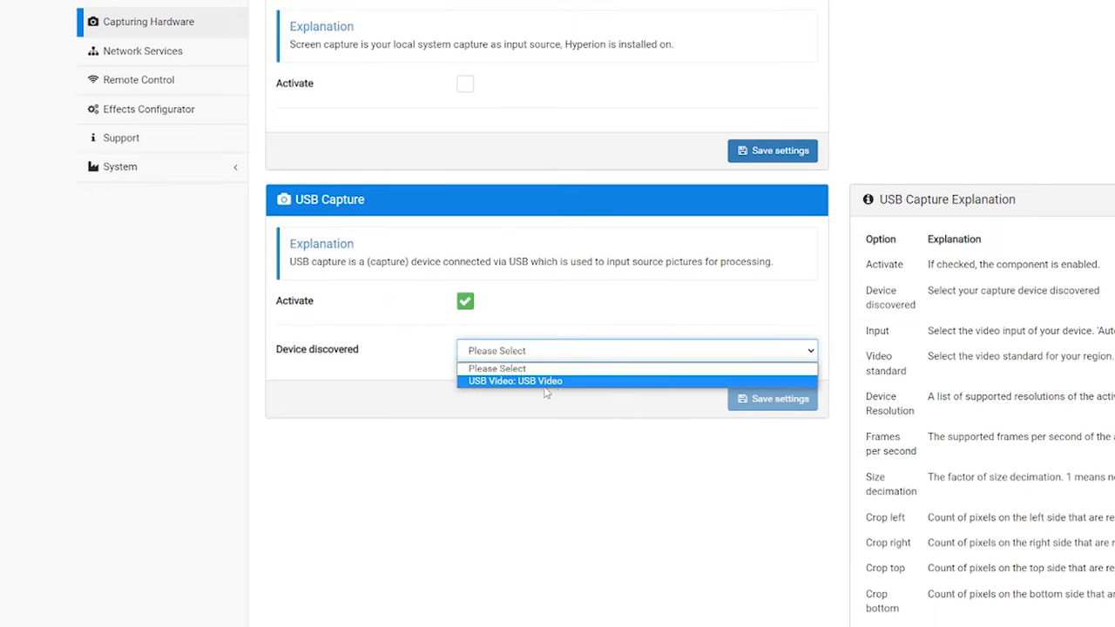
click(515, 381)
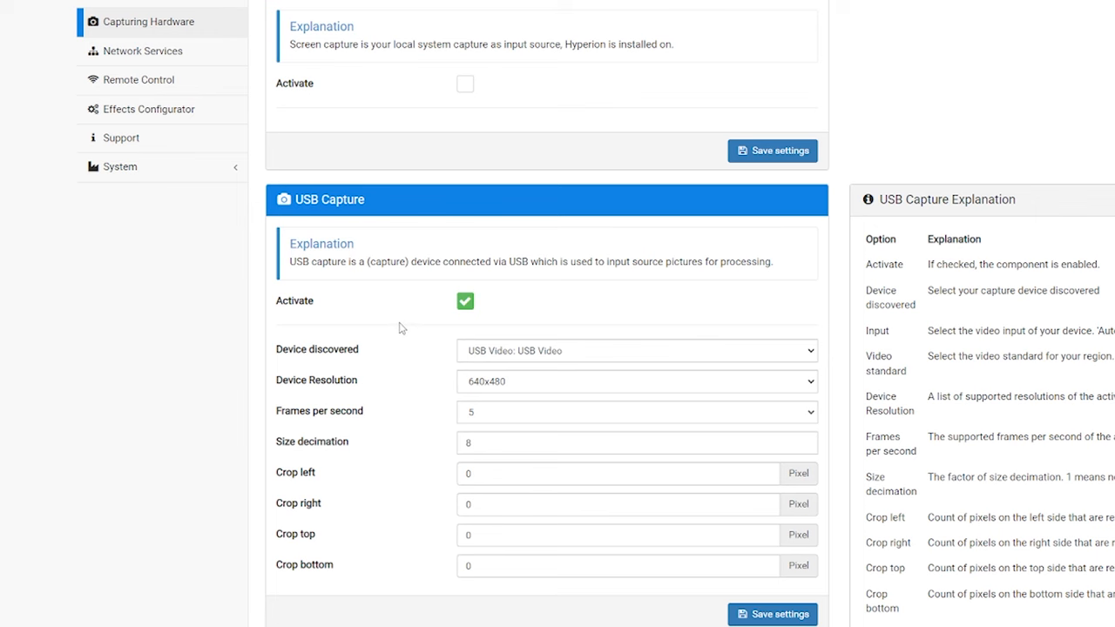
scroll(down, 3)
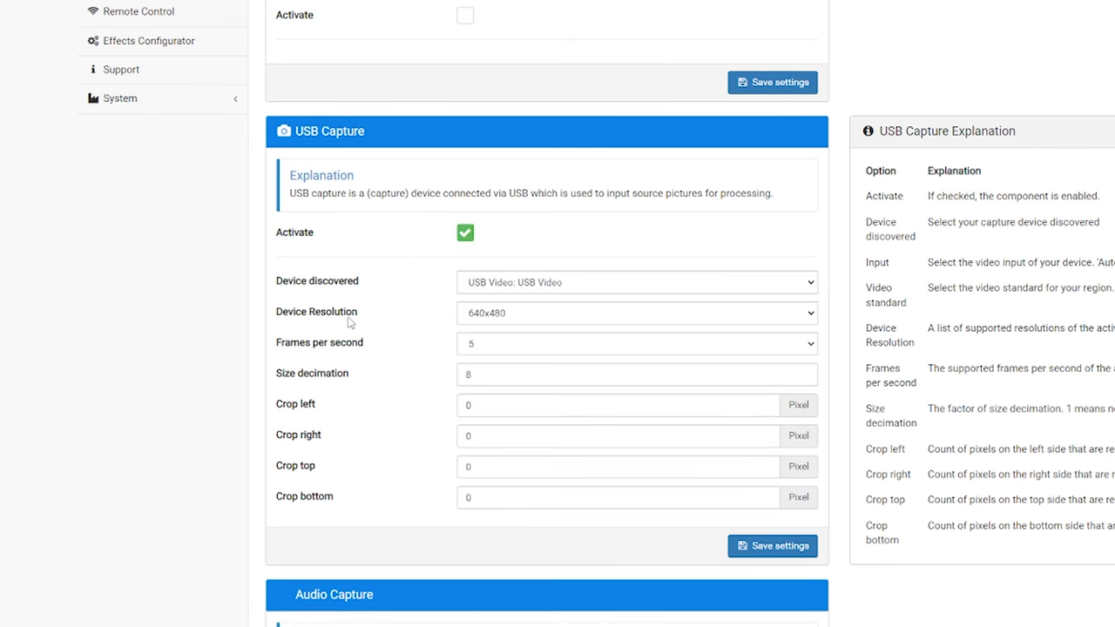
mouse_move(542, 317)
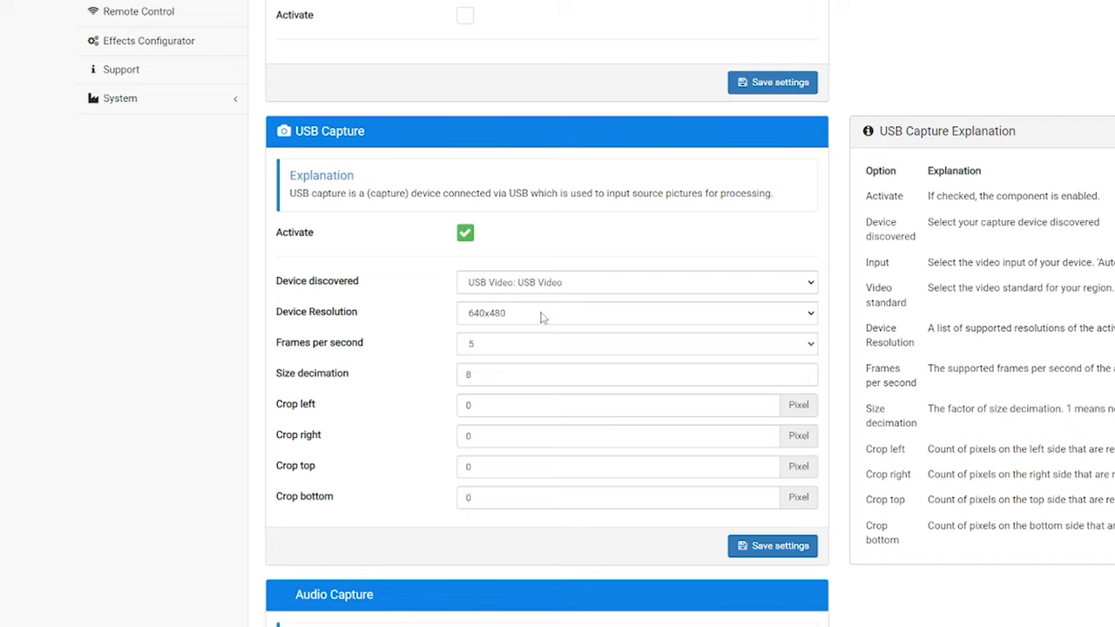
mouse_move(508, 326)
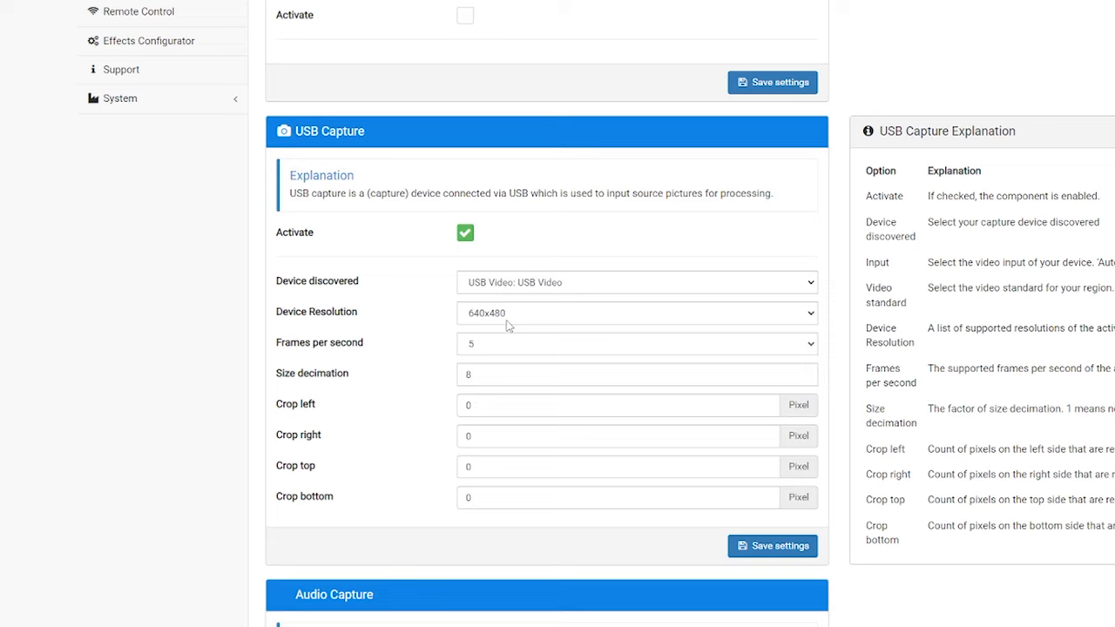
click(635, 343)
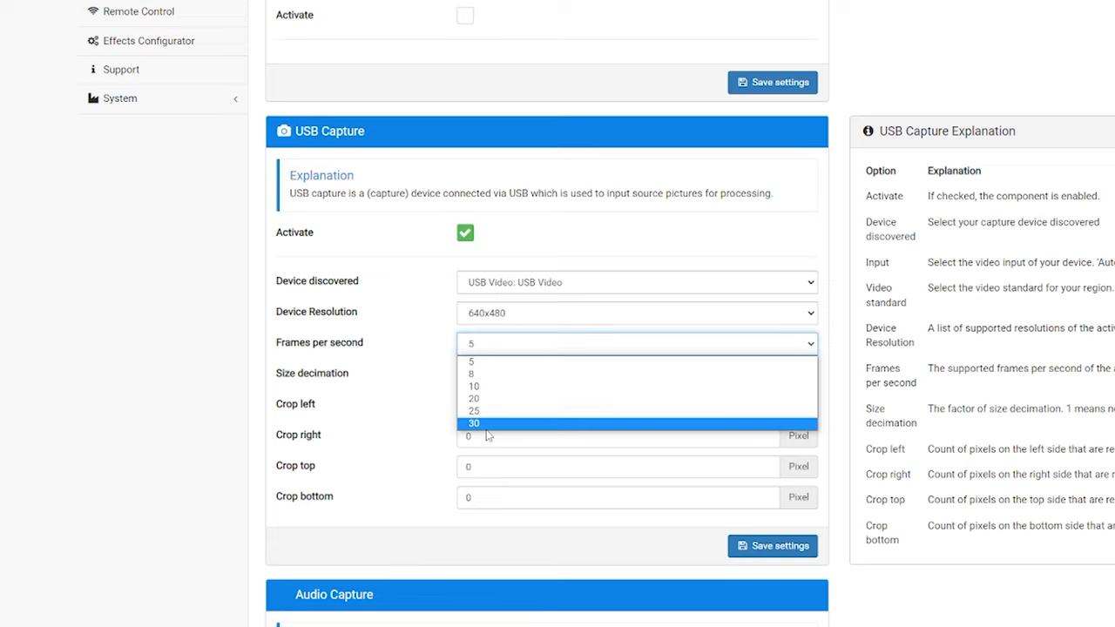
click(474, 423)
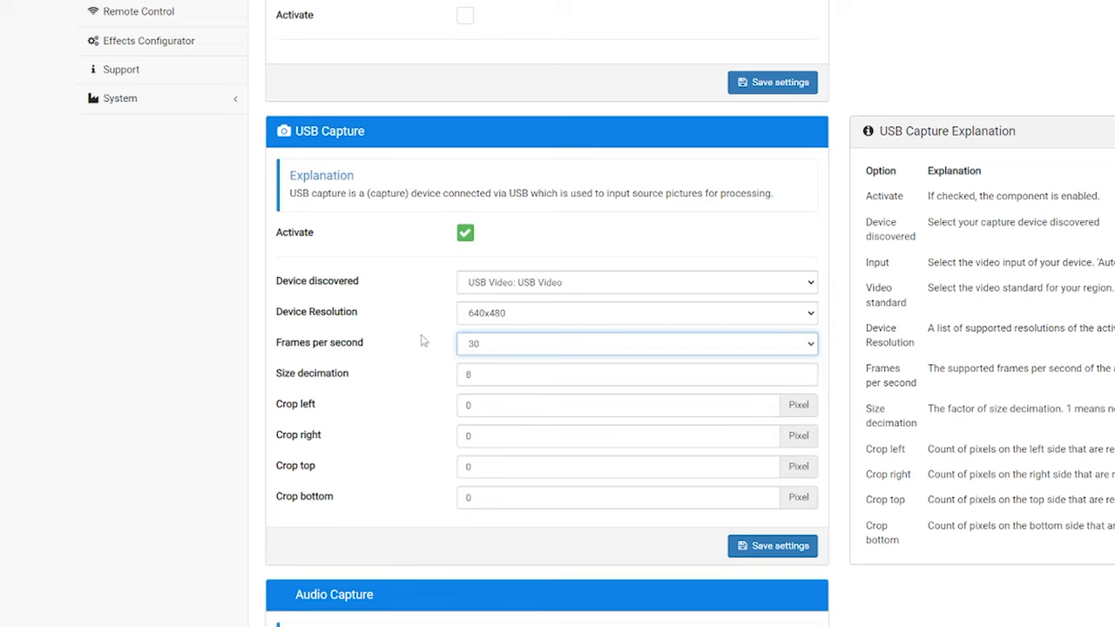
mouse_move(314, 411)
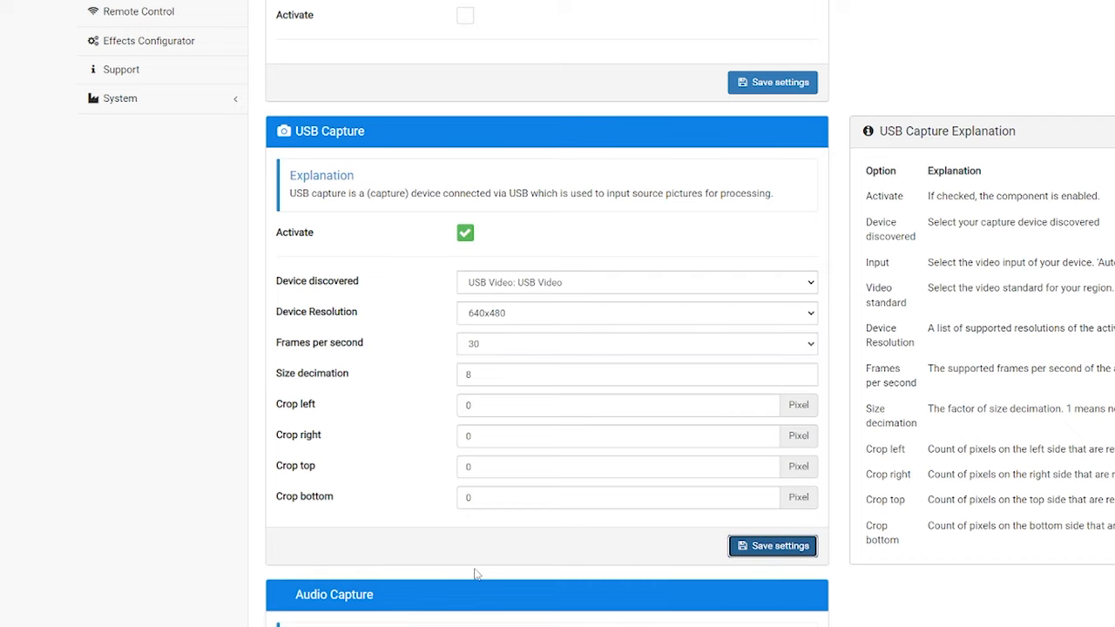
mouse_move(129, 450)
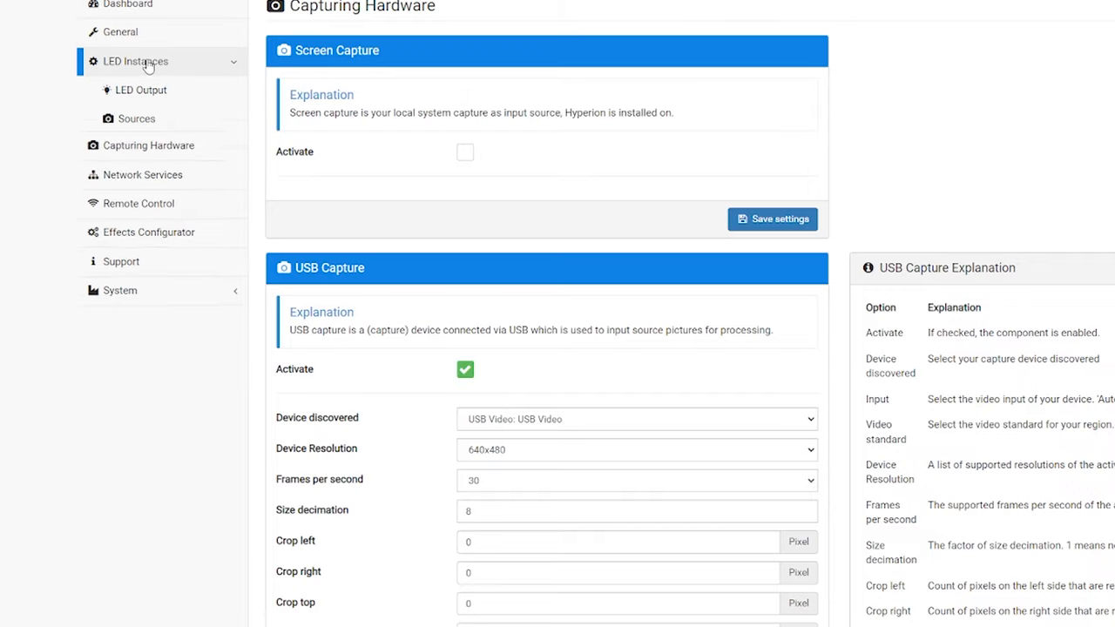
- Preview the 258-LED layout with the live video feed turned on
click(140, 90)
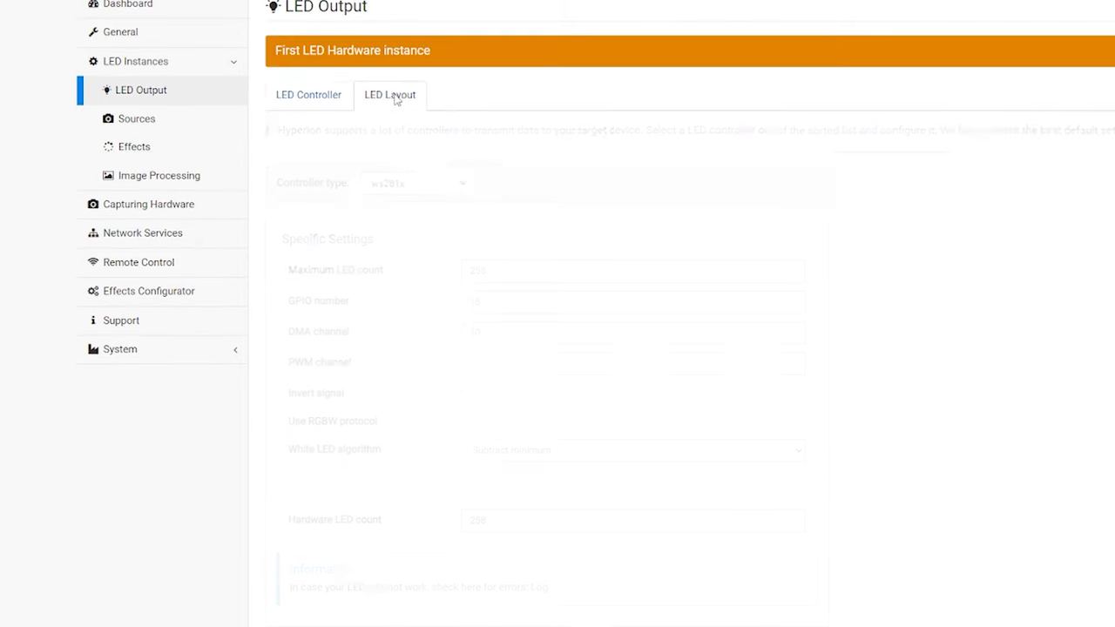
click(389, 94)
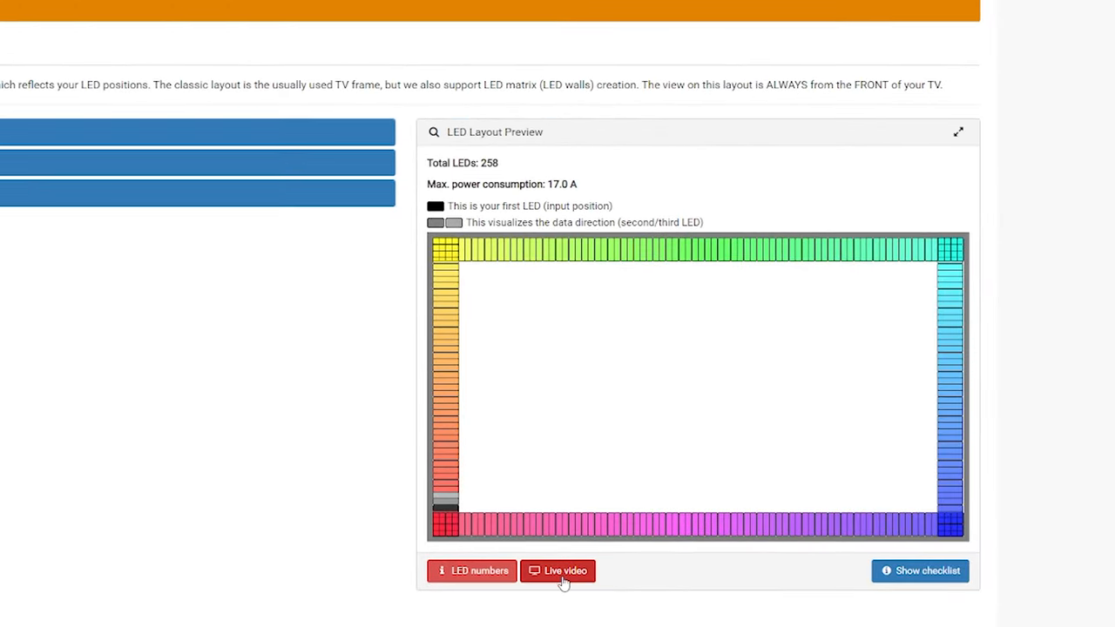
click(558, 572)
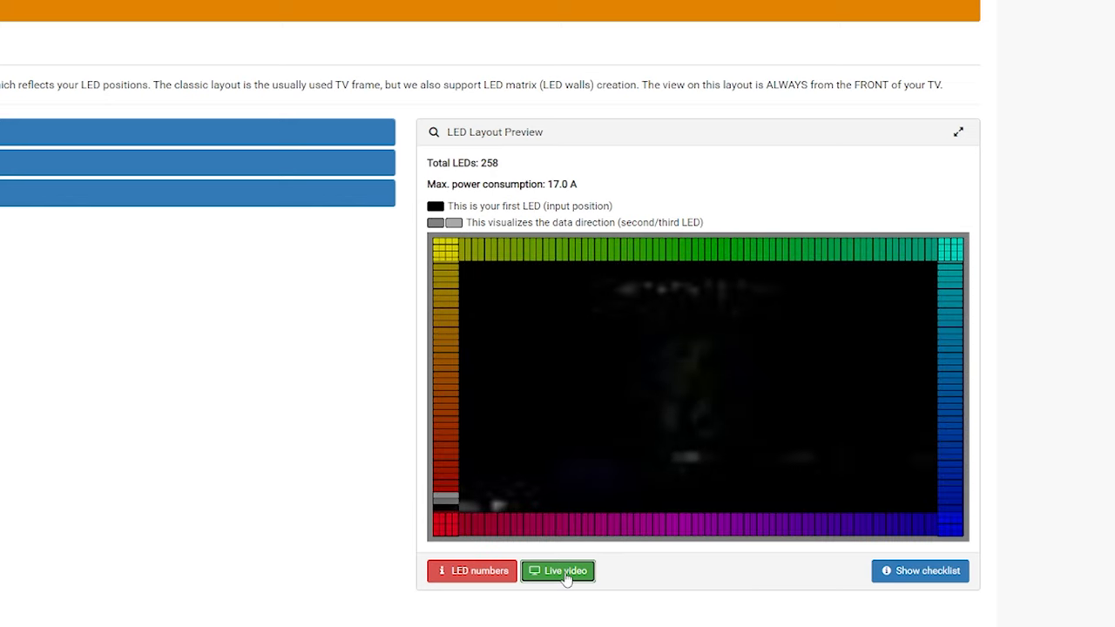
mouse_move(775, 431)
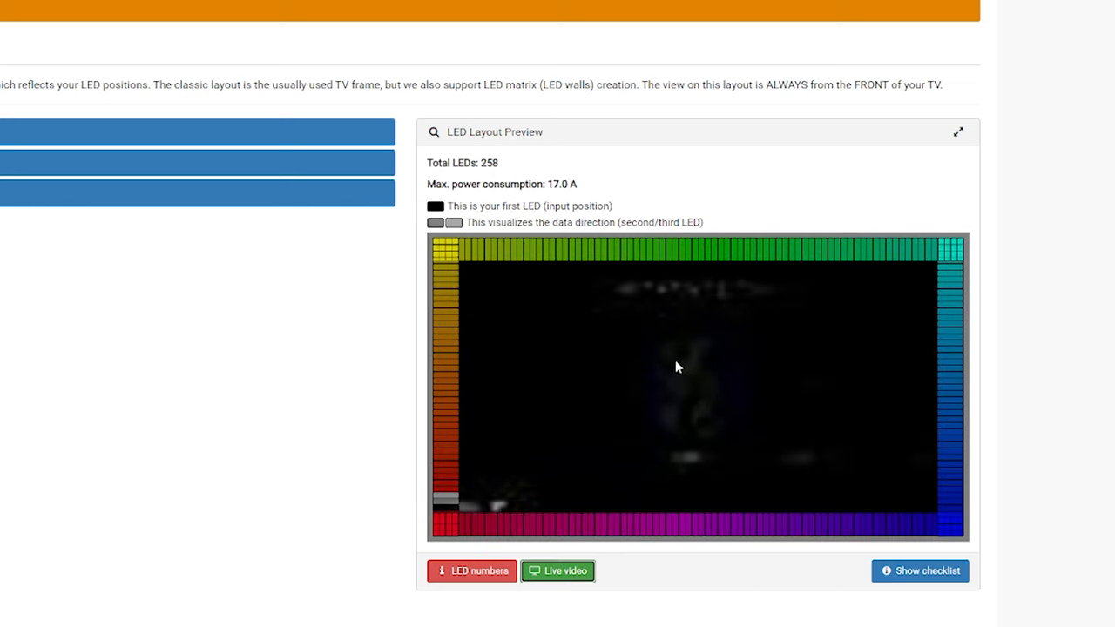
mouse_move(635, 343)
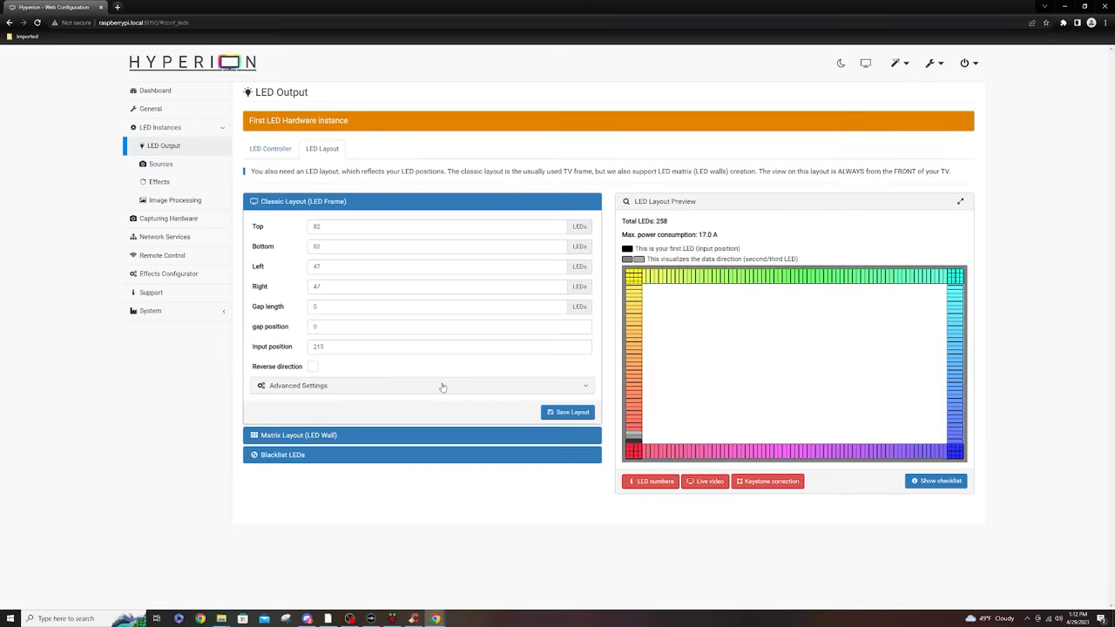
- Raise the settings level and set the ws281x RGB byte order to GRB
click(915, 63)
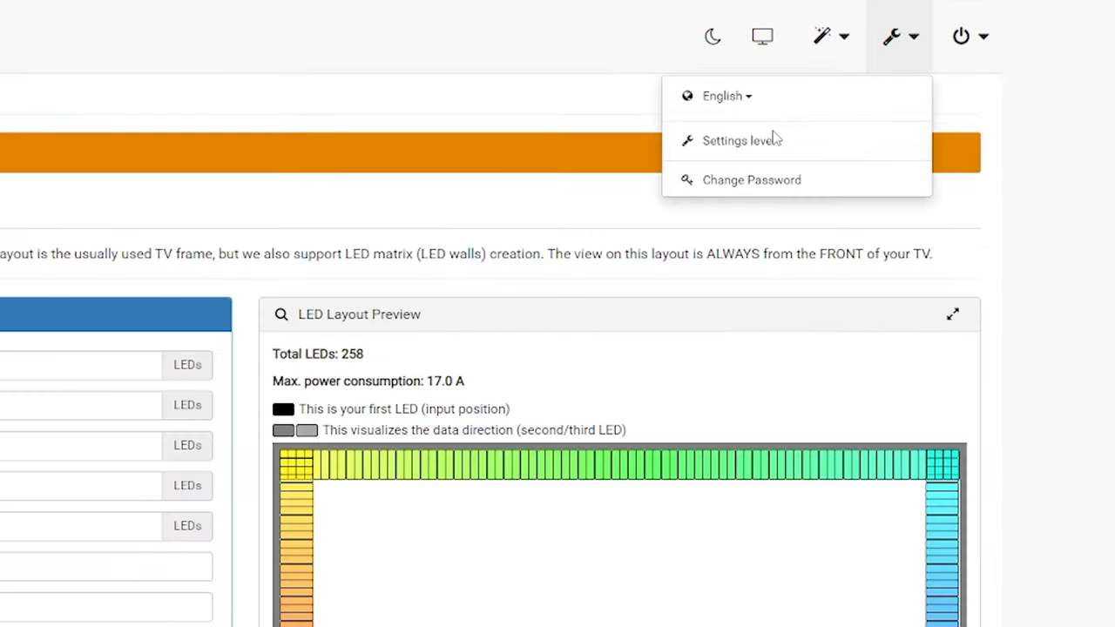
click(737, 141)
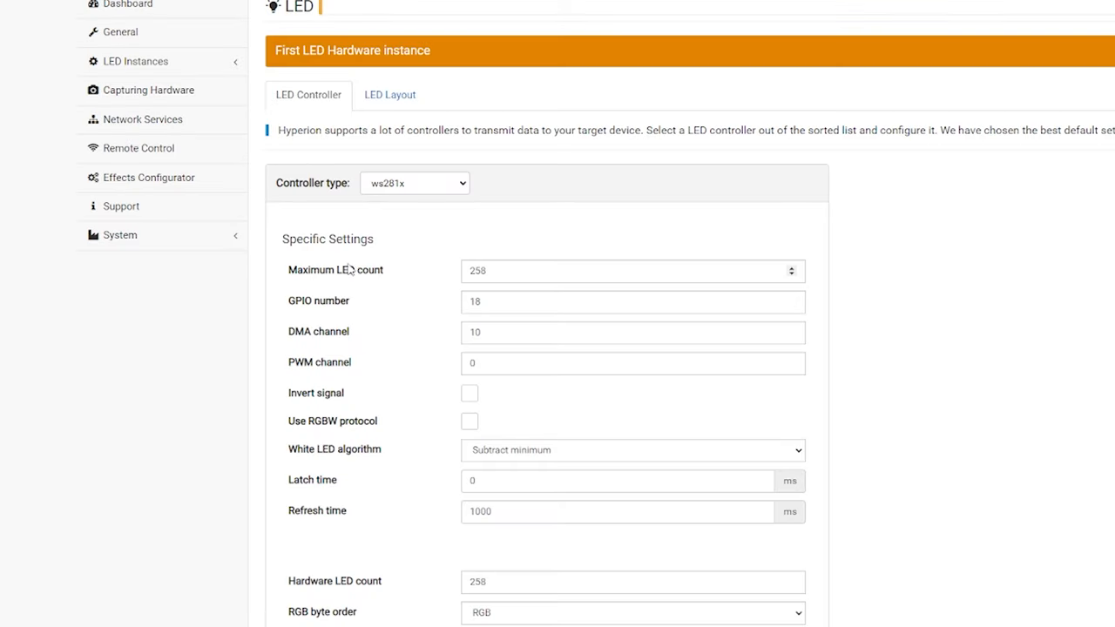
scroll(down, 3)
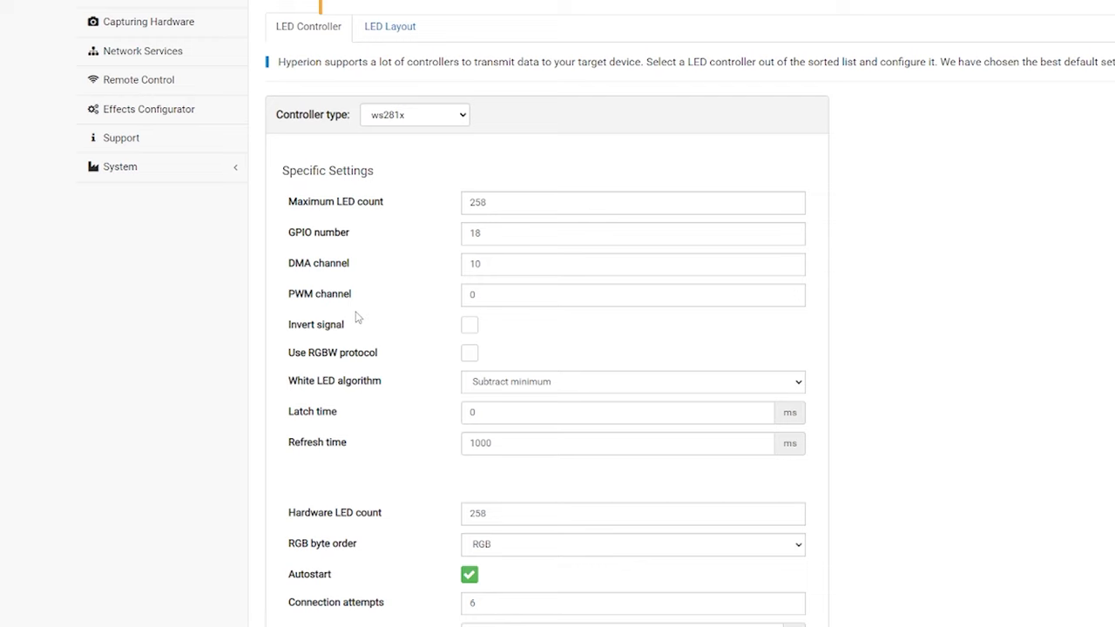
scroll(down, 3)
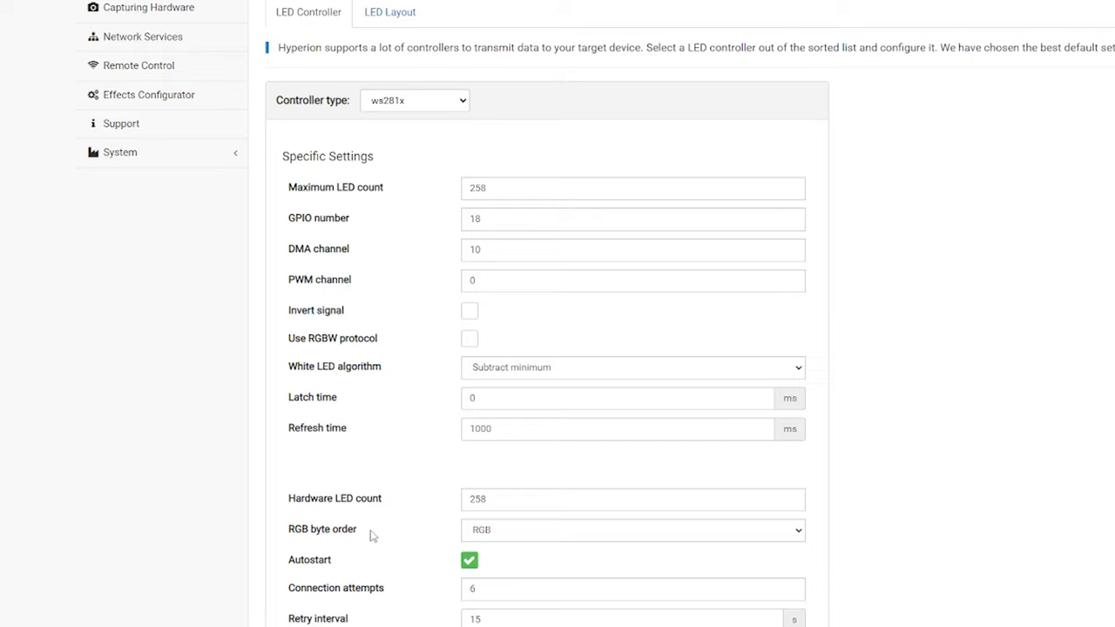
mouse_move(809, 534)
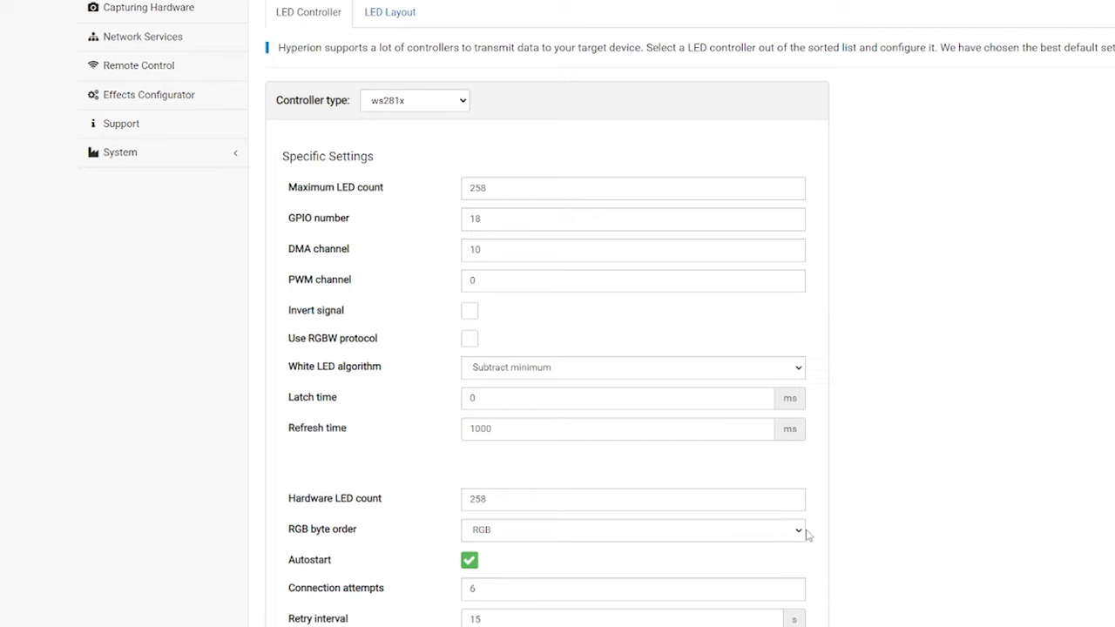
click(632, 529)
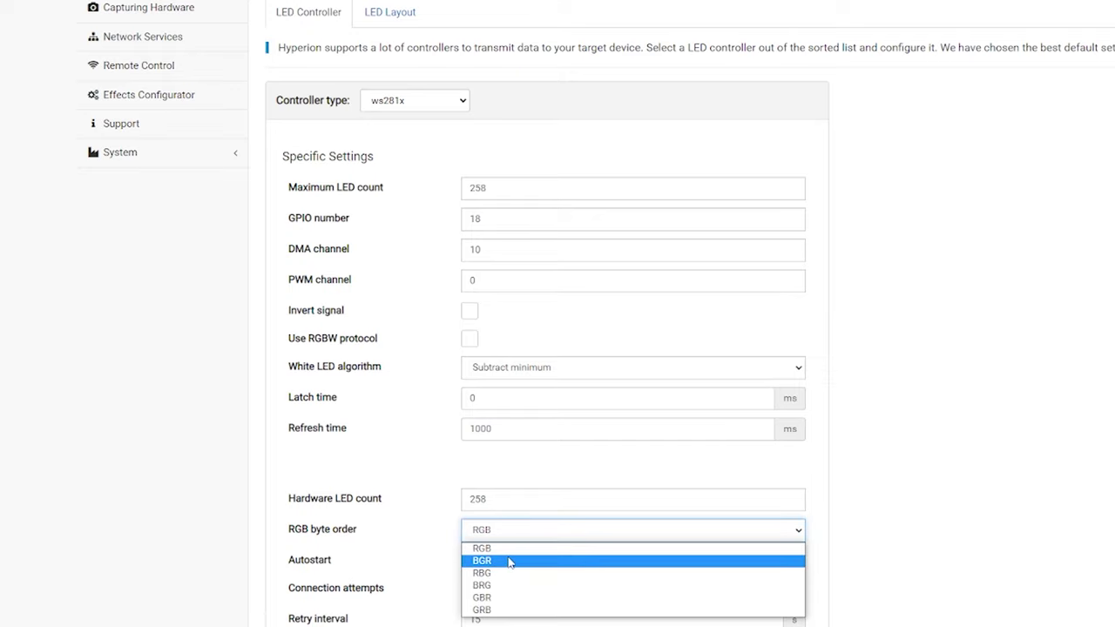
click(484, 609)
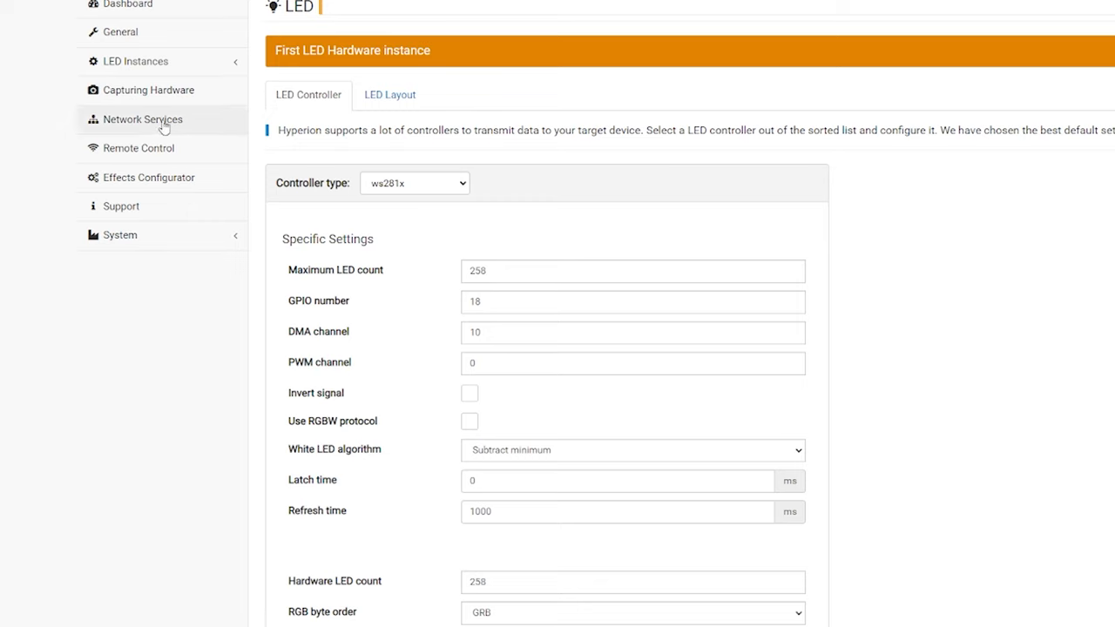
- Enable signal detection for USB capture and save the capture settings
click(148, 90)
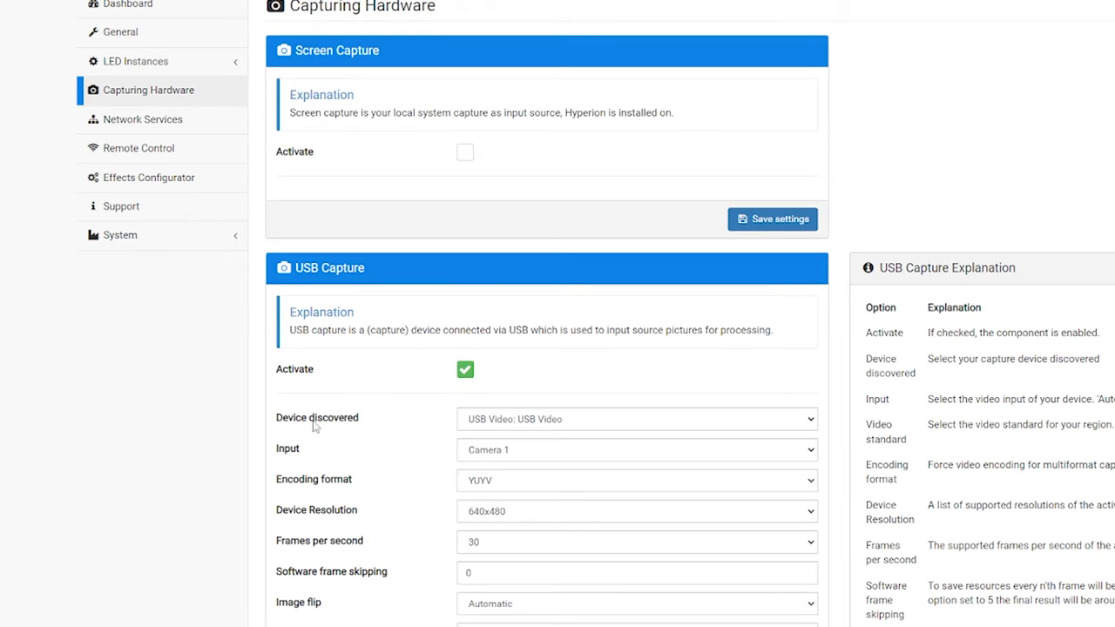
click(636, 419)
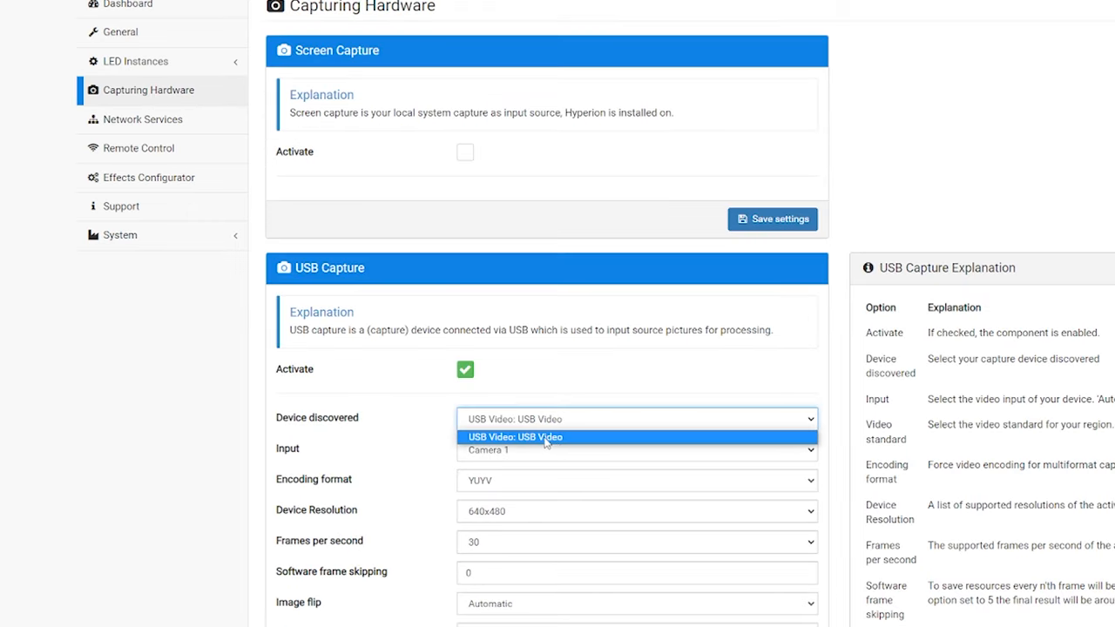
mouse_move(560, 440)
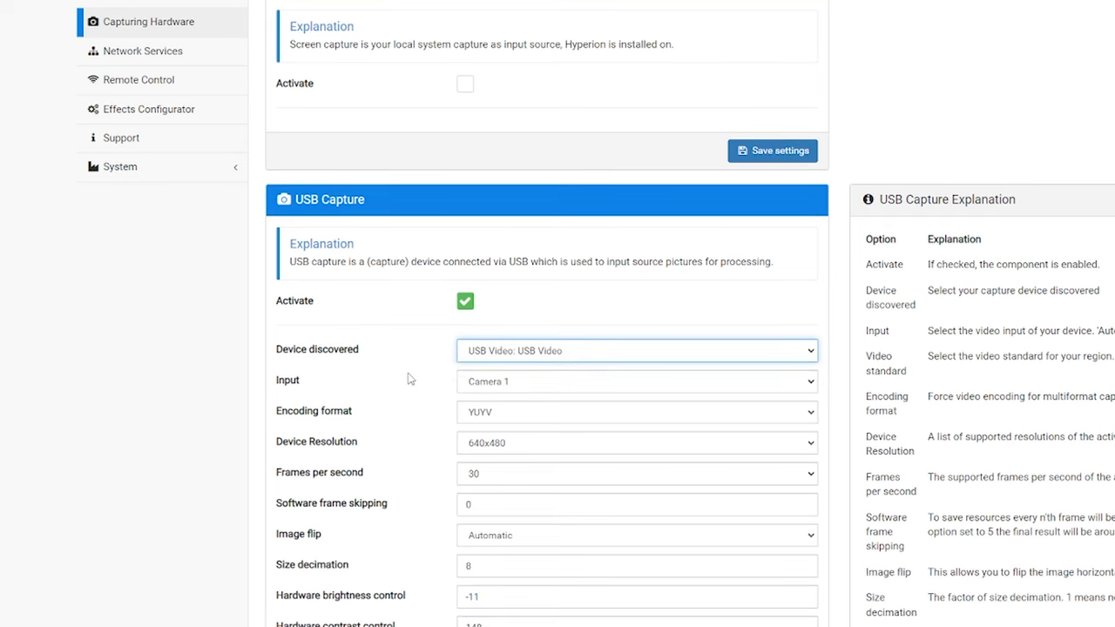
scroll(down, 3)
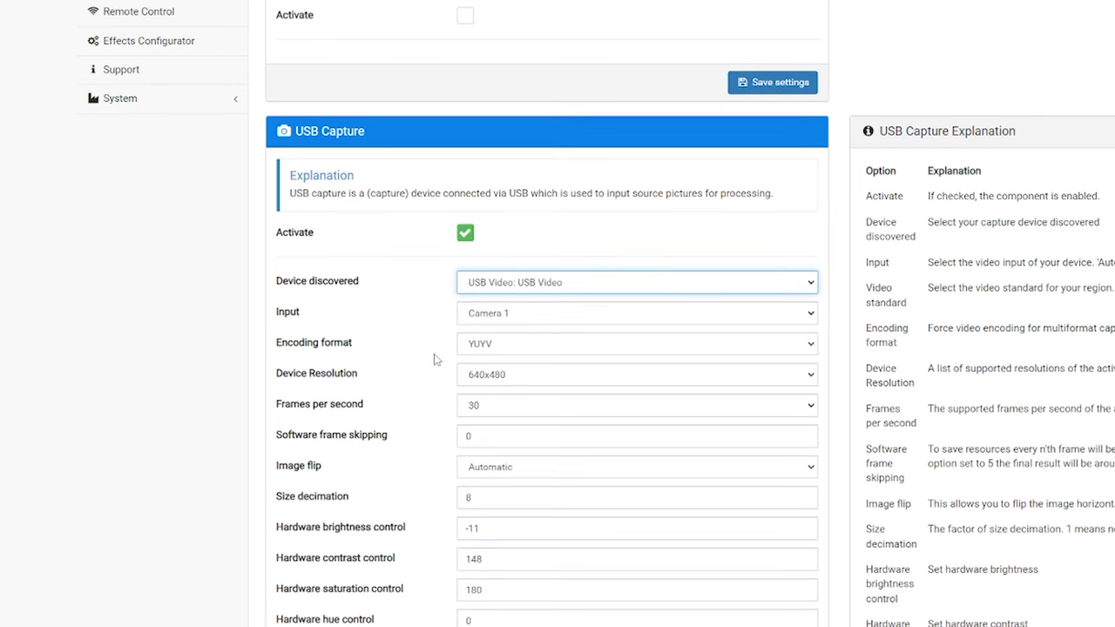
scroll(down, 3)
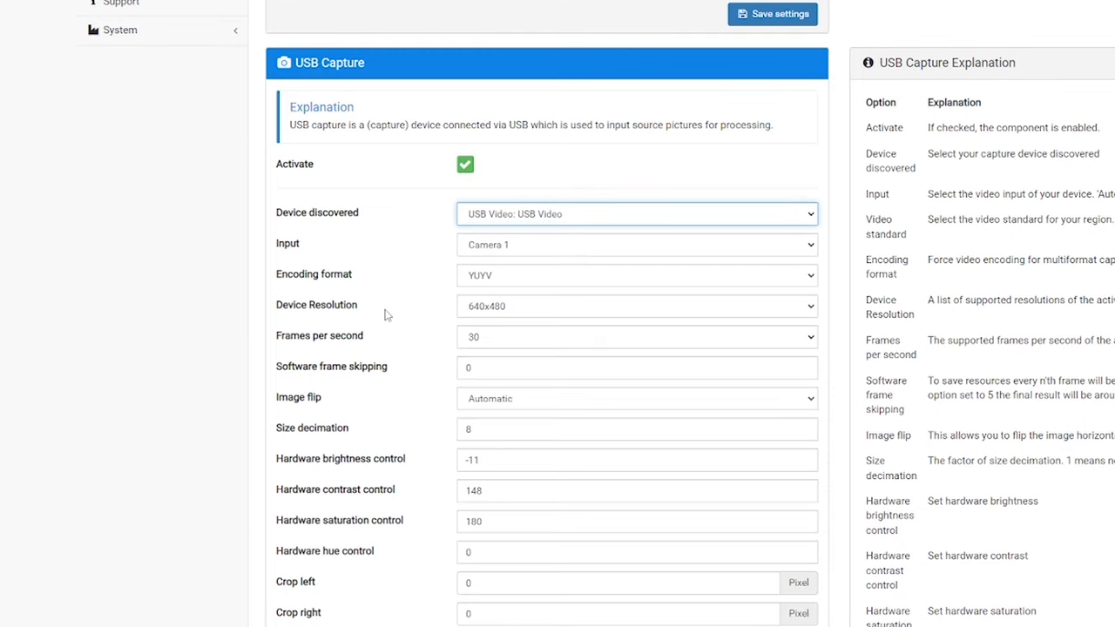
mouse_move(446, 313)
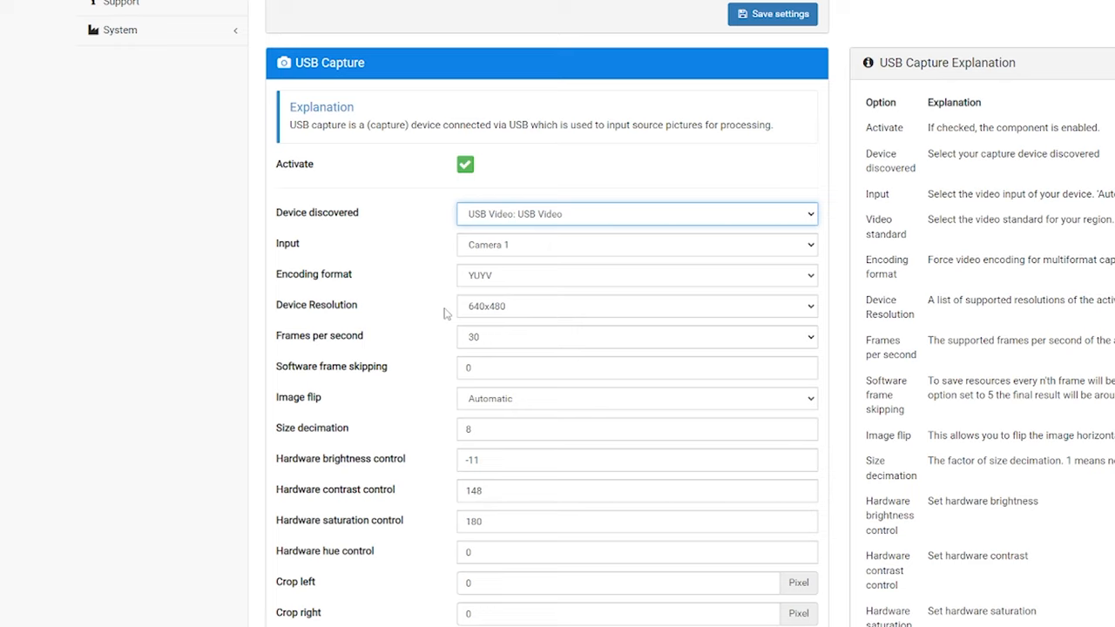
mouse_move(485, 315)
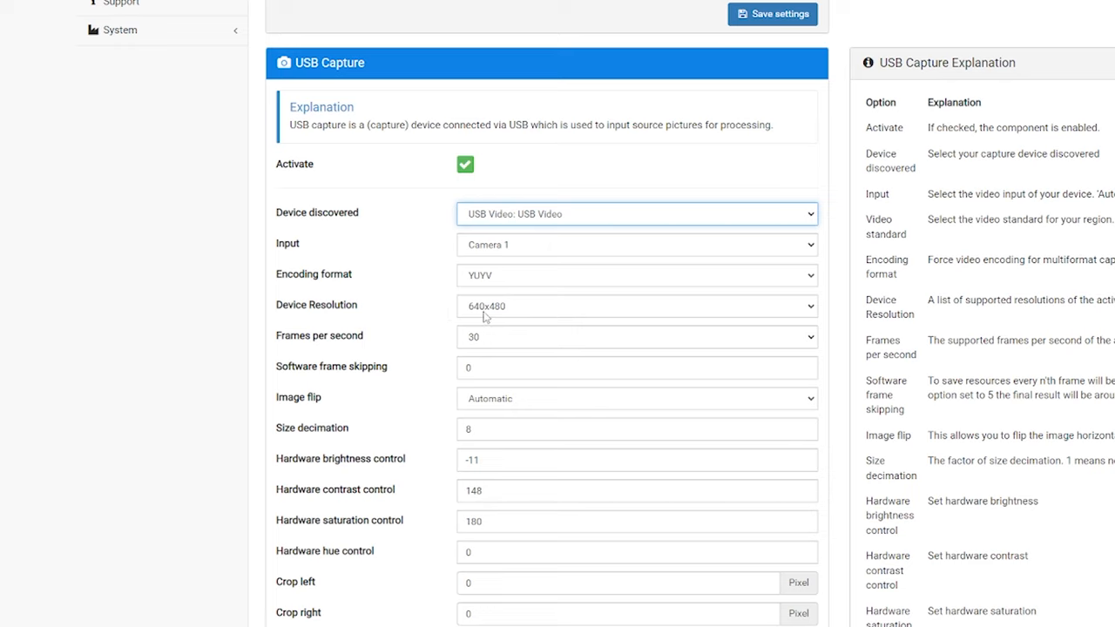
mouse_move(398, 345)
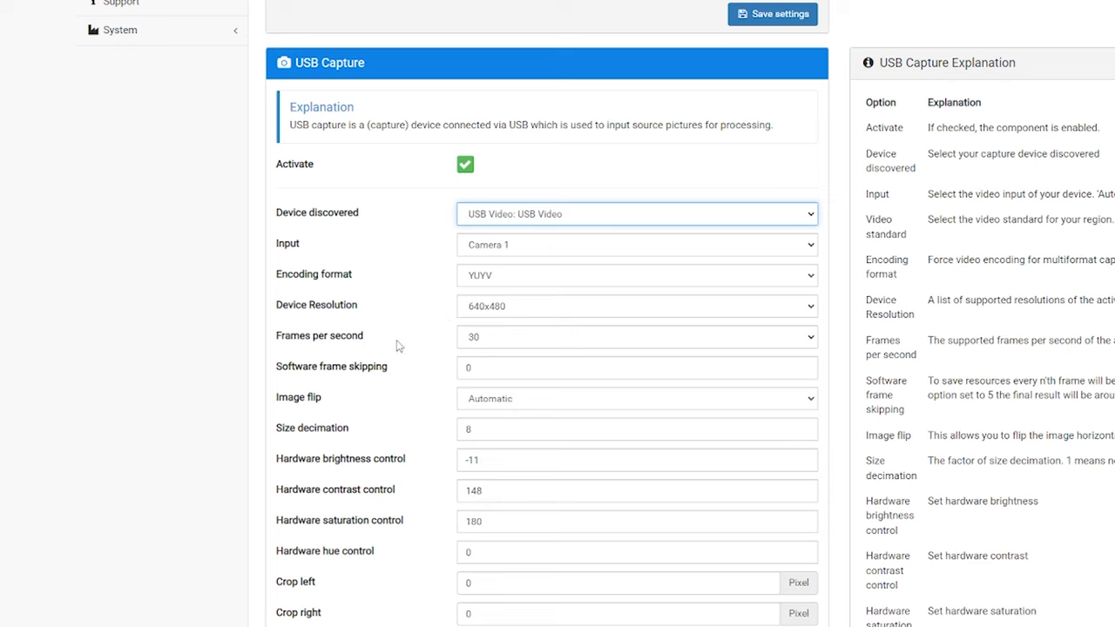
mouse_move(429, 340)
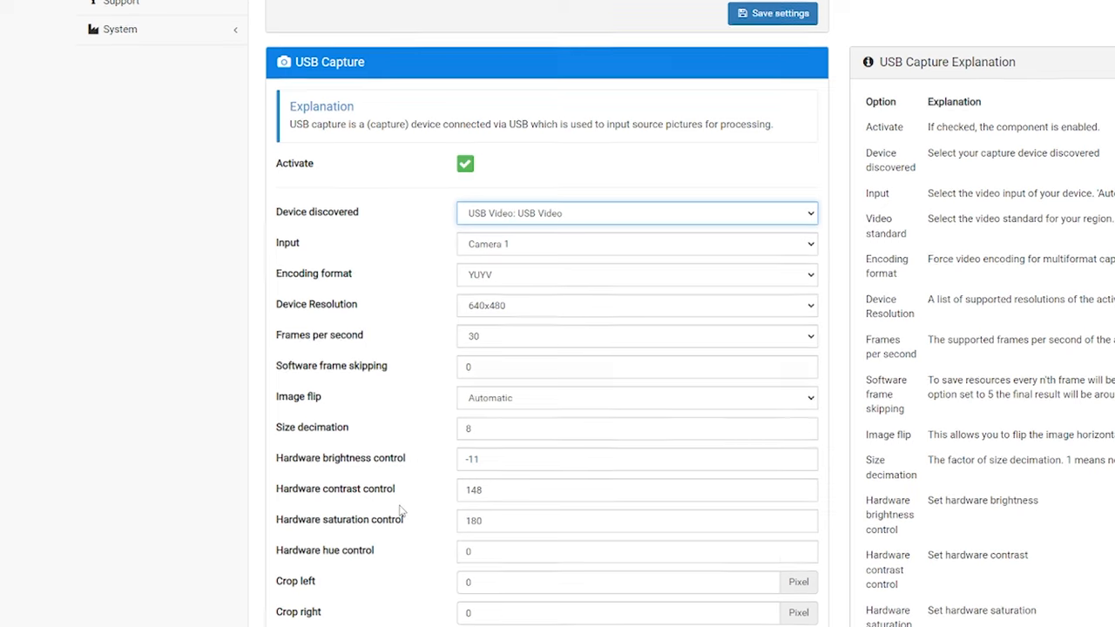
scroll(down, 3)
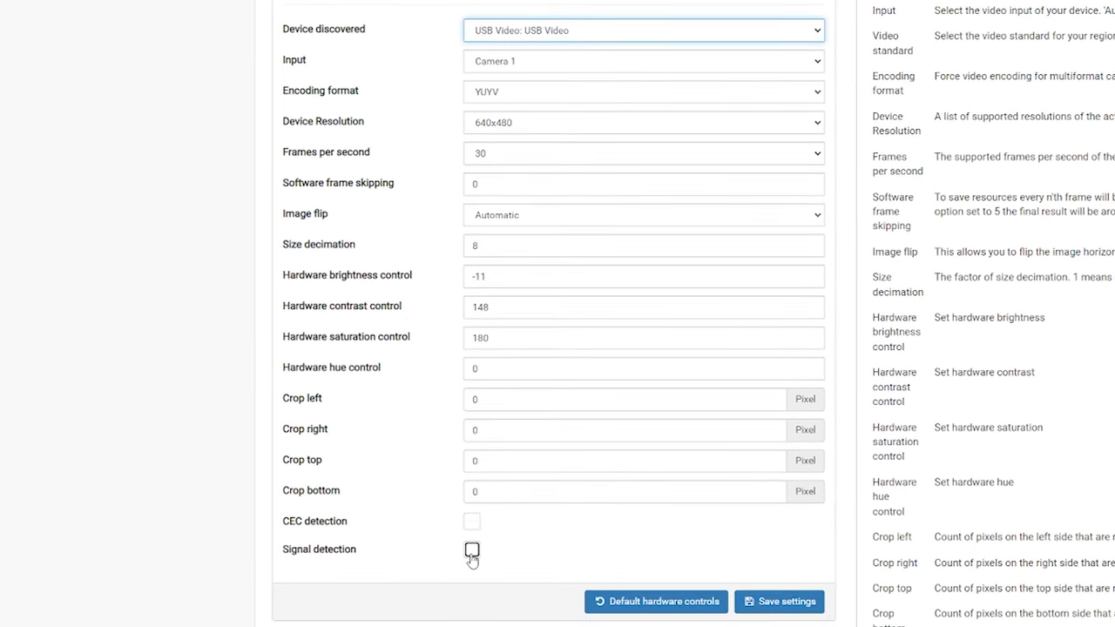
click(471, 554)
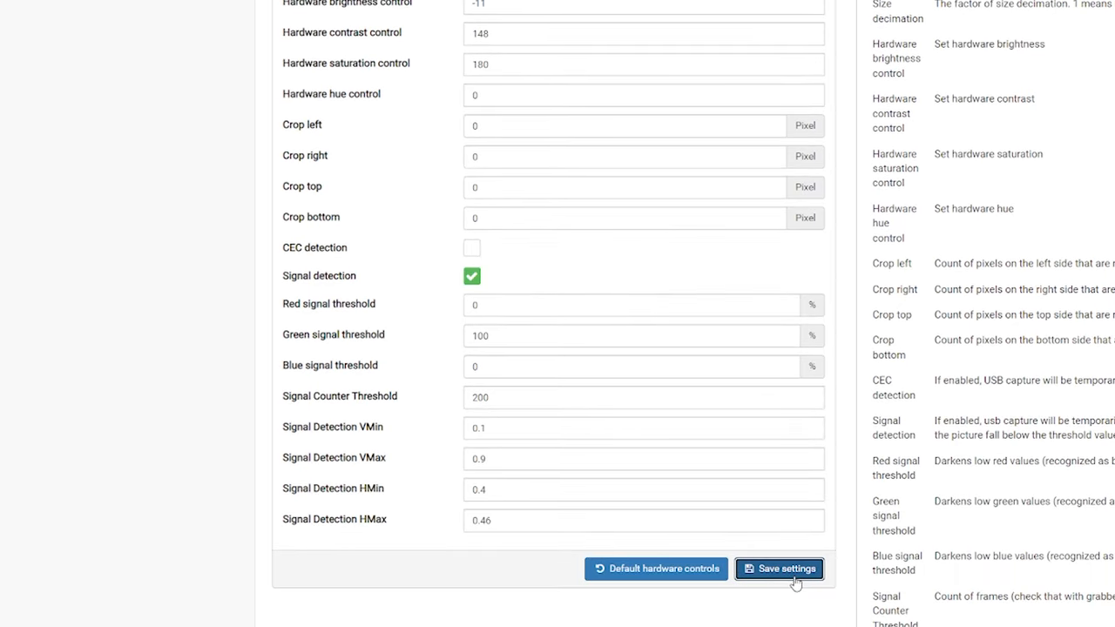
click(779, 569)
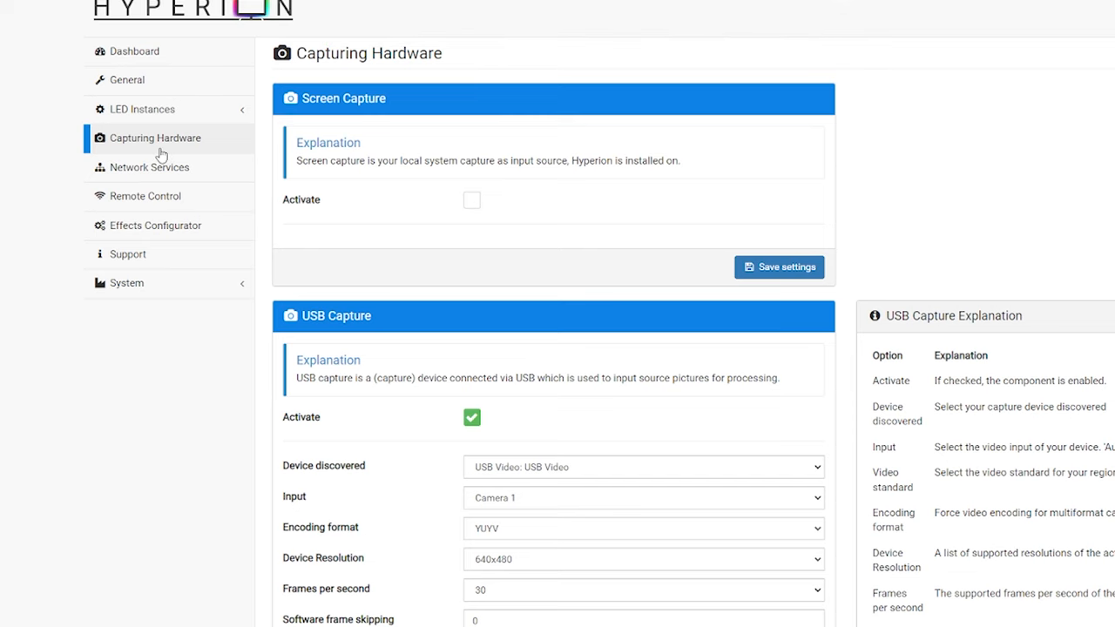
- Increase the Brightness gain on the Image Processing page
click(142, 109)
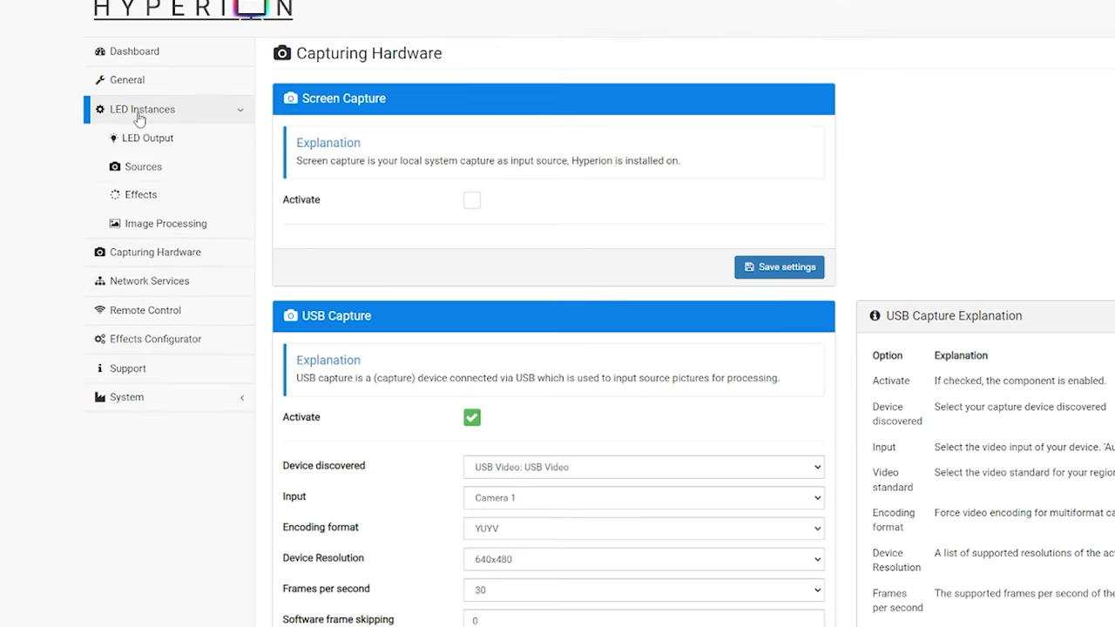
click(164, 223)
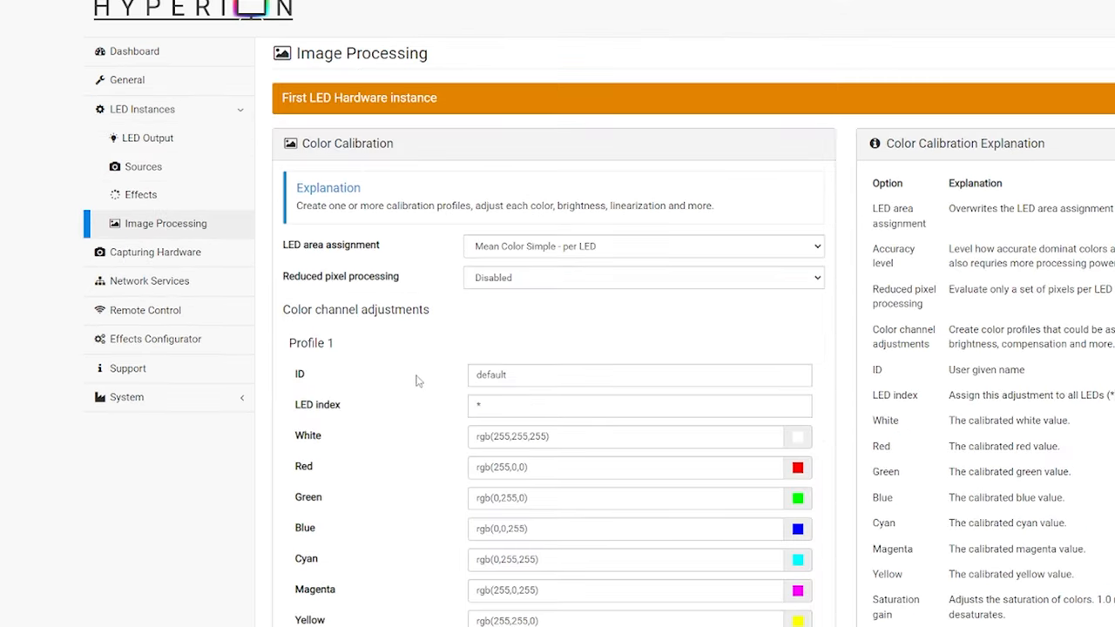
scroll(down, 3)
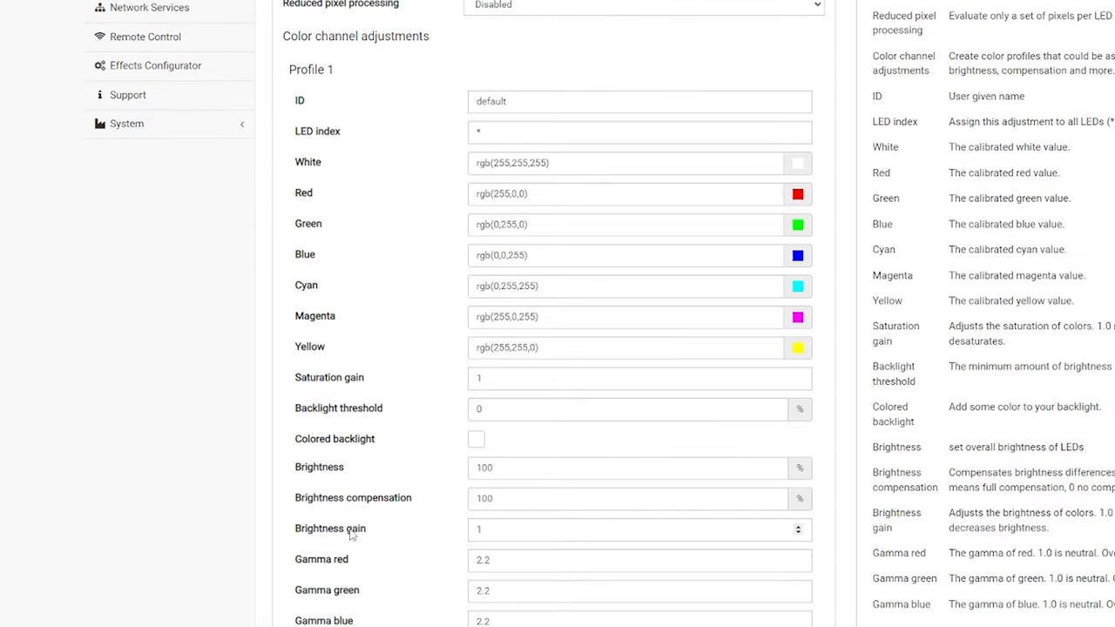
click(636, 528)
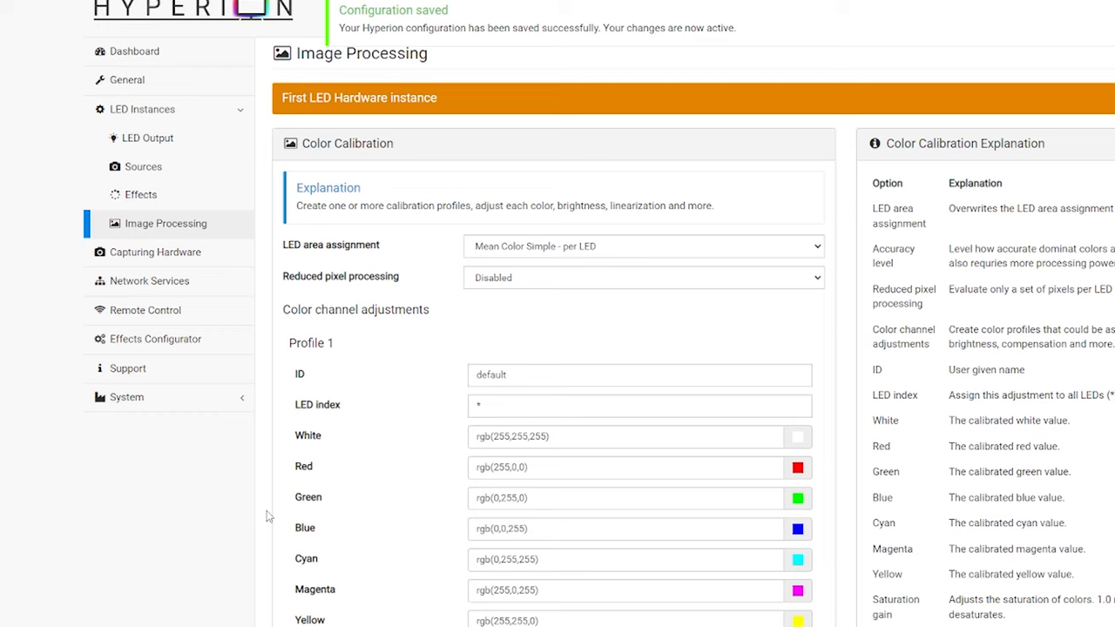
mouse_move(195, 474)
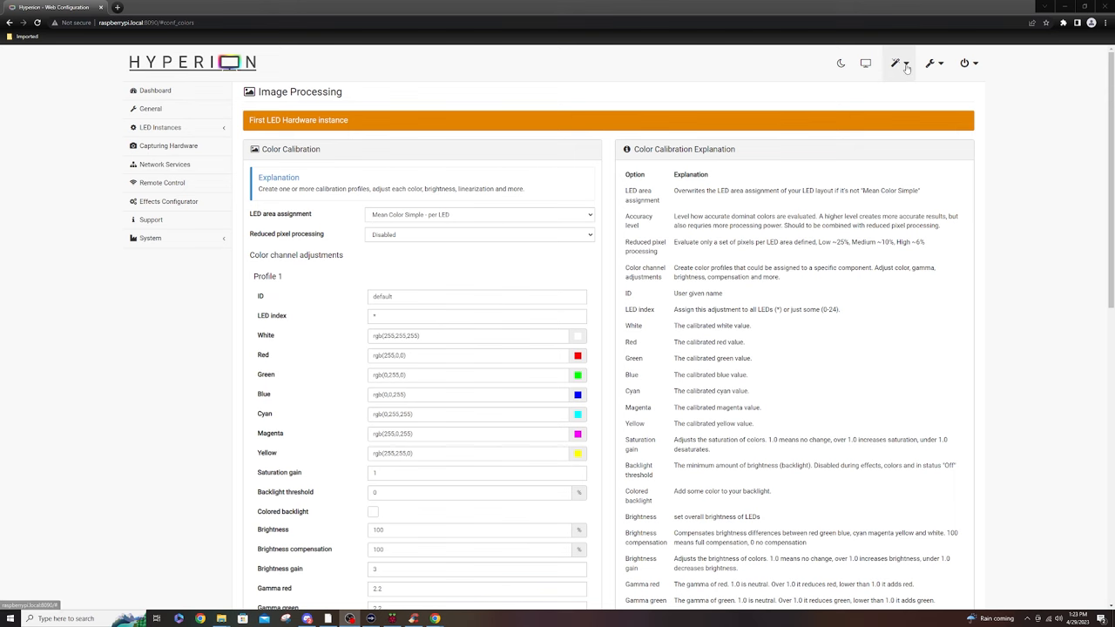
click(897, 61)
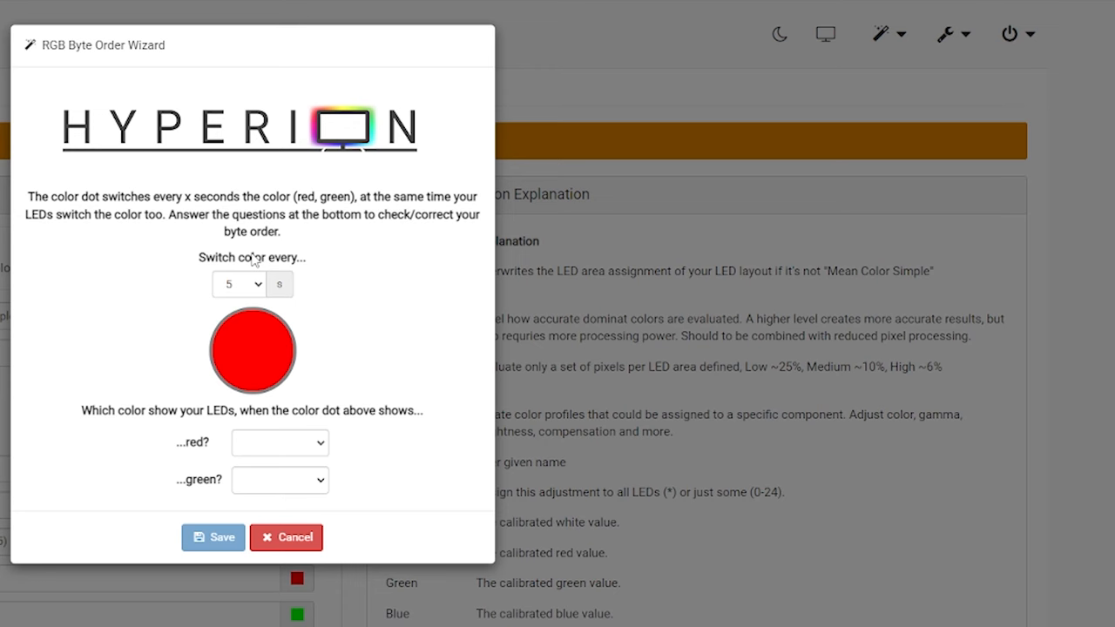
mouse_move(255, 354)
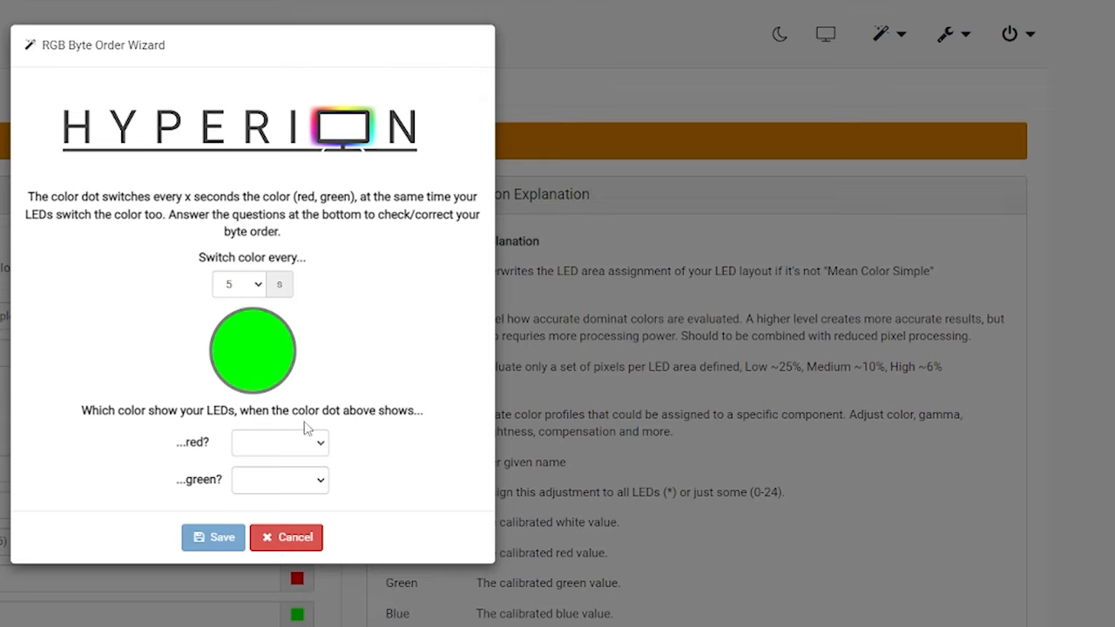
mouse_move(318, 514)
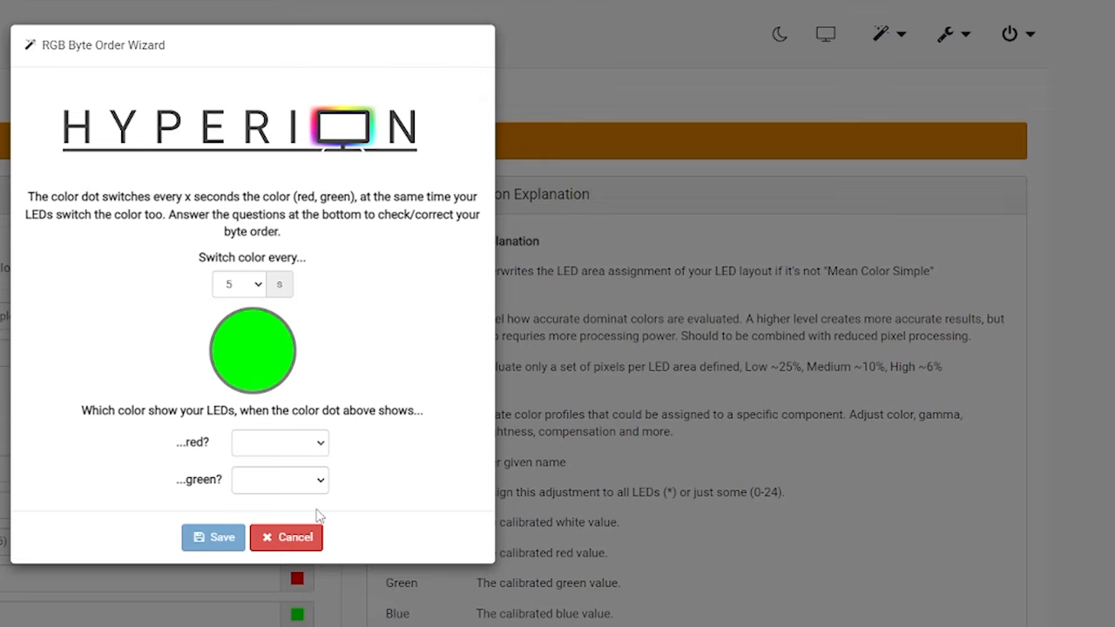
click(286, 537)
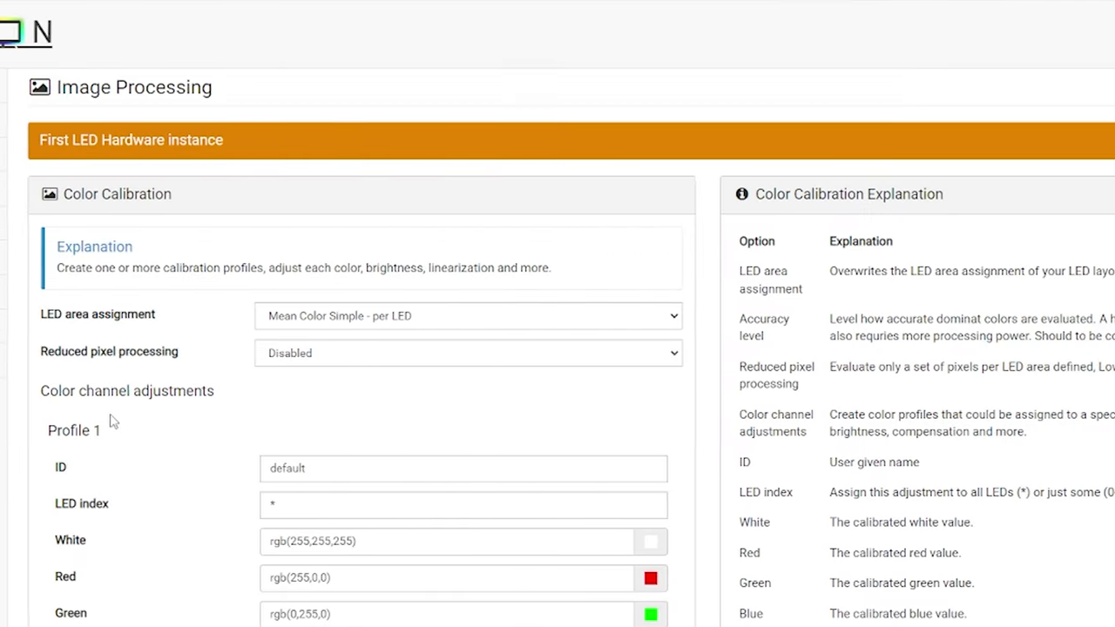
- Check the LED Output settings for ws281x, 258 LEDs and GRB byte order
click(110, 188)
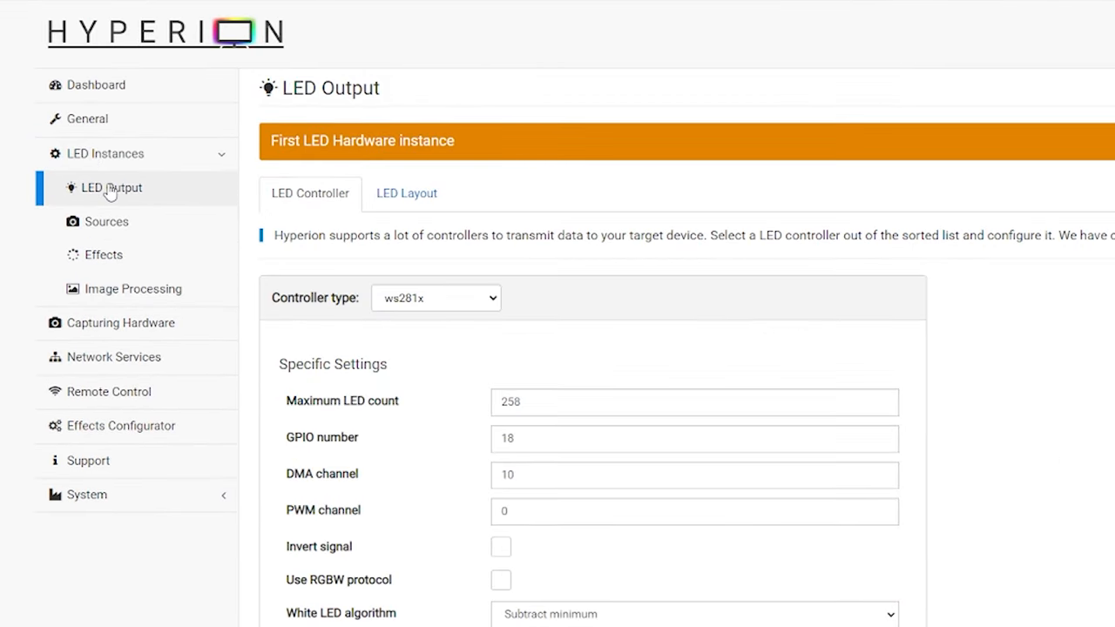
scroll(down, 3)
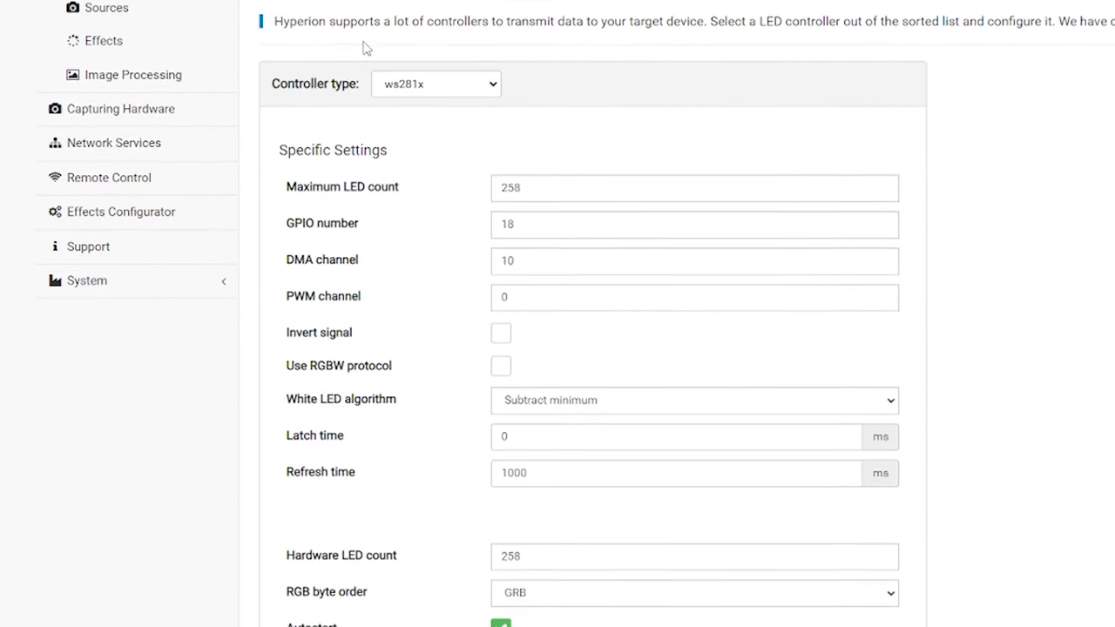
scroll(down, 3)
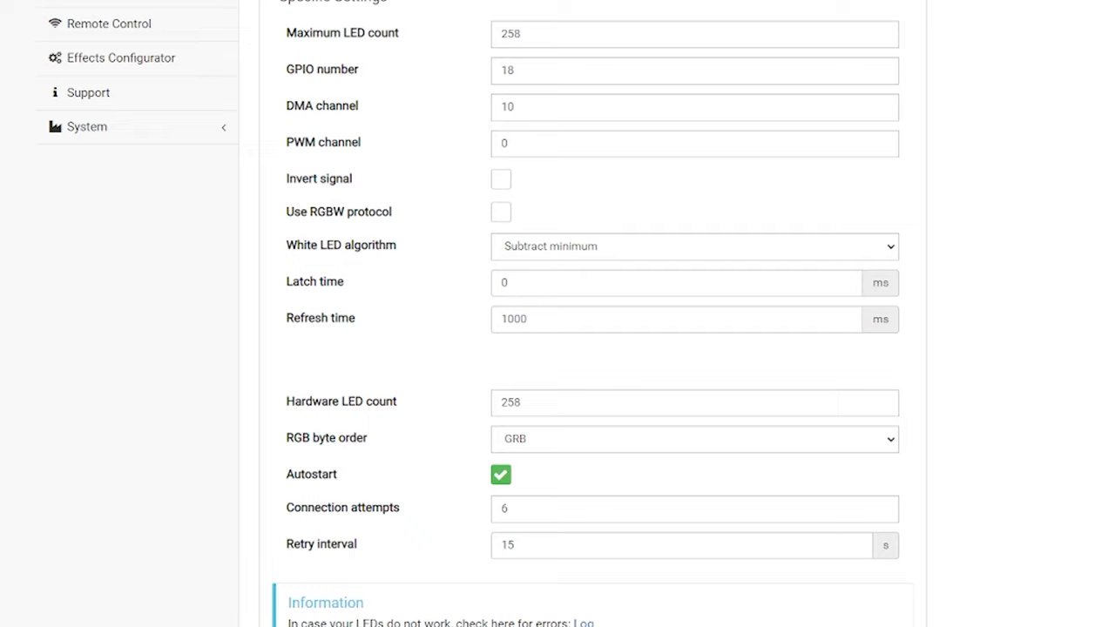
mouse_move(316, 457)
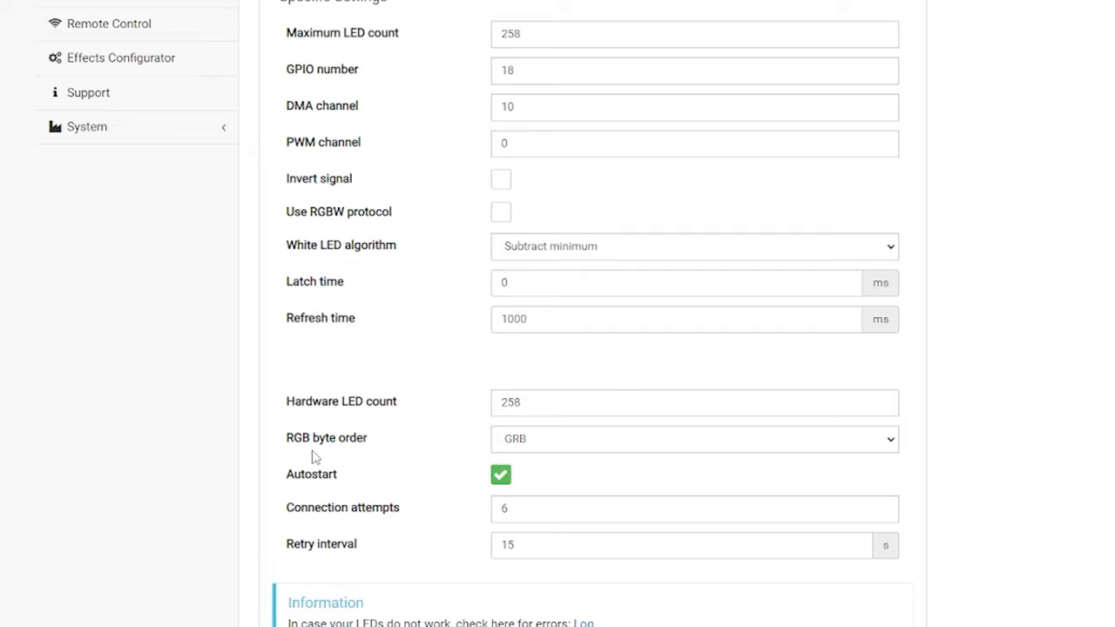